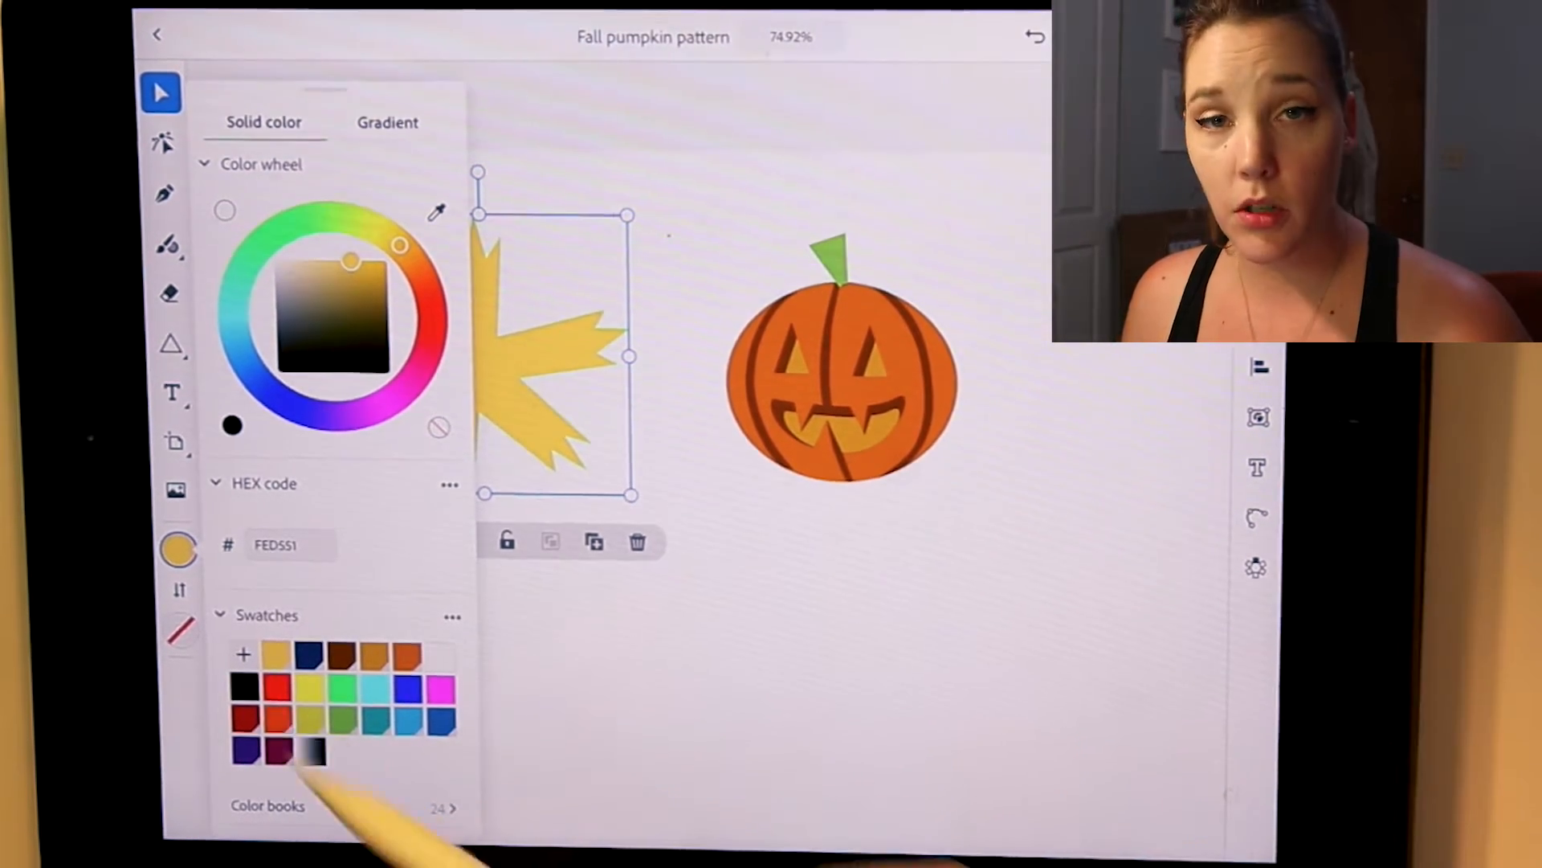
Apply a golden gradient swatch to the maple leaf's fill, darkening toward its centre
click(387, 122)
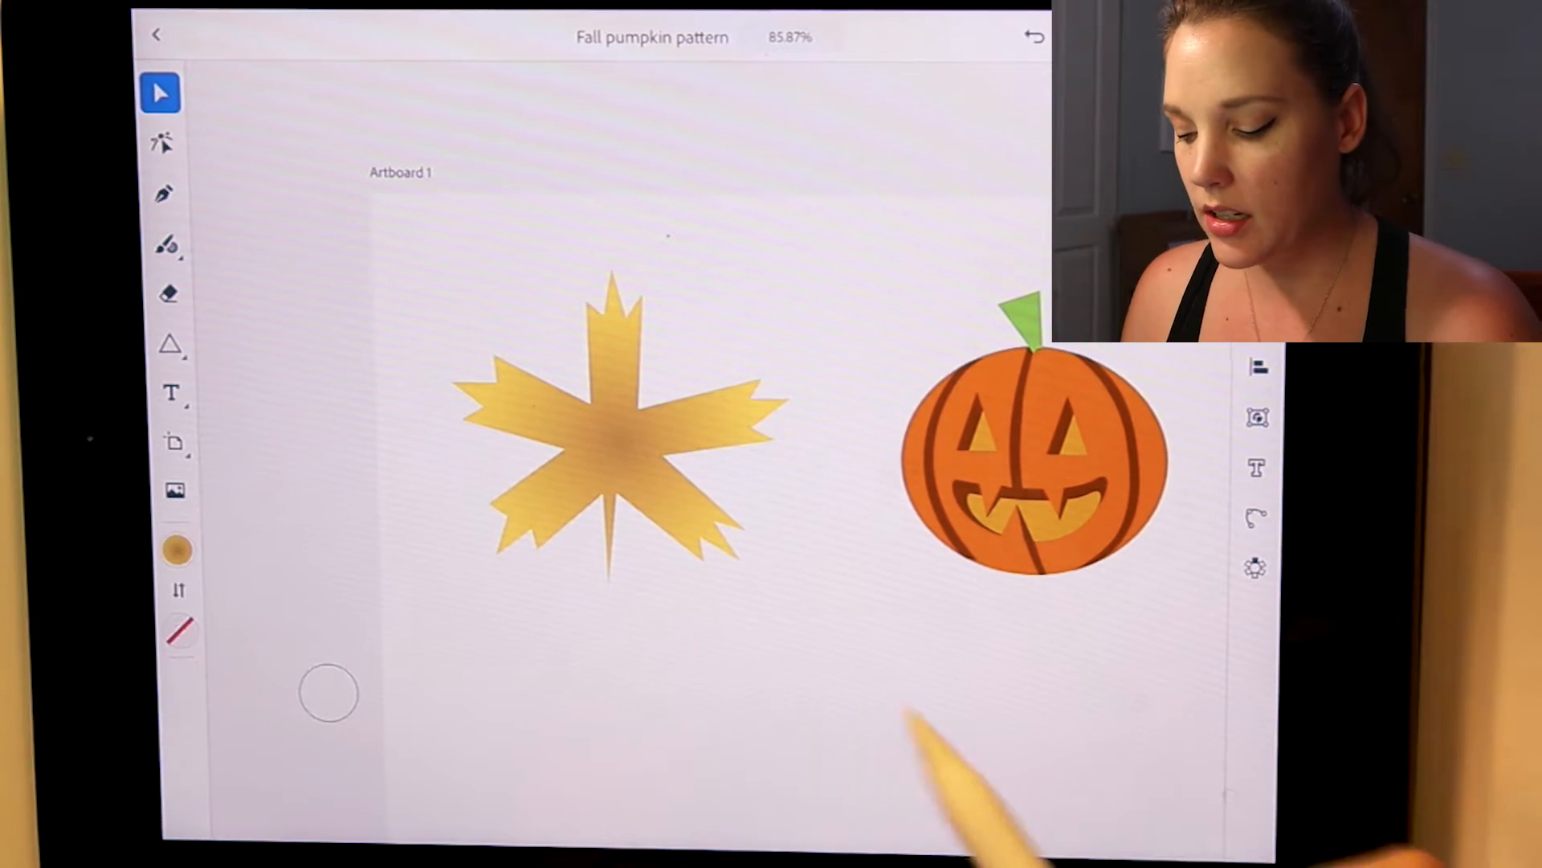
click(171, 342)
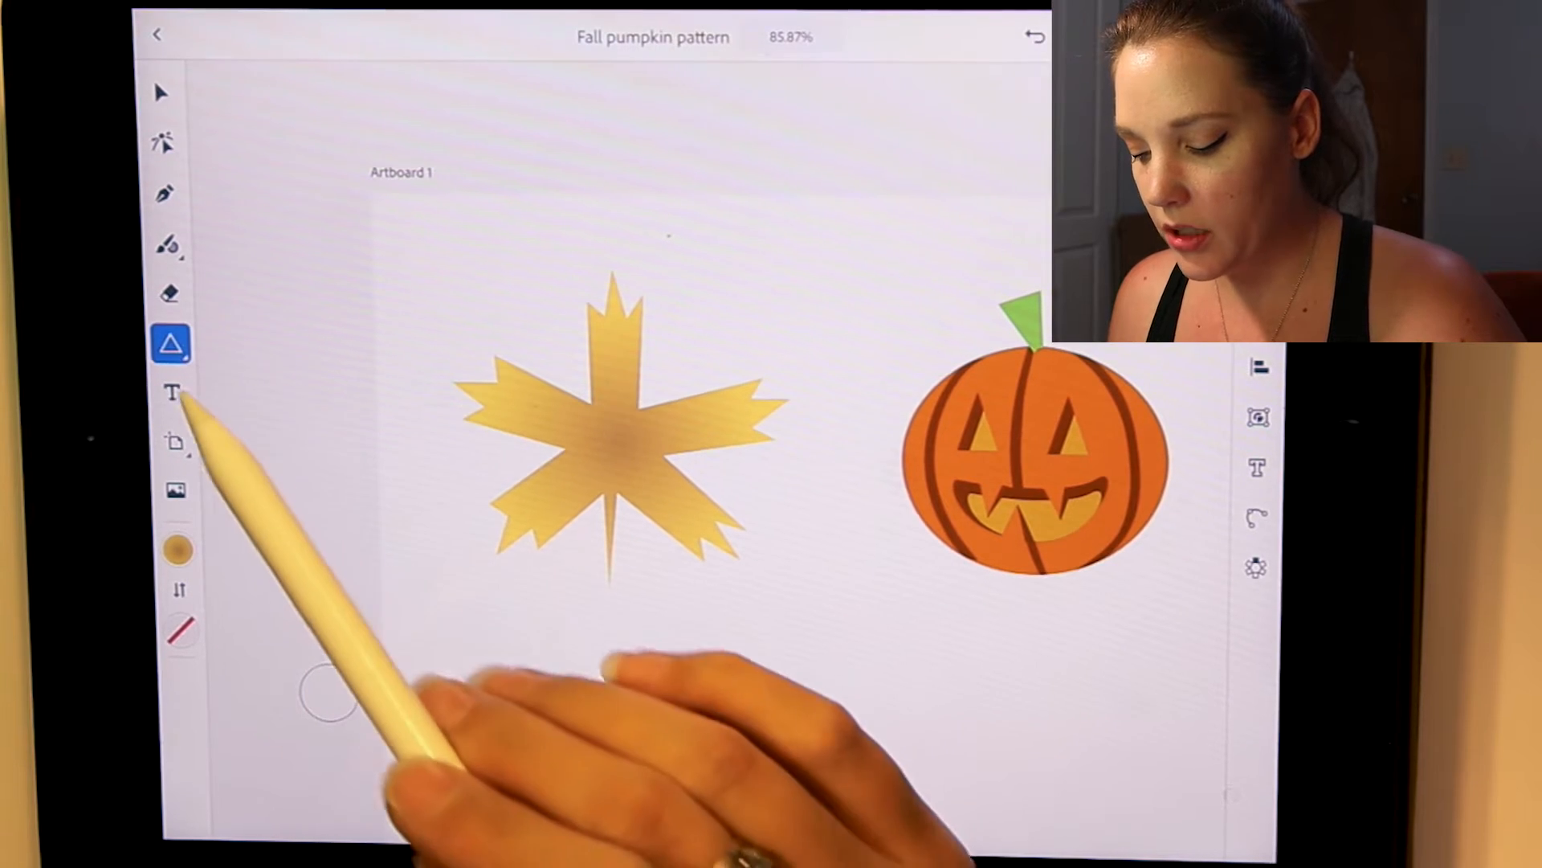
click(169, 342)
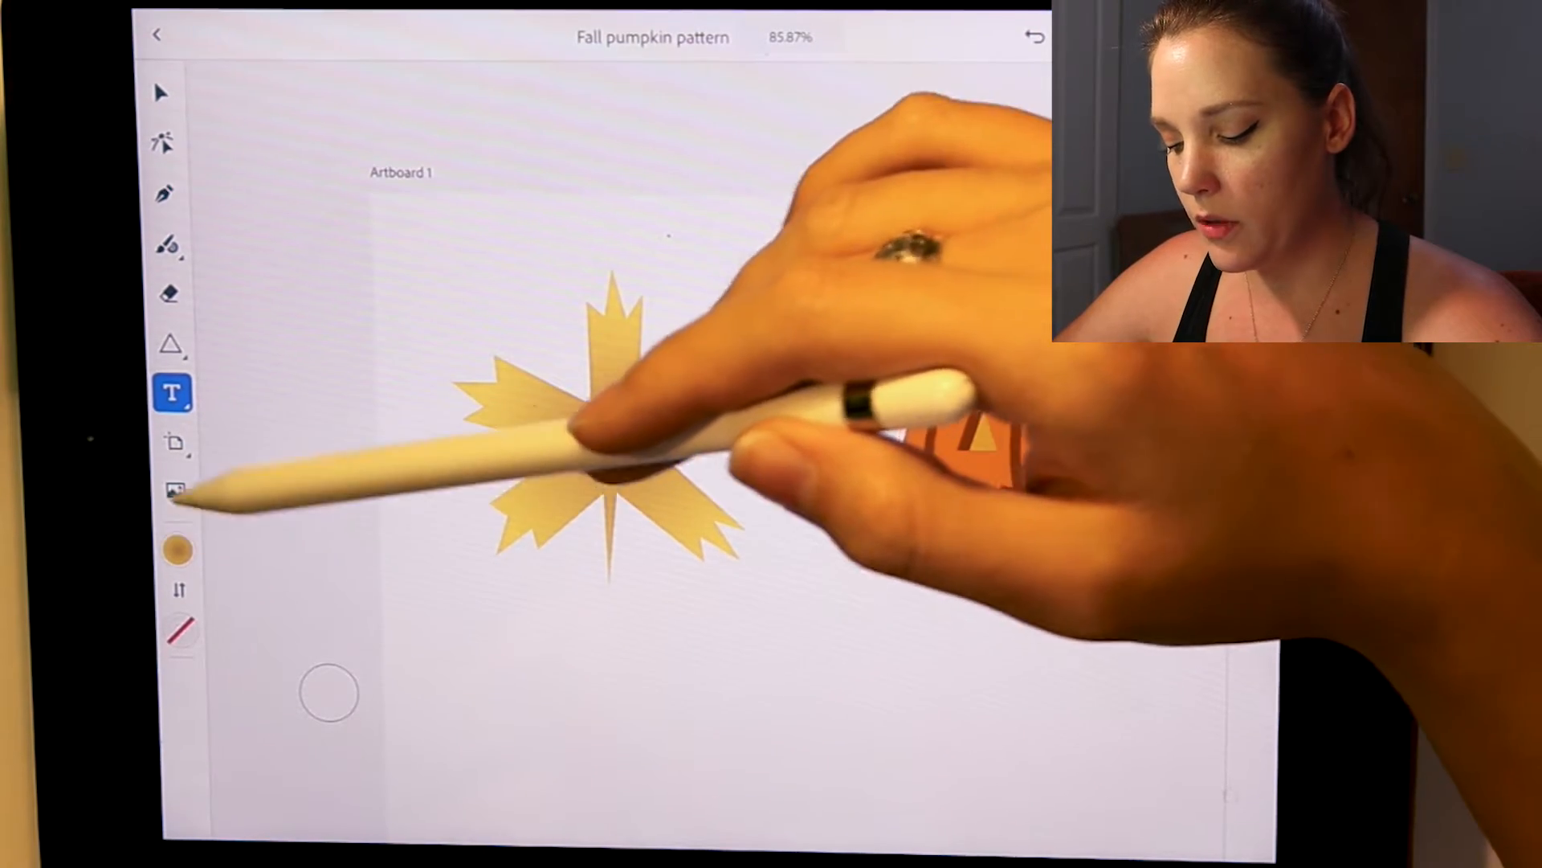
click(173, 492)
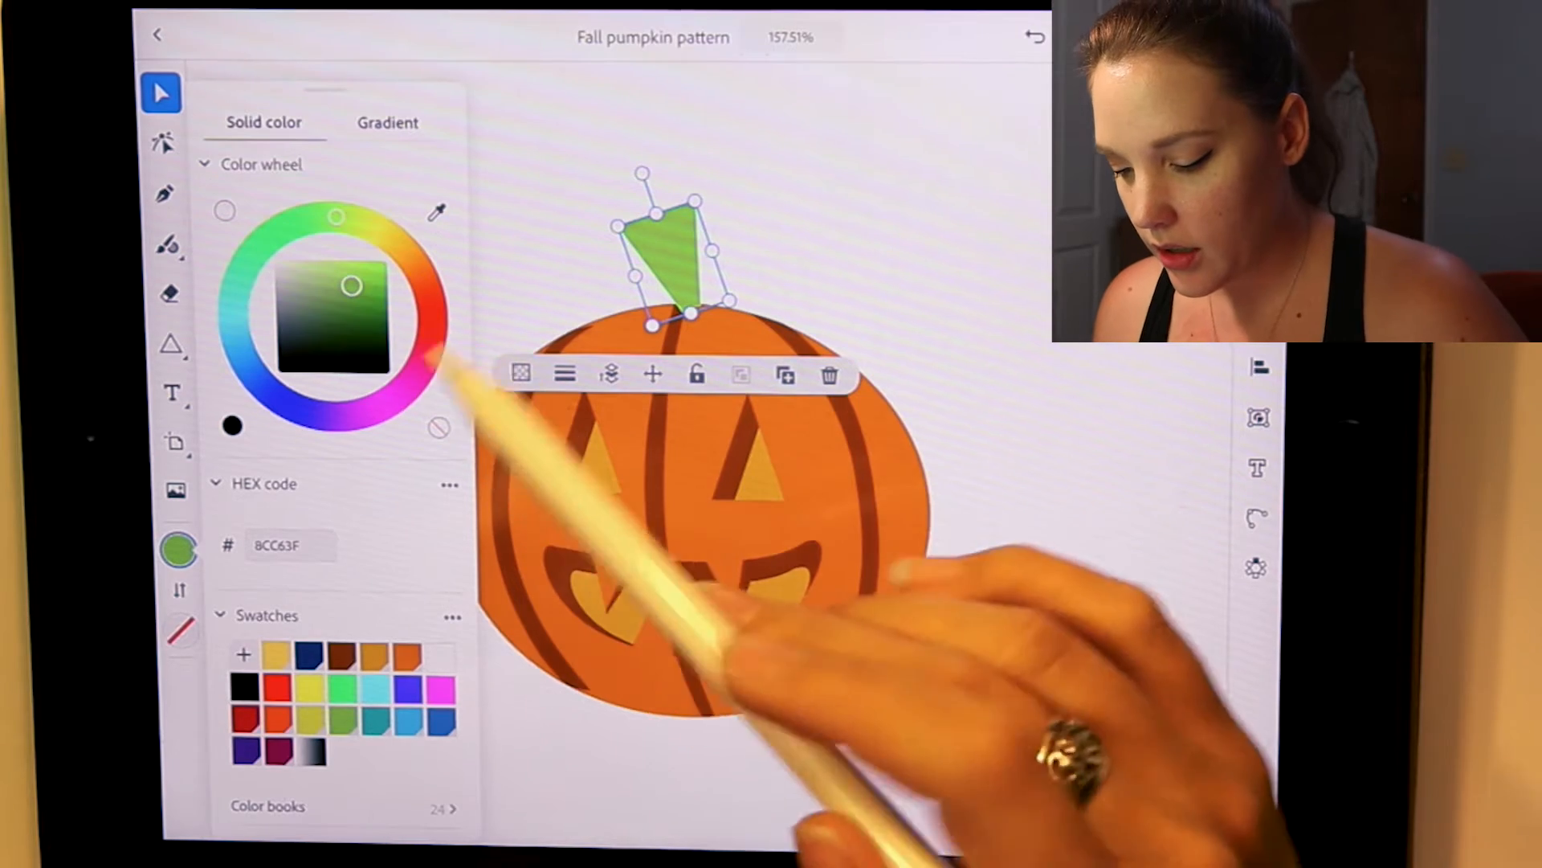
click(388, 122)
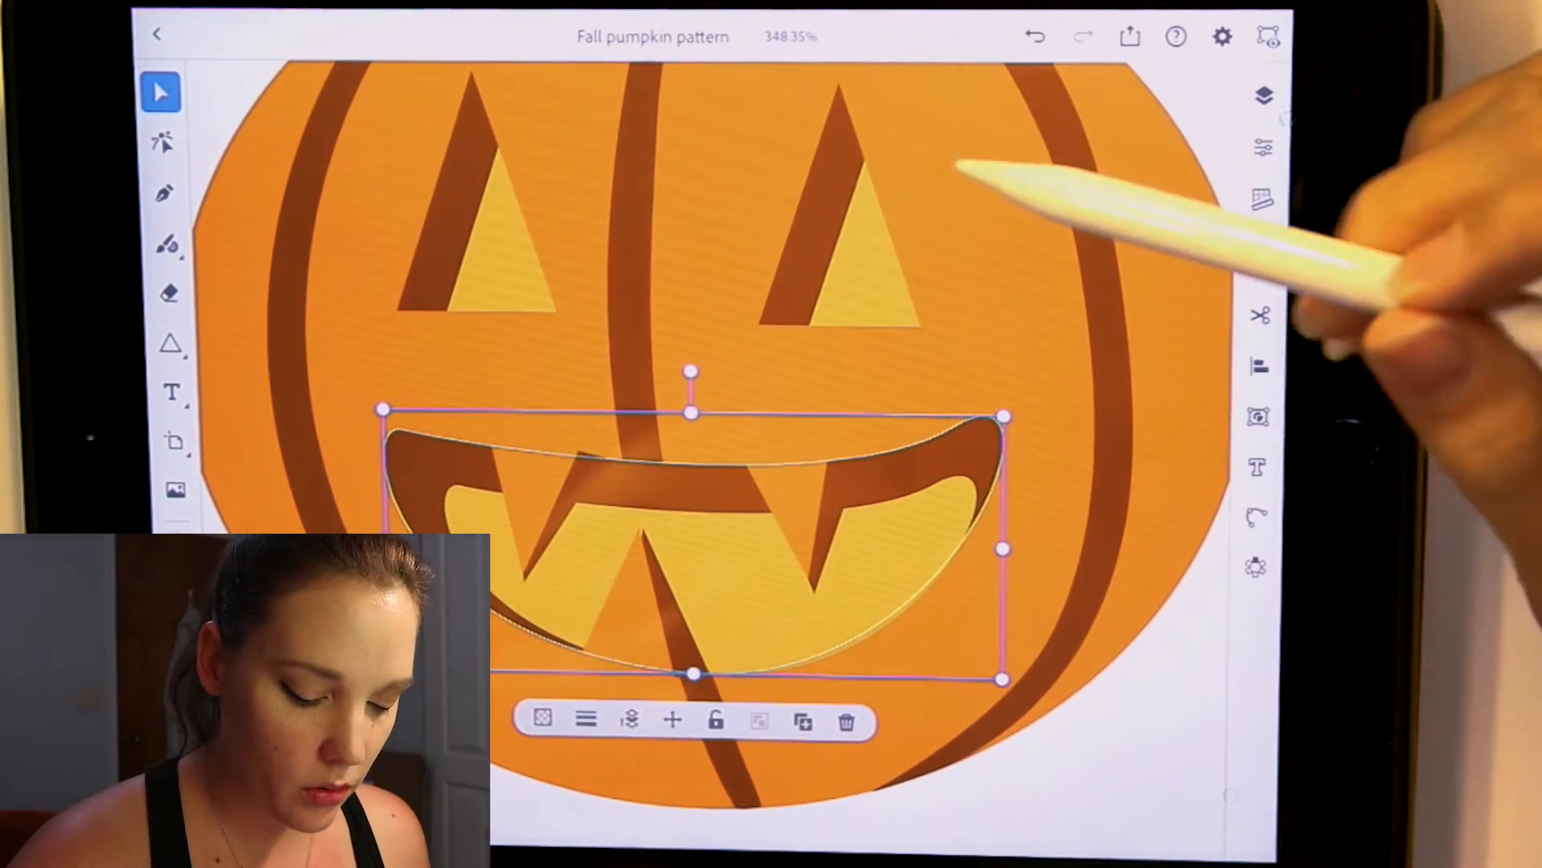
Rename the pumpkin's dark mouth path inside Layer 3 to 'Mouth shadow'
click(1261, 96)
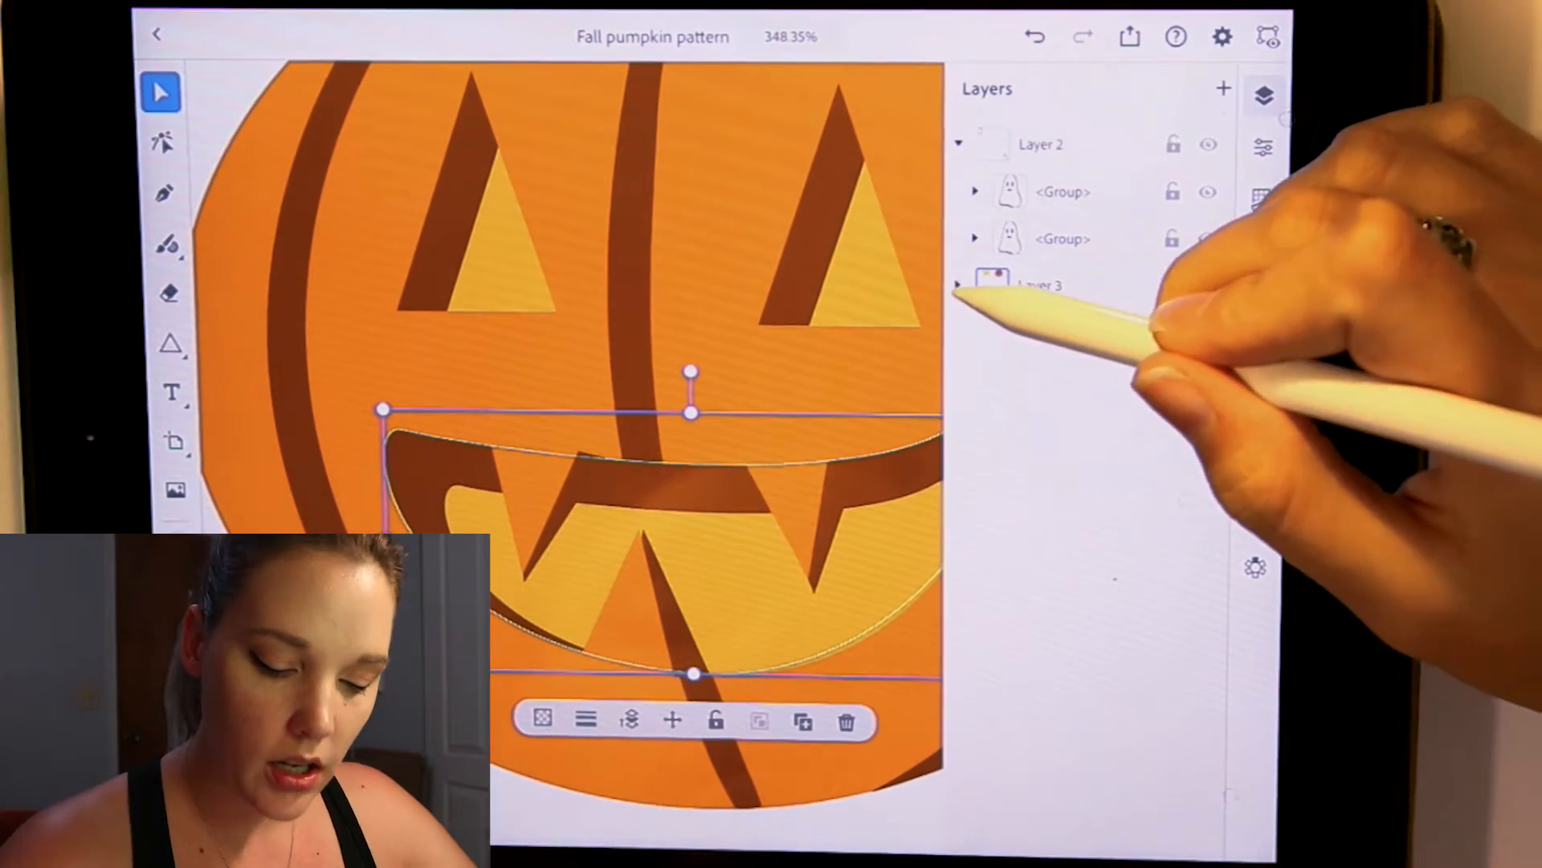
click(958, 284)
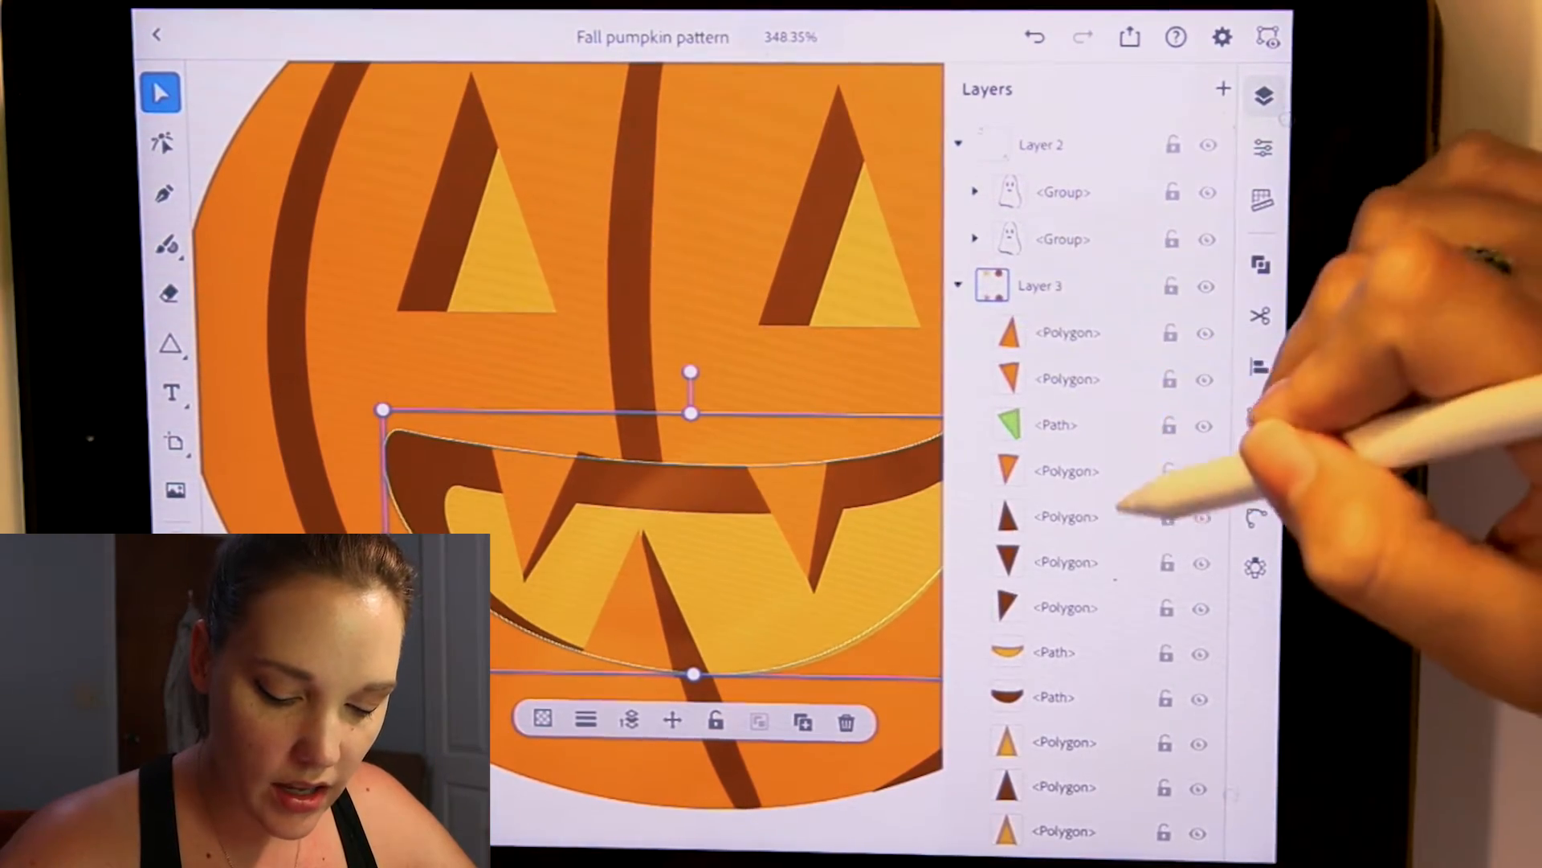
scroll(down, 3)
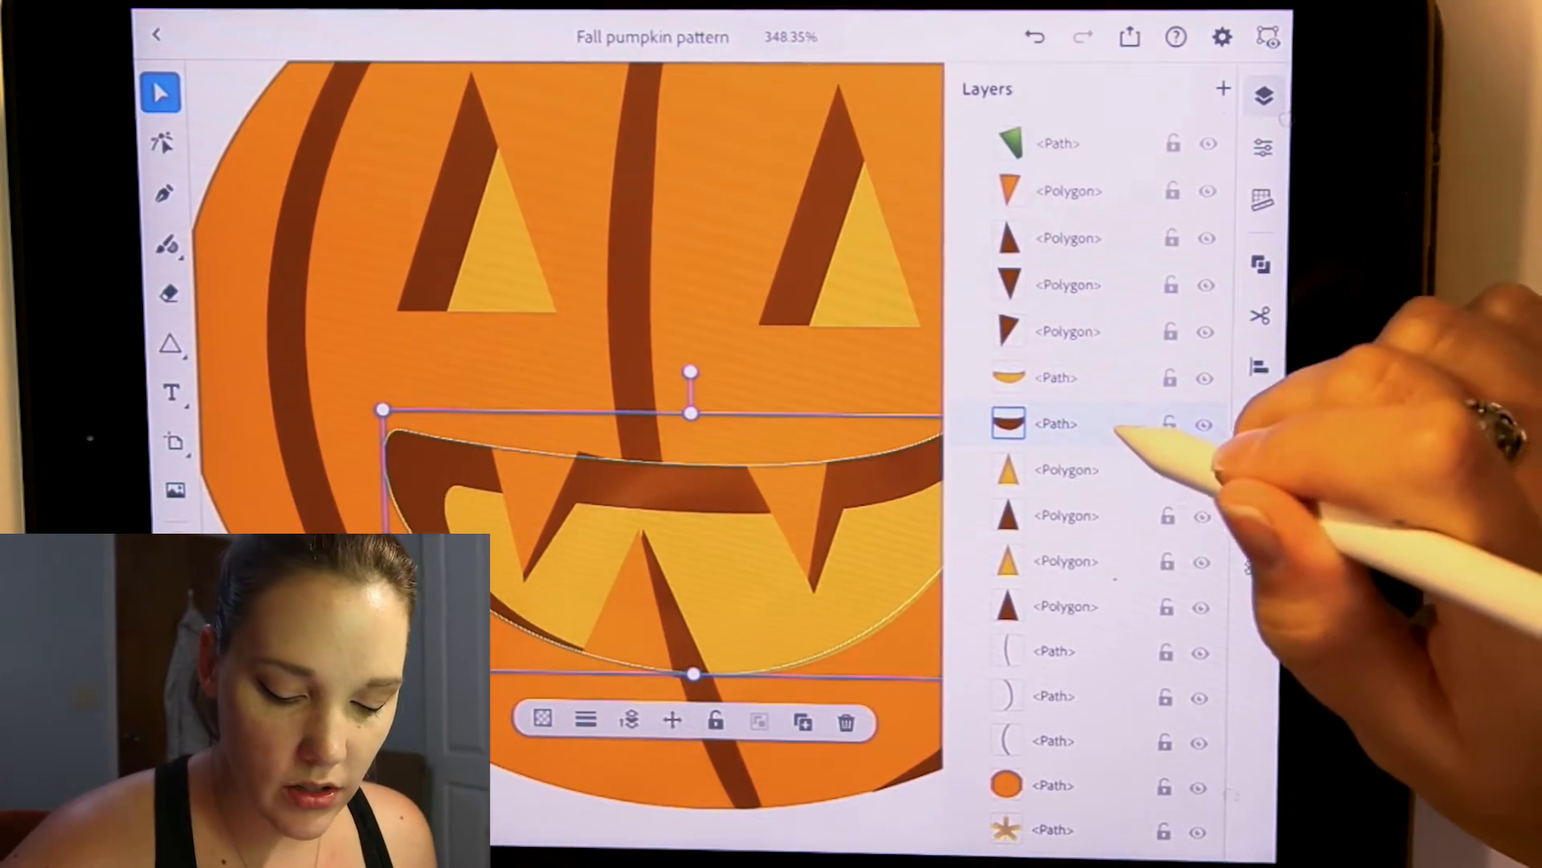
double_click(1057, 423)
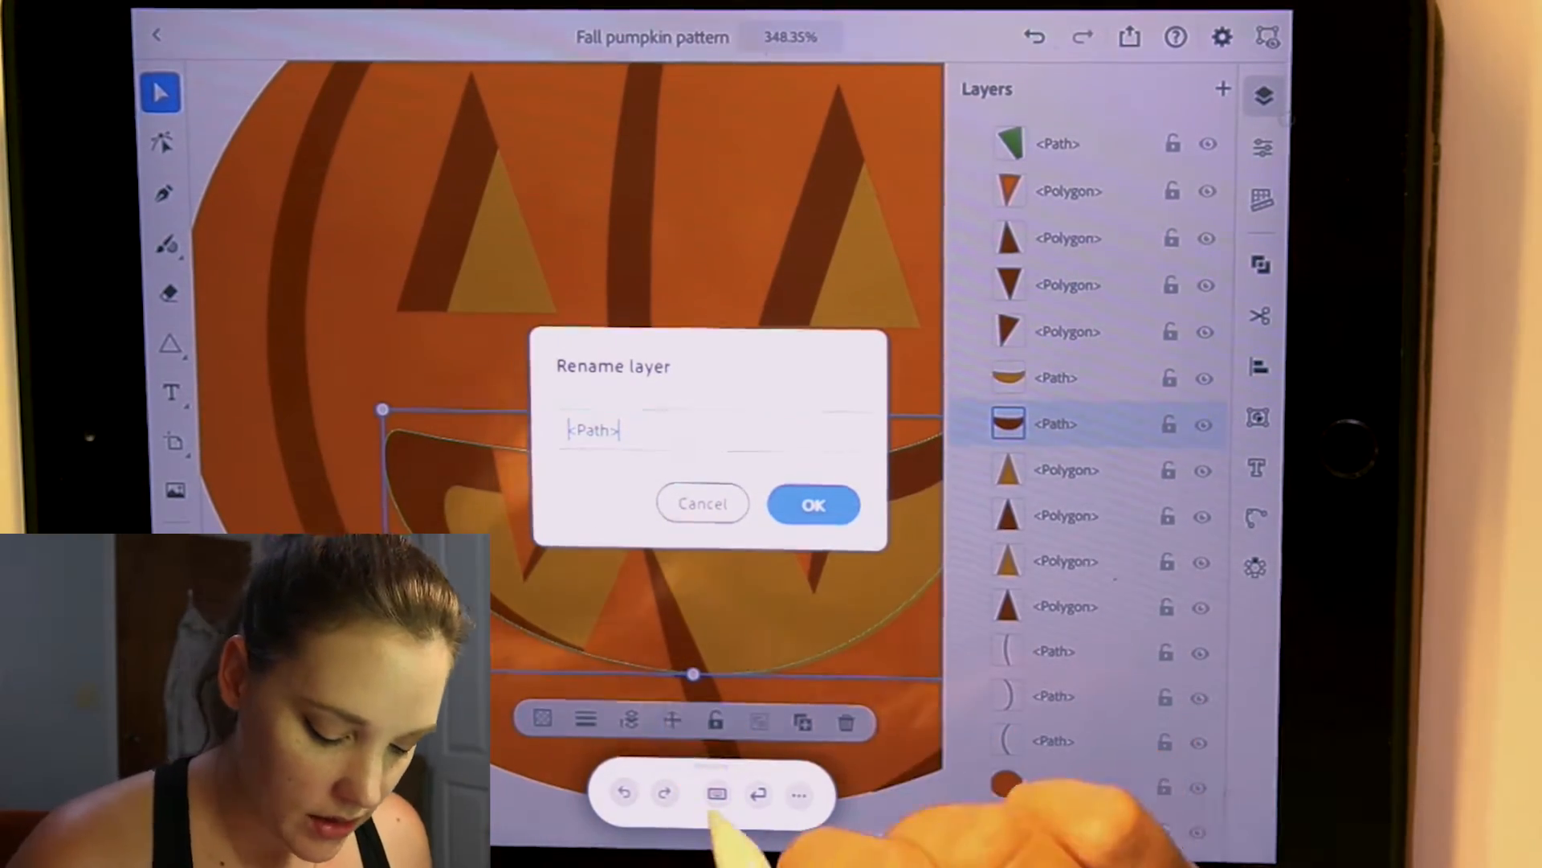
click(813, 503)
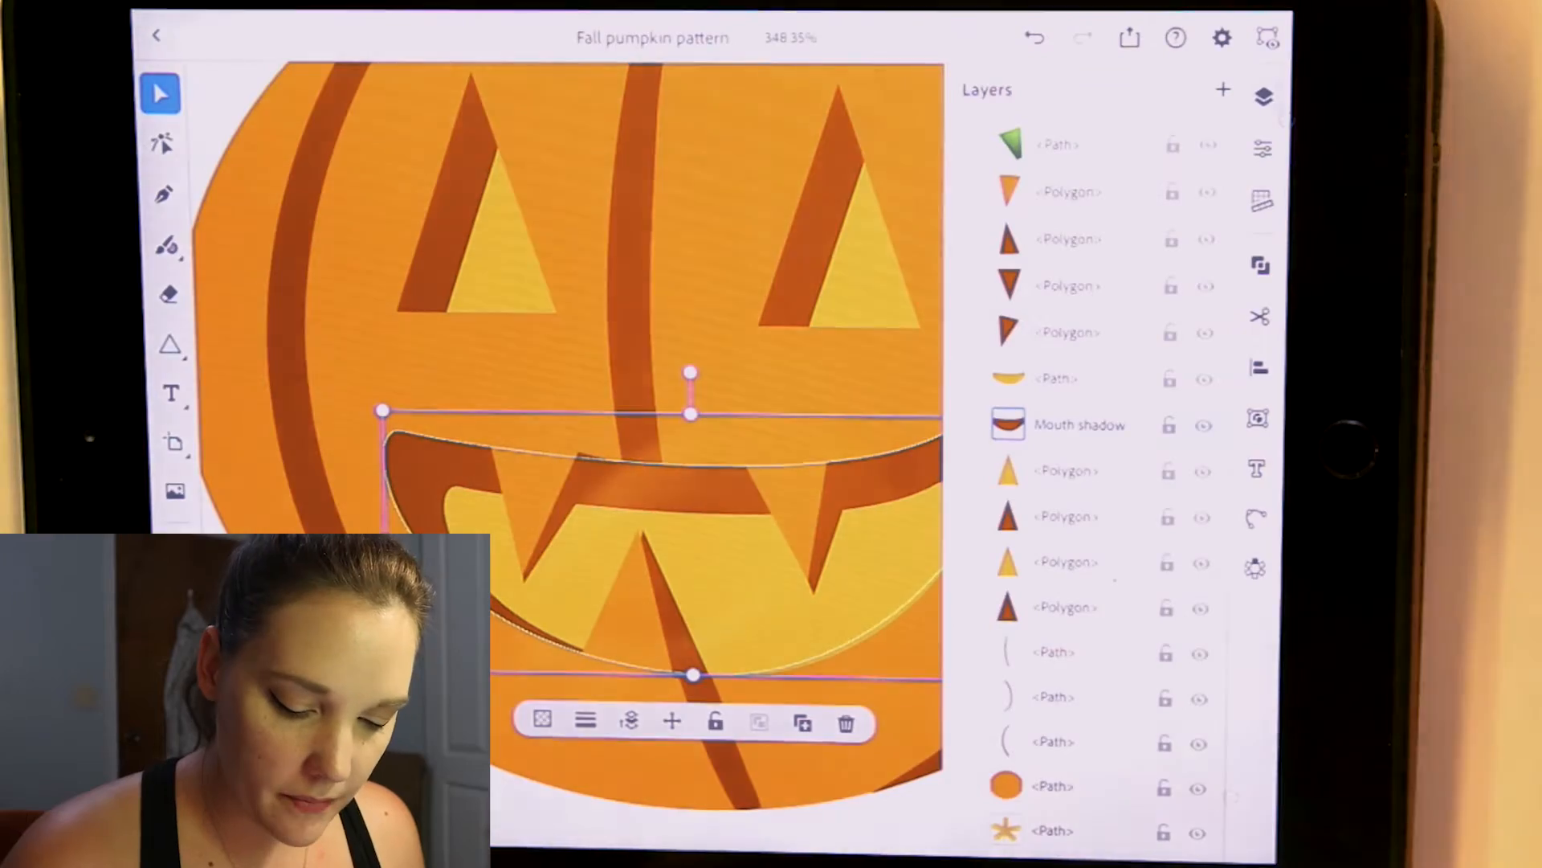
Toggle the Layers panel closed and reopen it to check the renamed path
click(1263, 95)
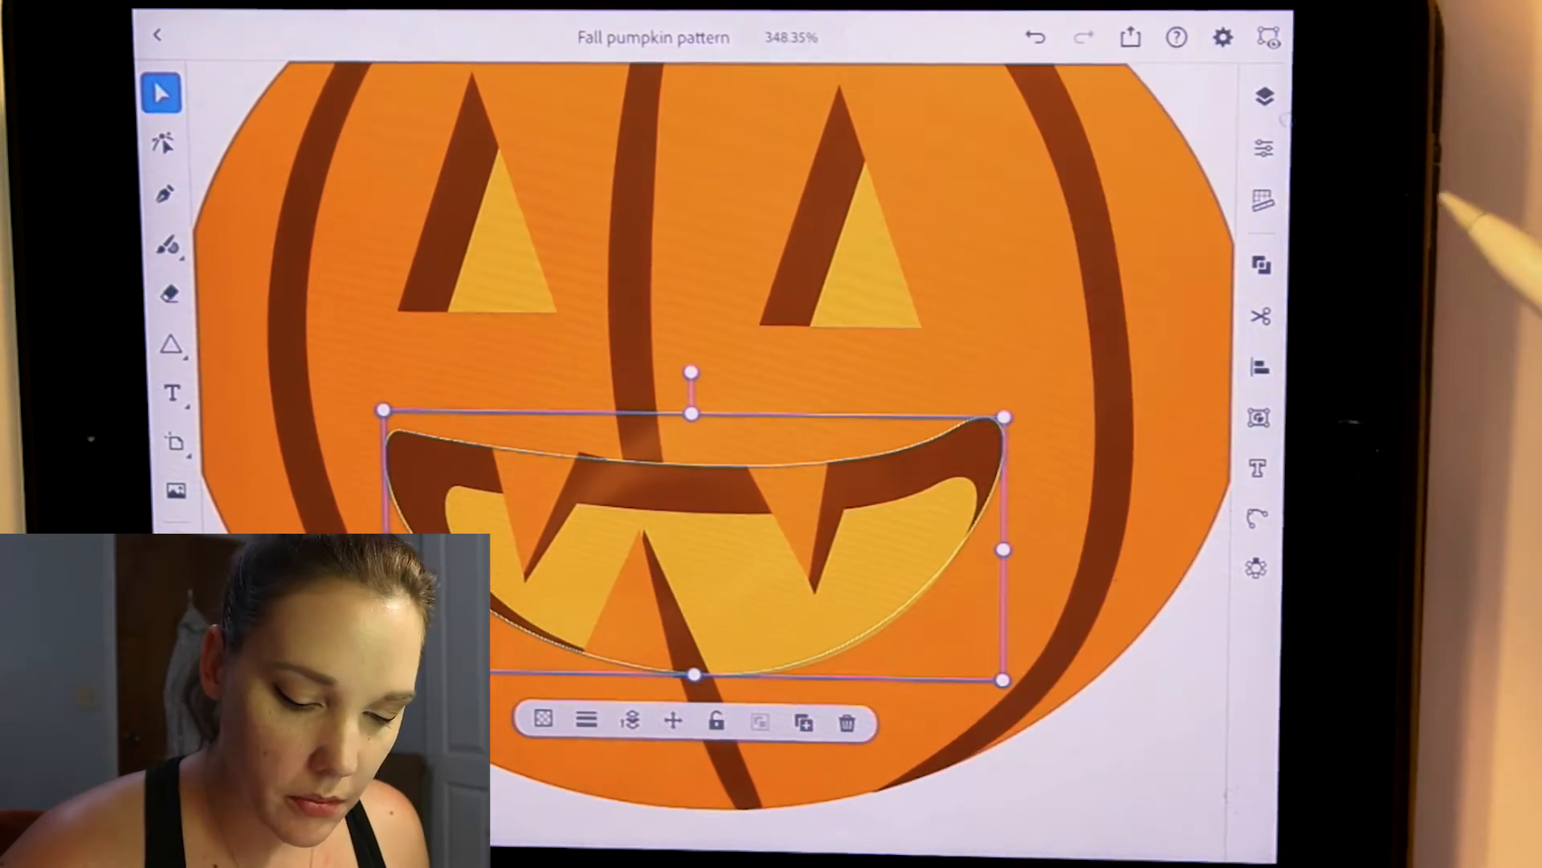
click(1263, 97)
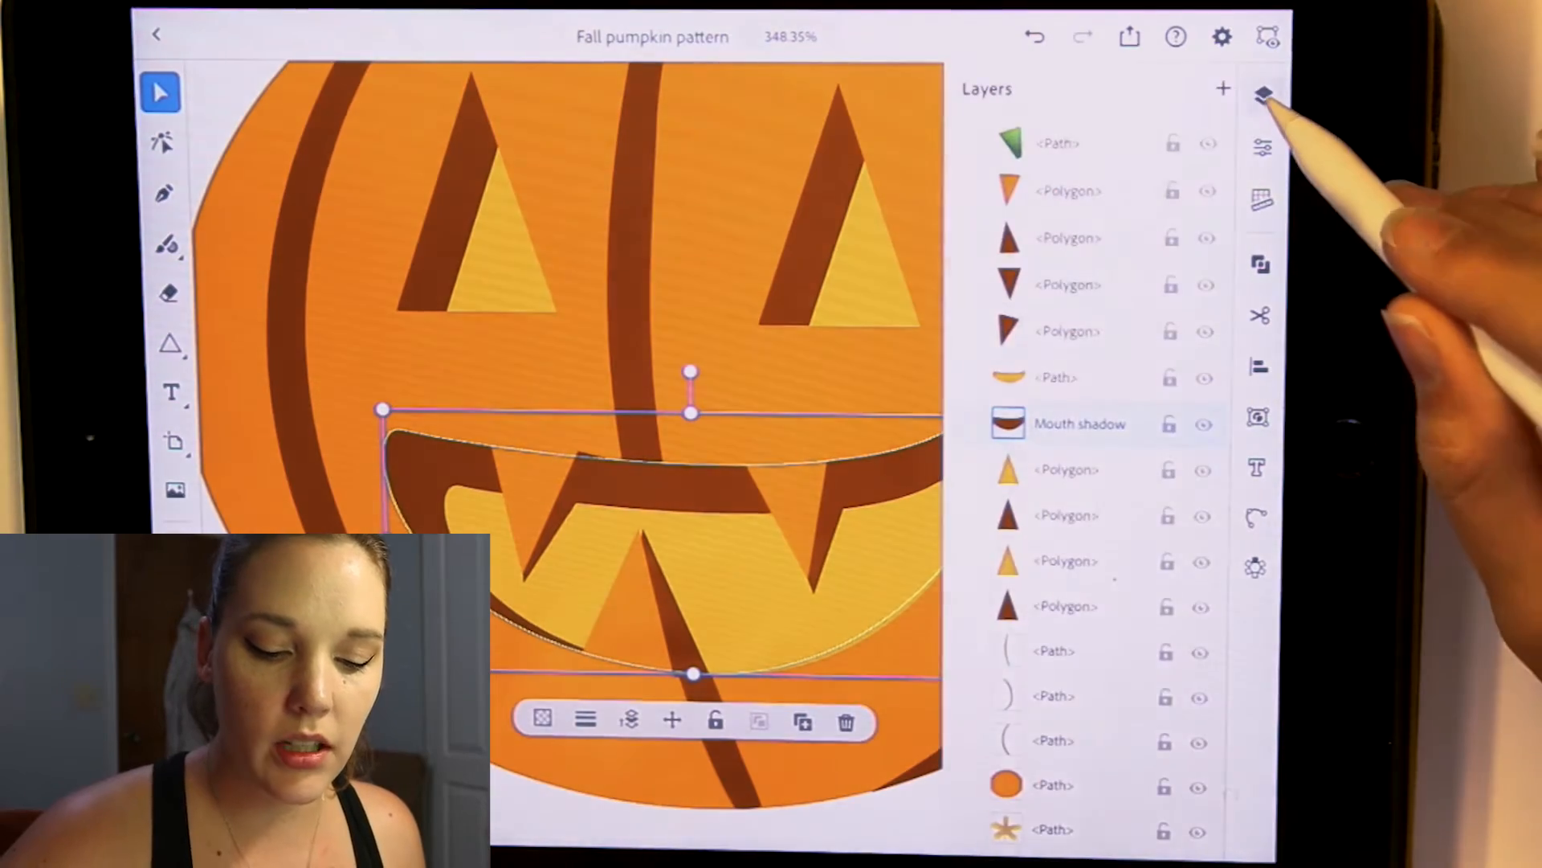
Straighten the mouth shadow's top edge by dragging its anchor handle with Direct Selection
click(1263, 93)
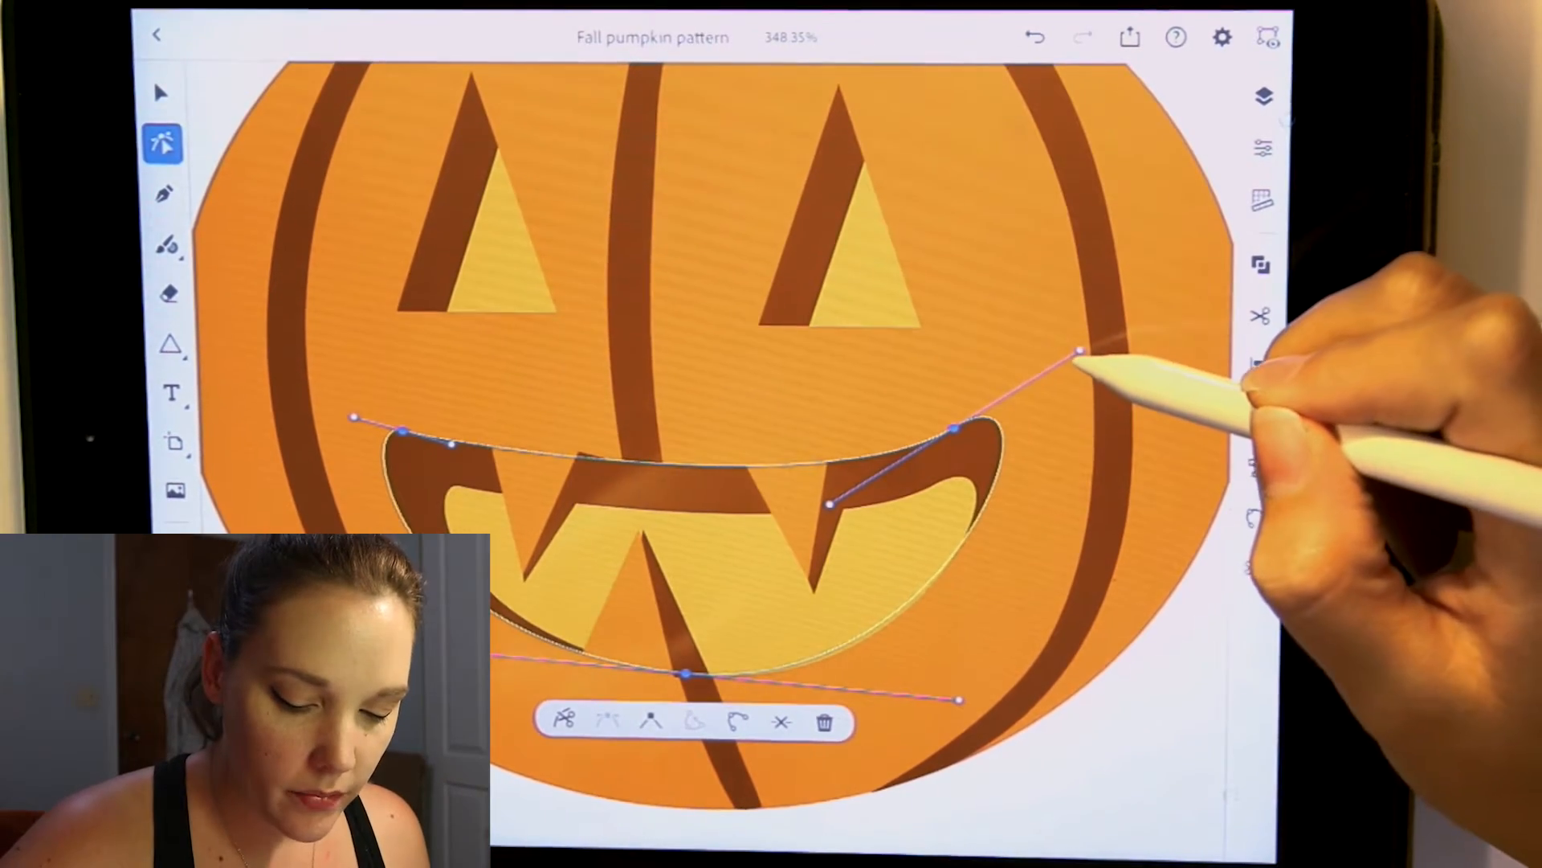
drag(1079, 352, 1070, 367)
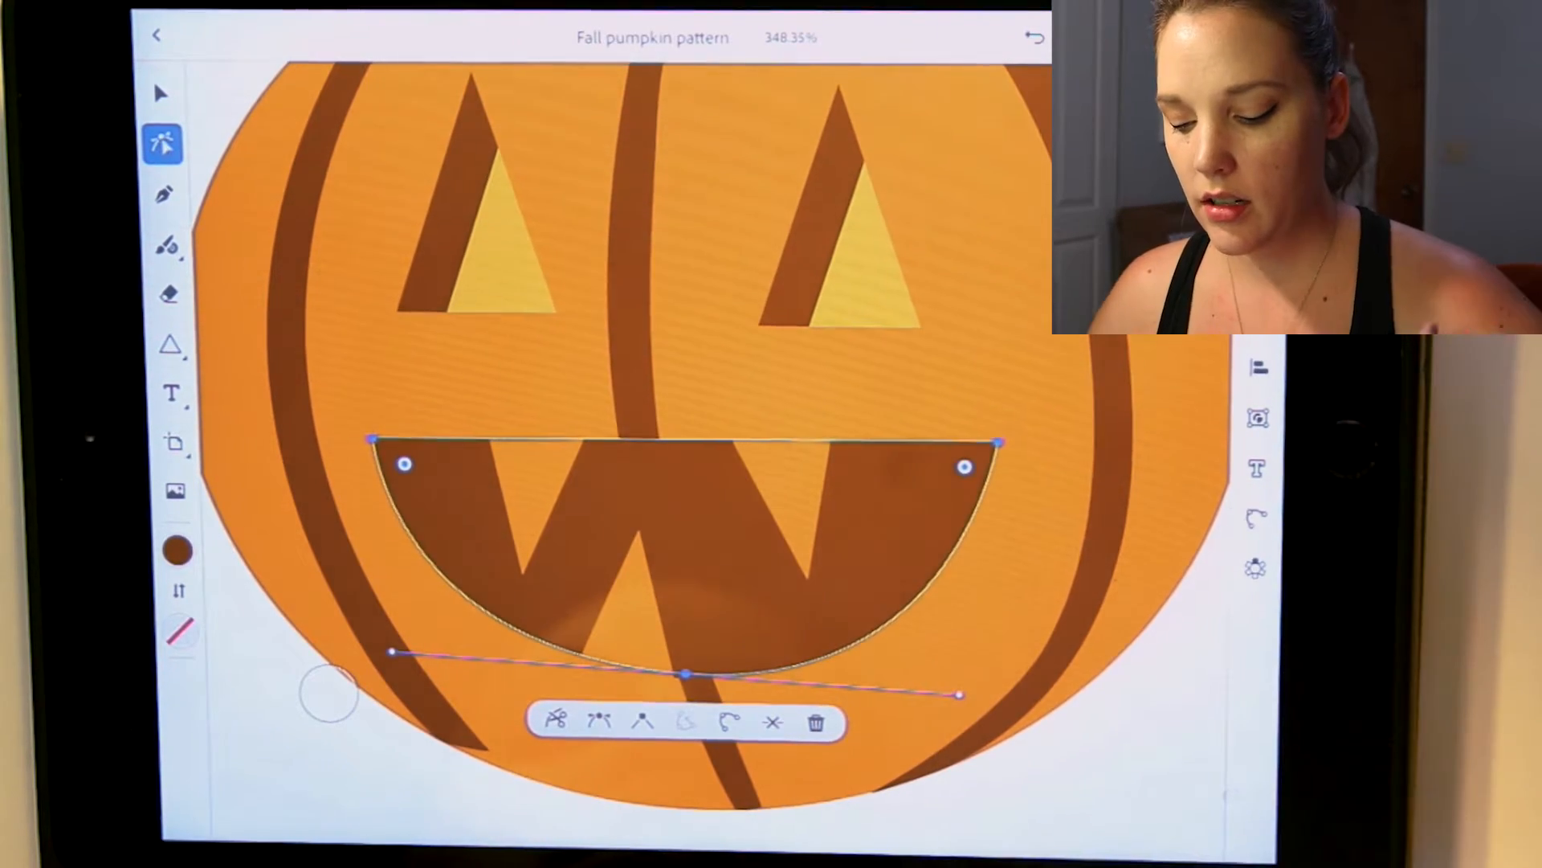
Duplicate the mouth shadow and scale the copy down into the mouth's lower half
click(164, 92)
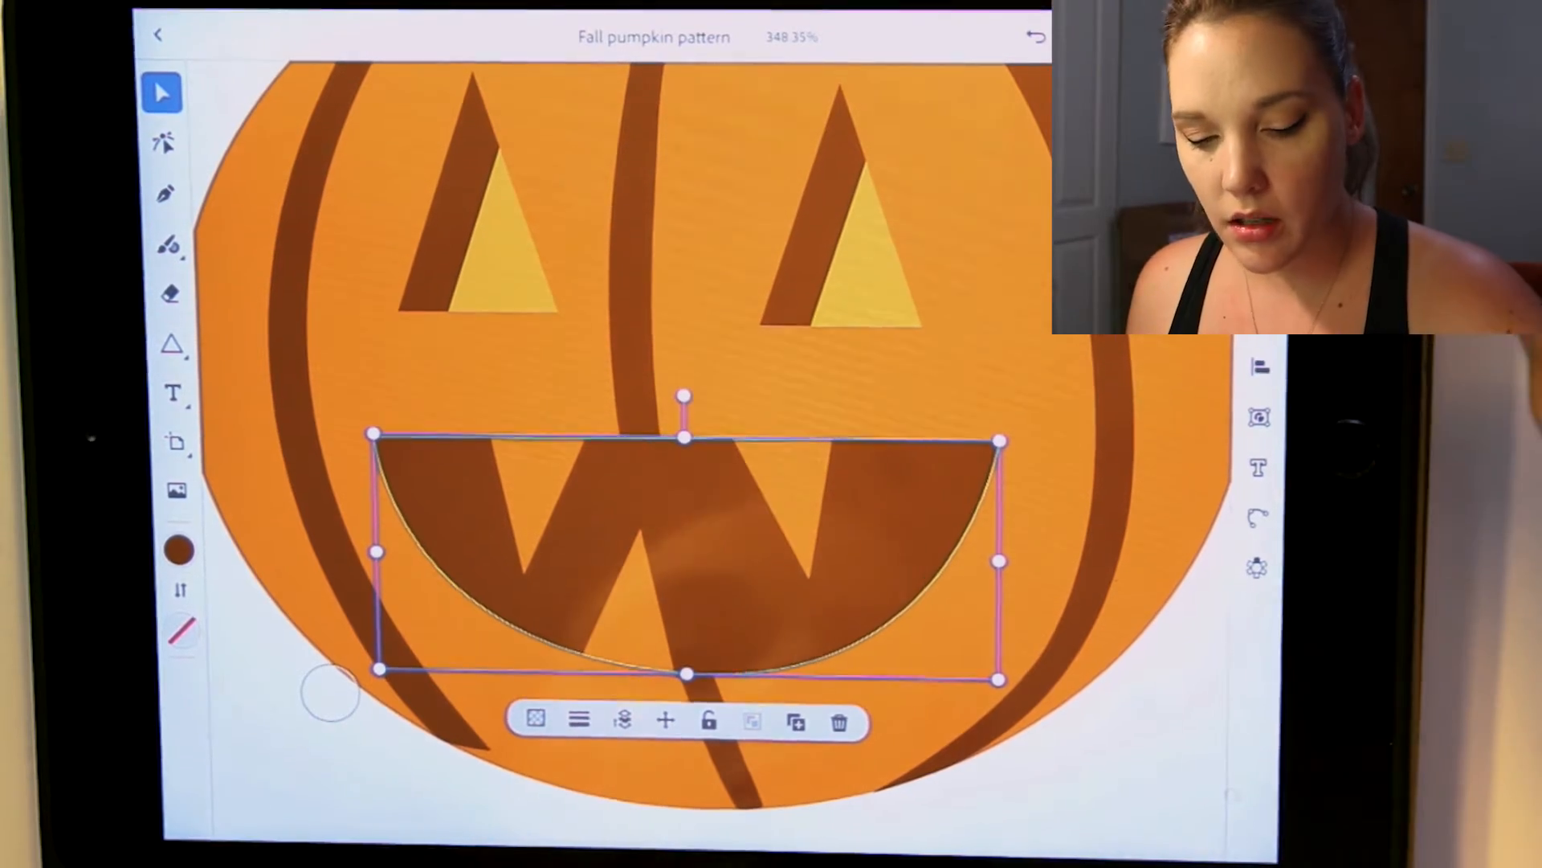
click(1266, 96)
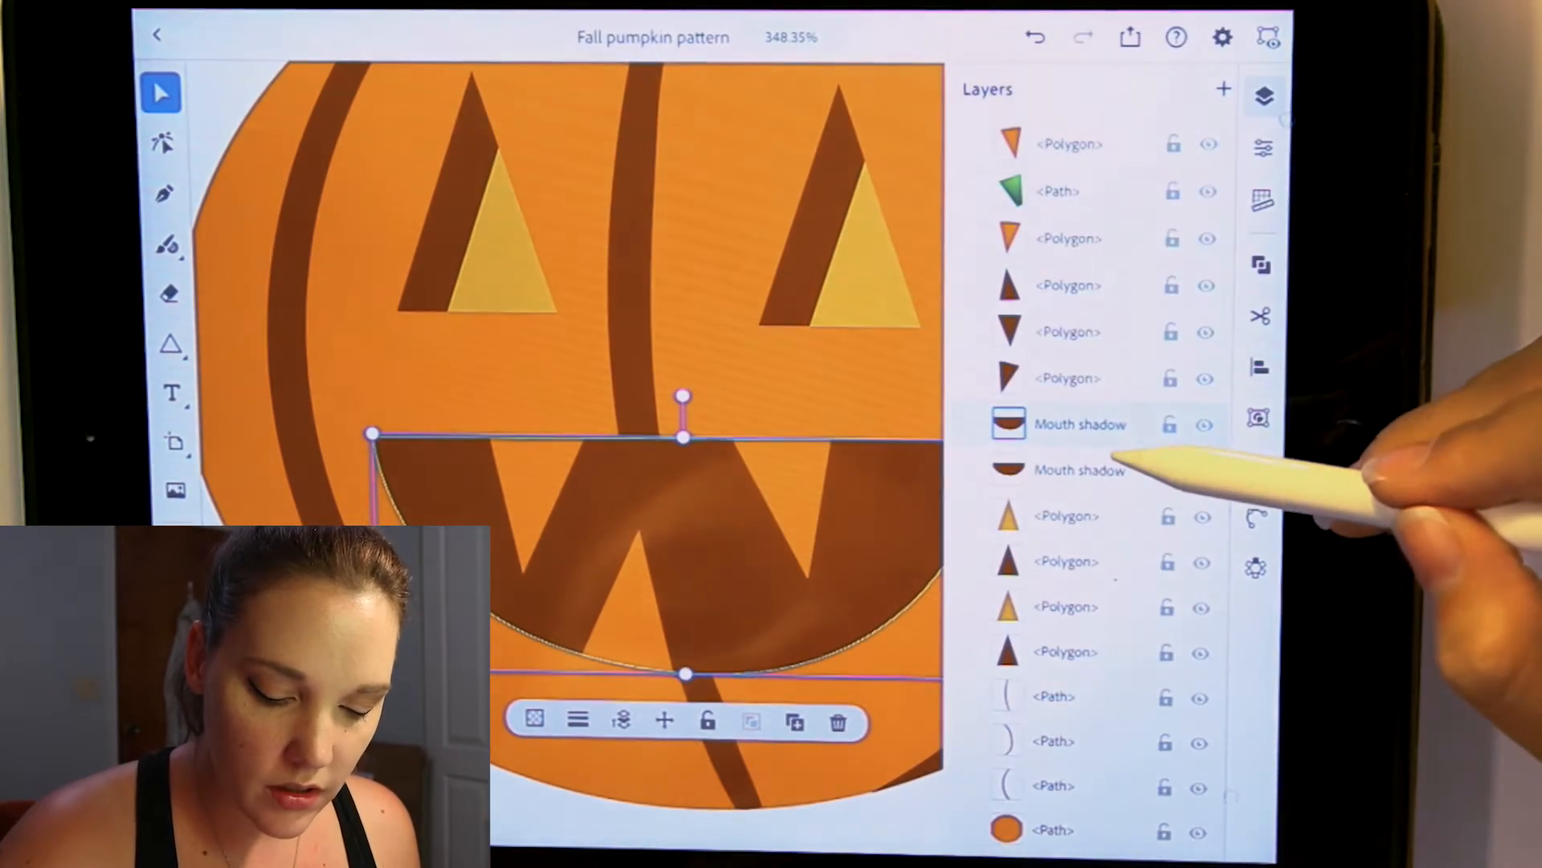
click(1264, 94)
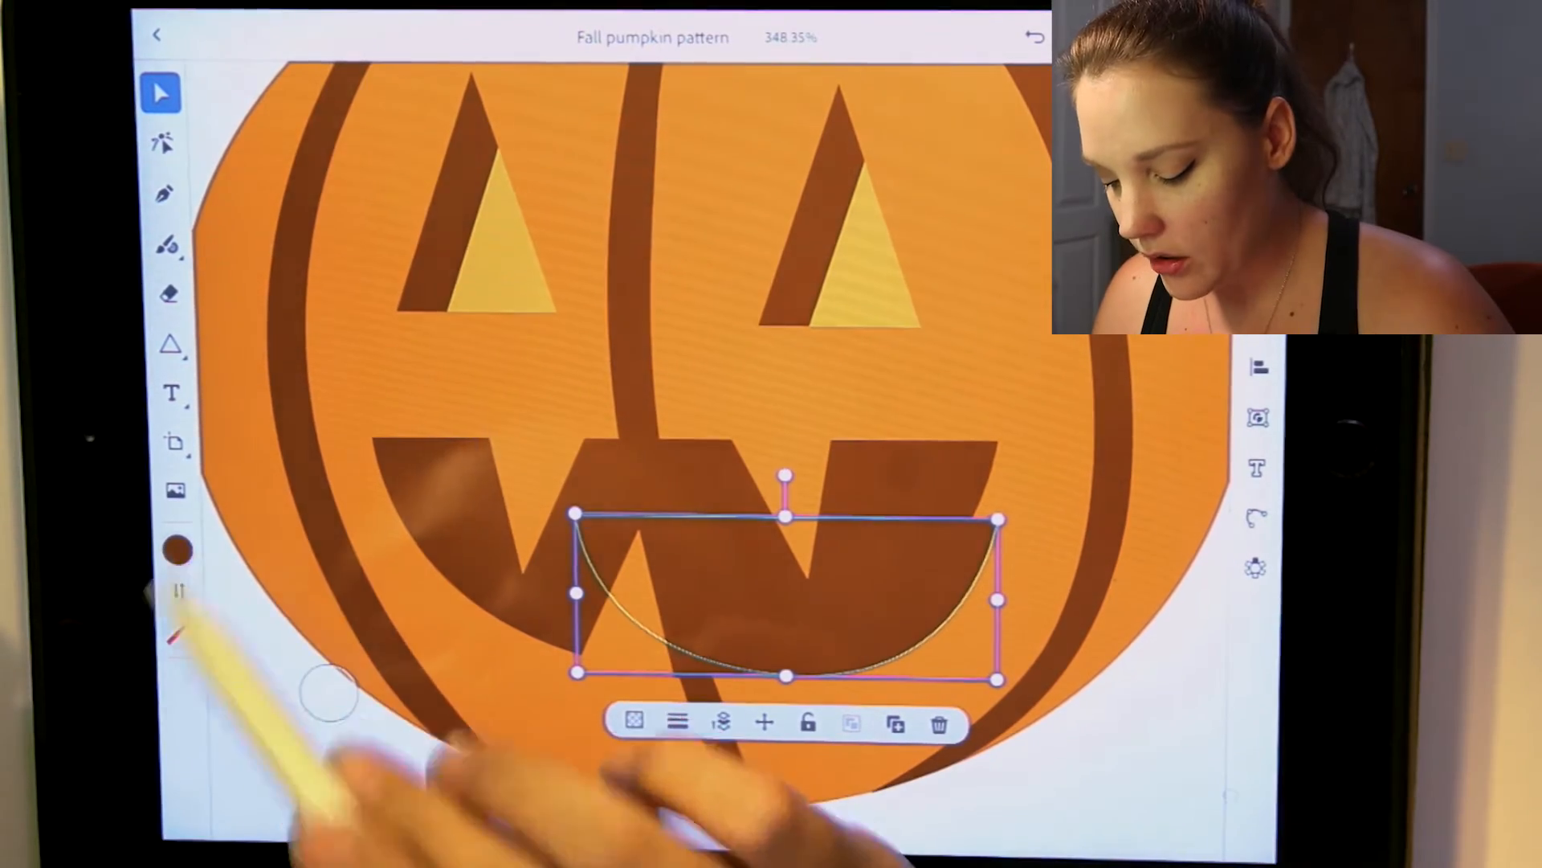
click(180, 551)
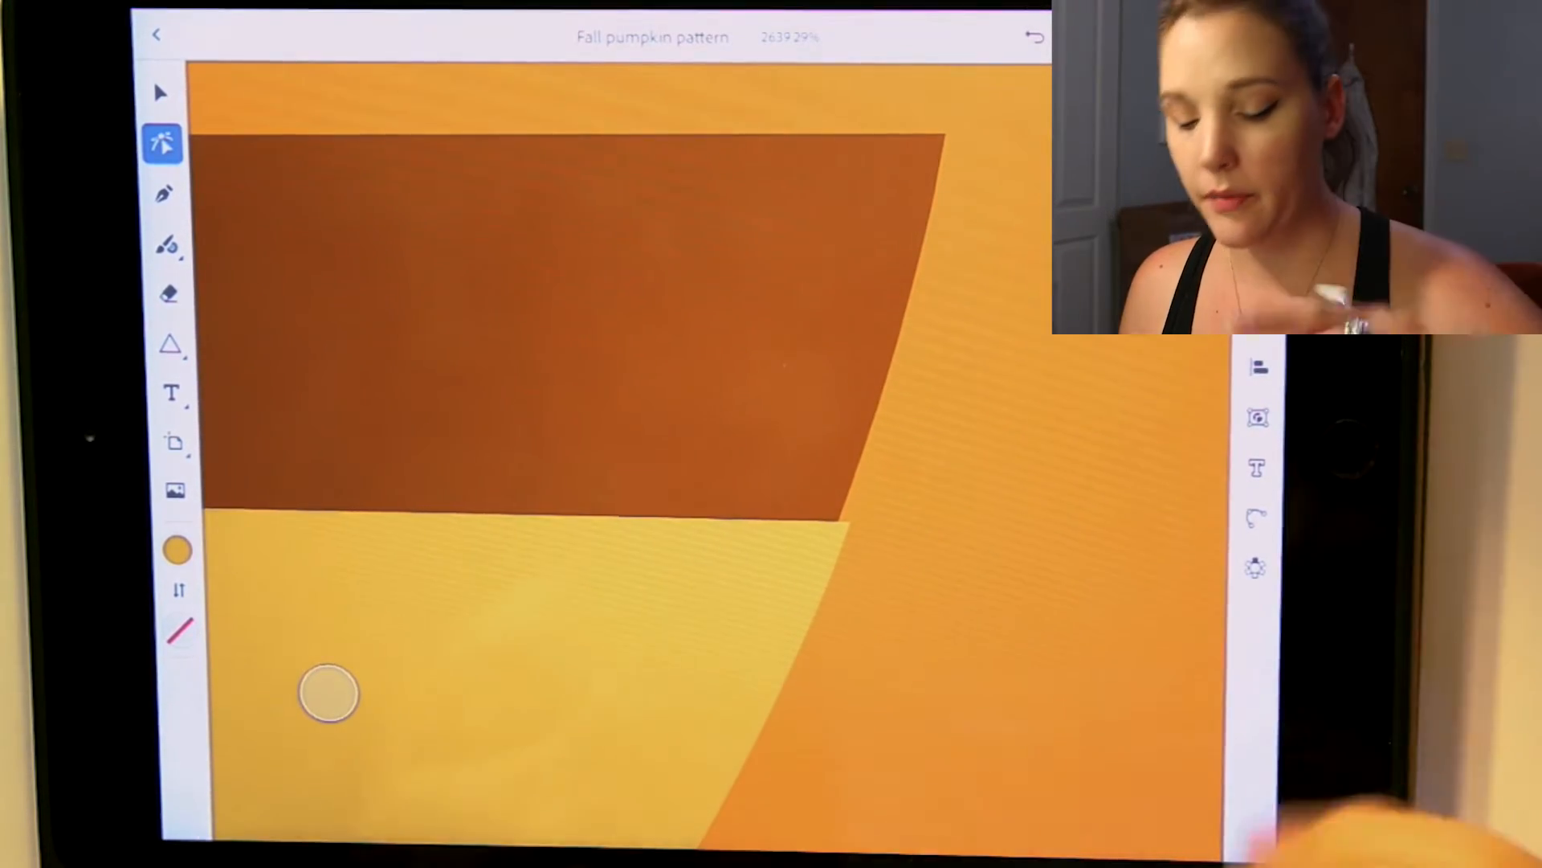
Reshape the dark rib stripe's curve along the pumpkin's left edge and add a point with the Pen
drag(945, 143, 835, 515)
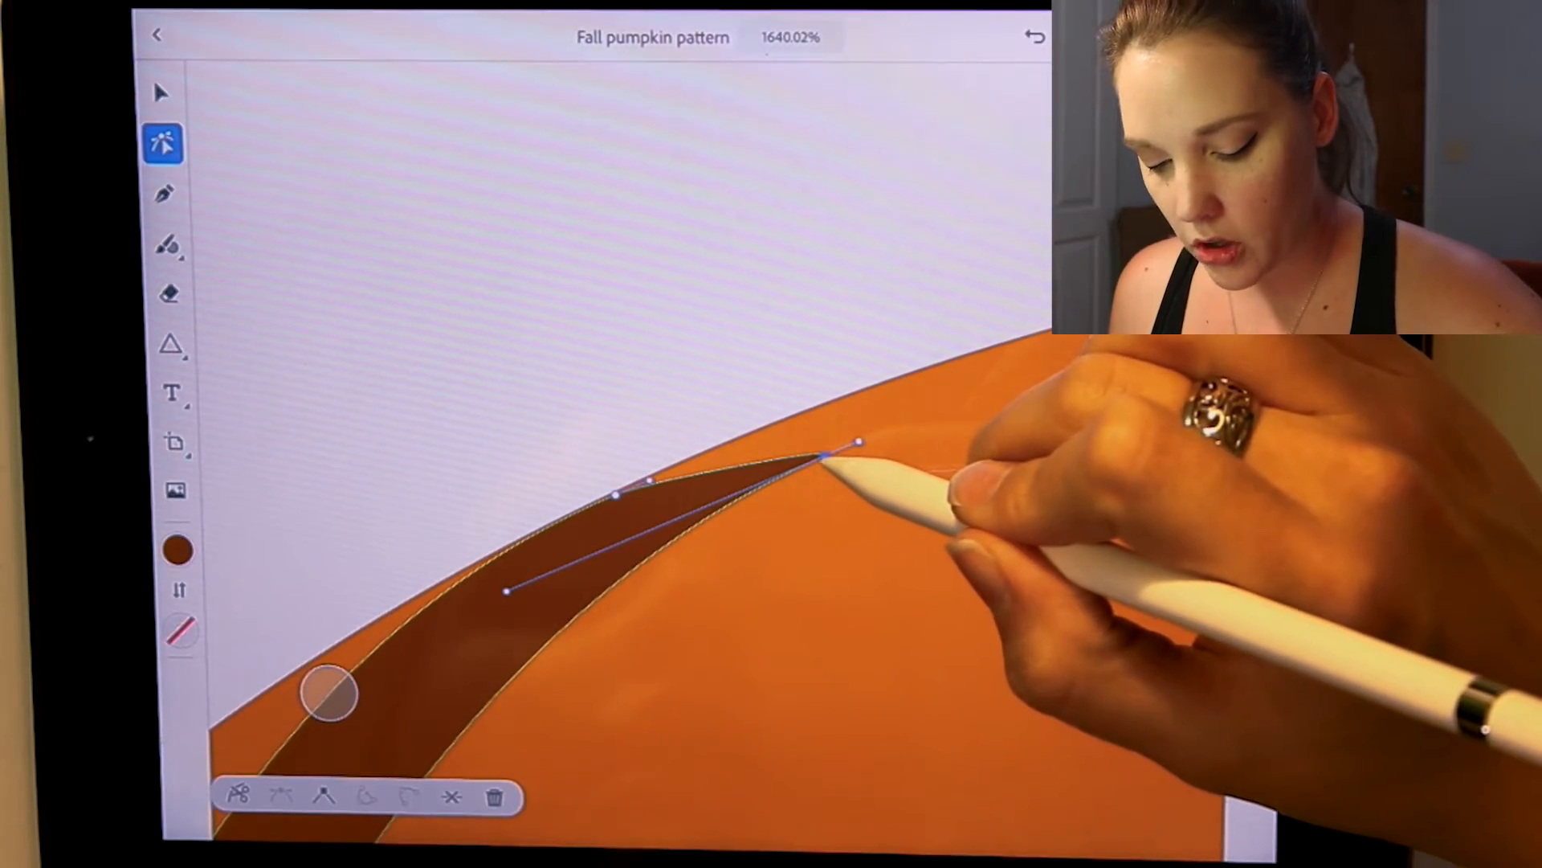
drag(856, 443, 861, 394)
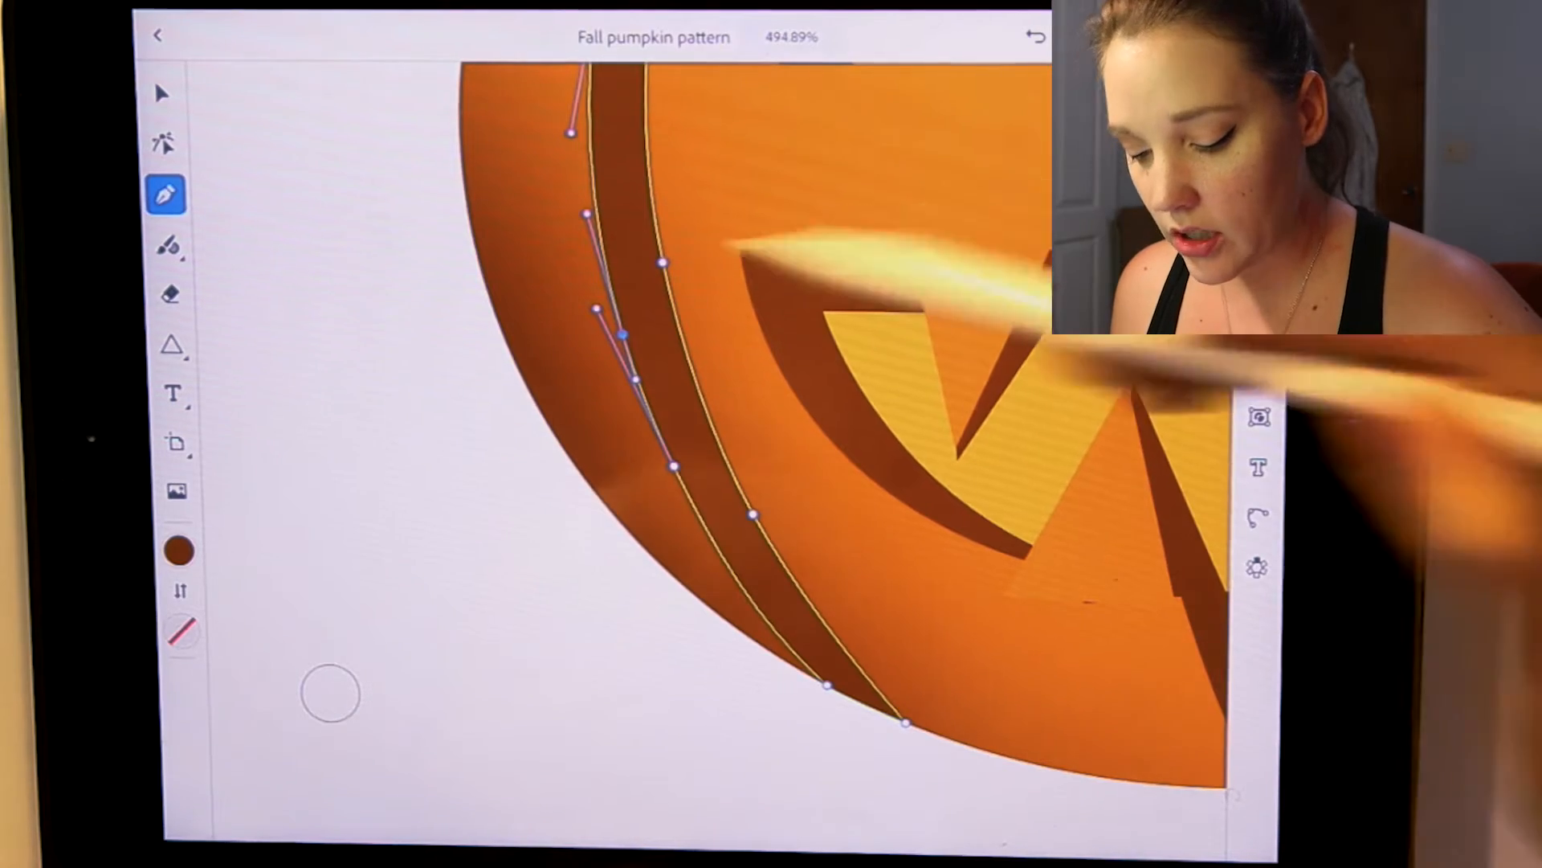
click(165, 145)
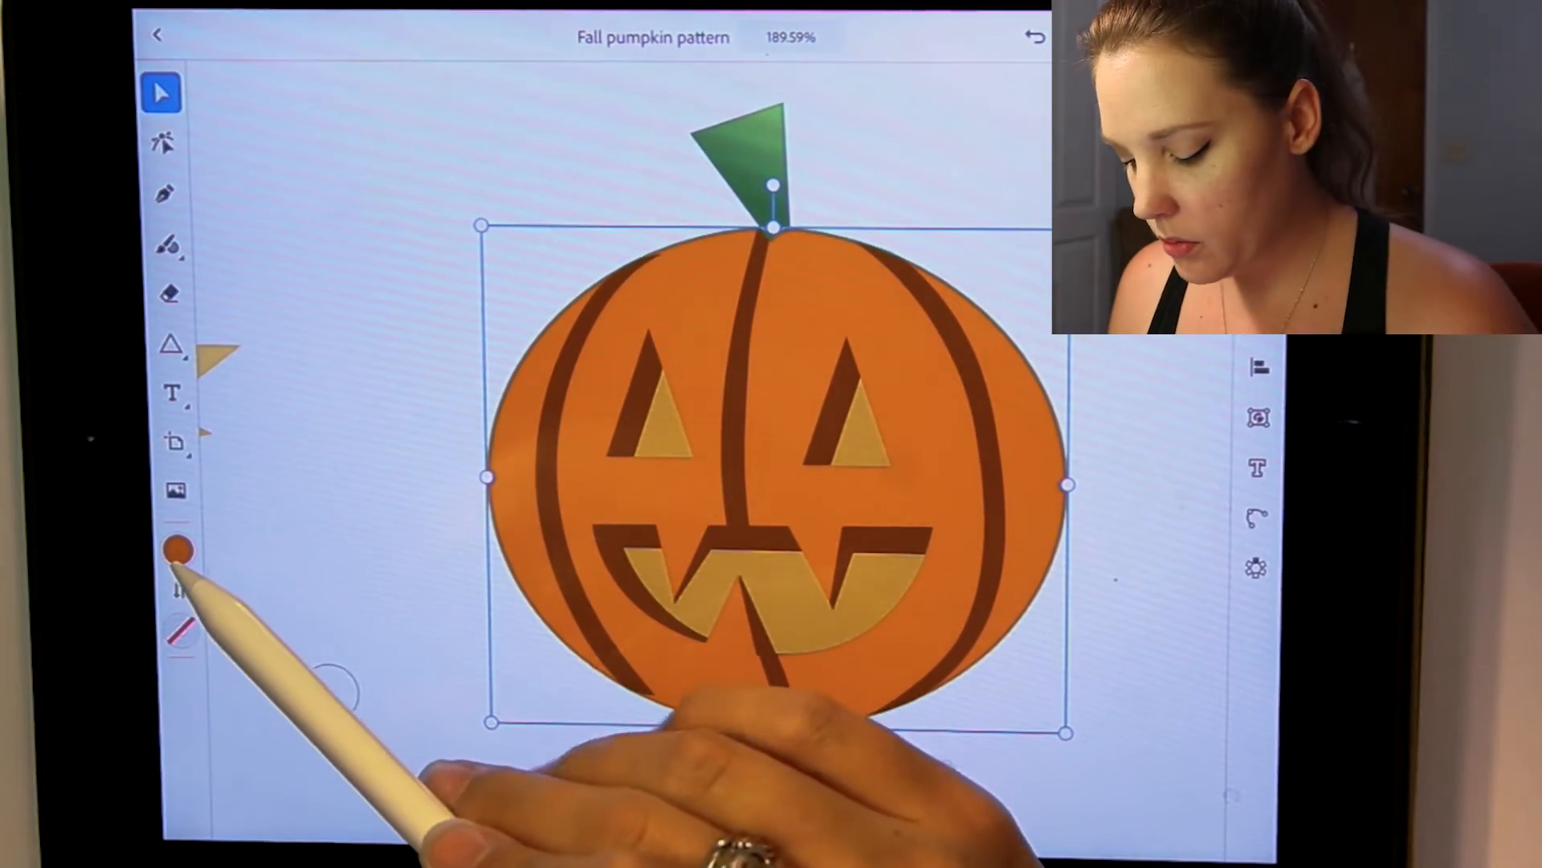
Fill the pumpkin with a diagonal orange gradient, deep at lower left to pale at upper right
click(180, 557)
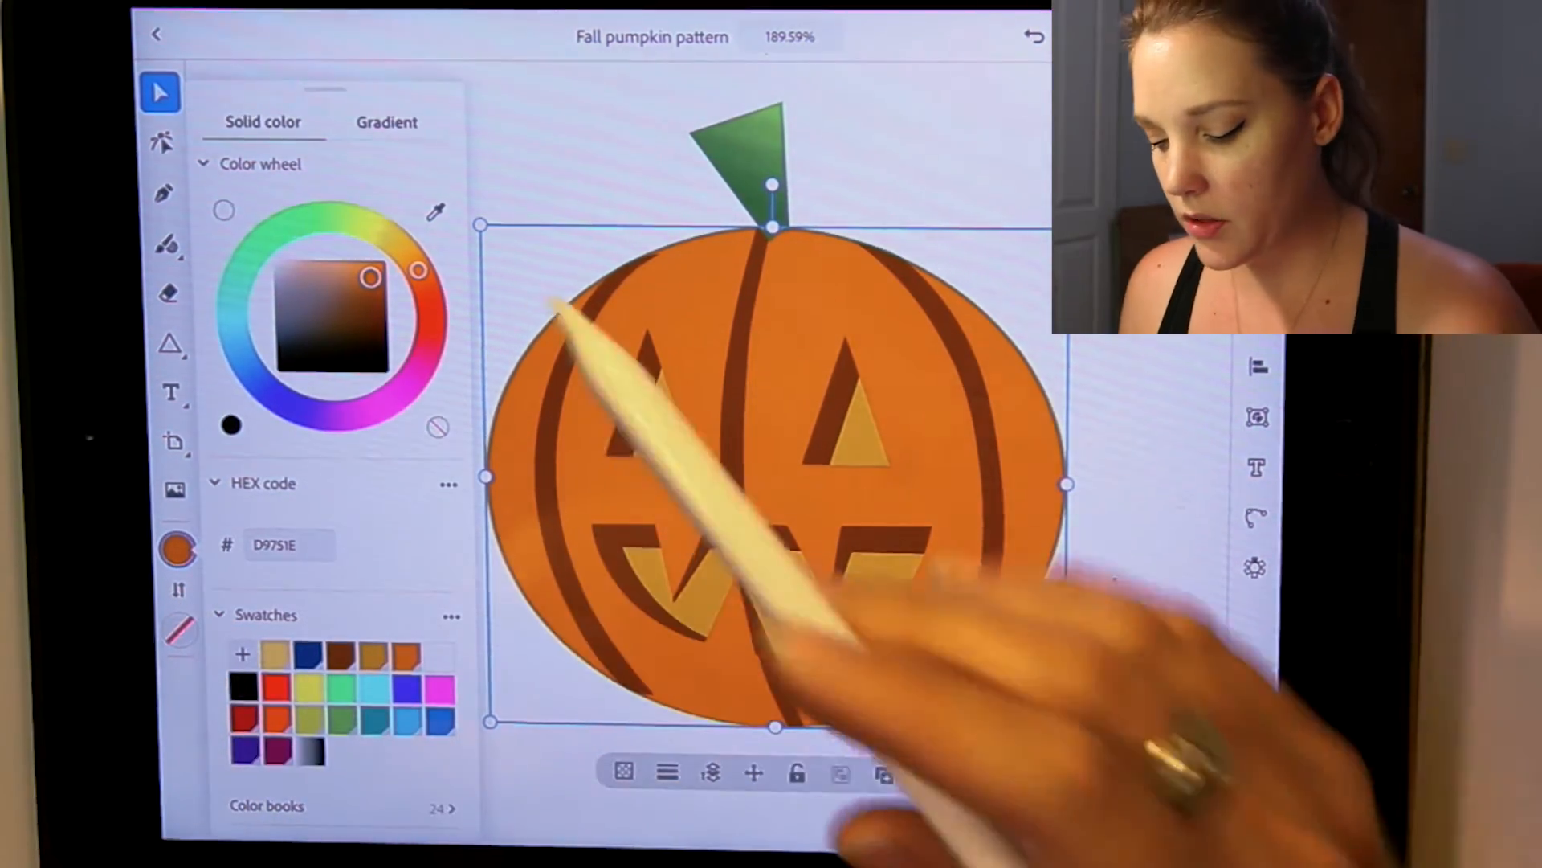
click(386, 122)
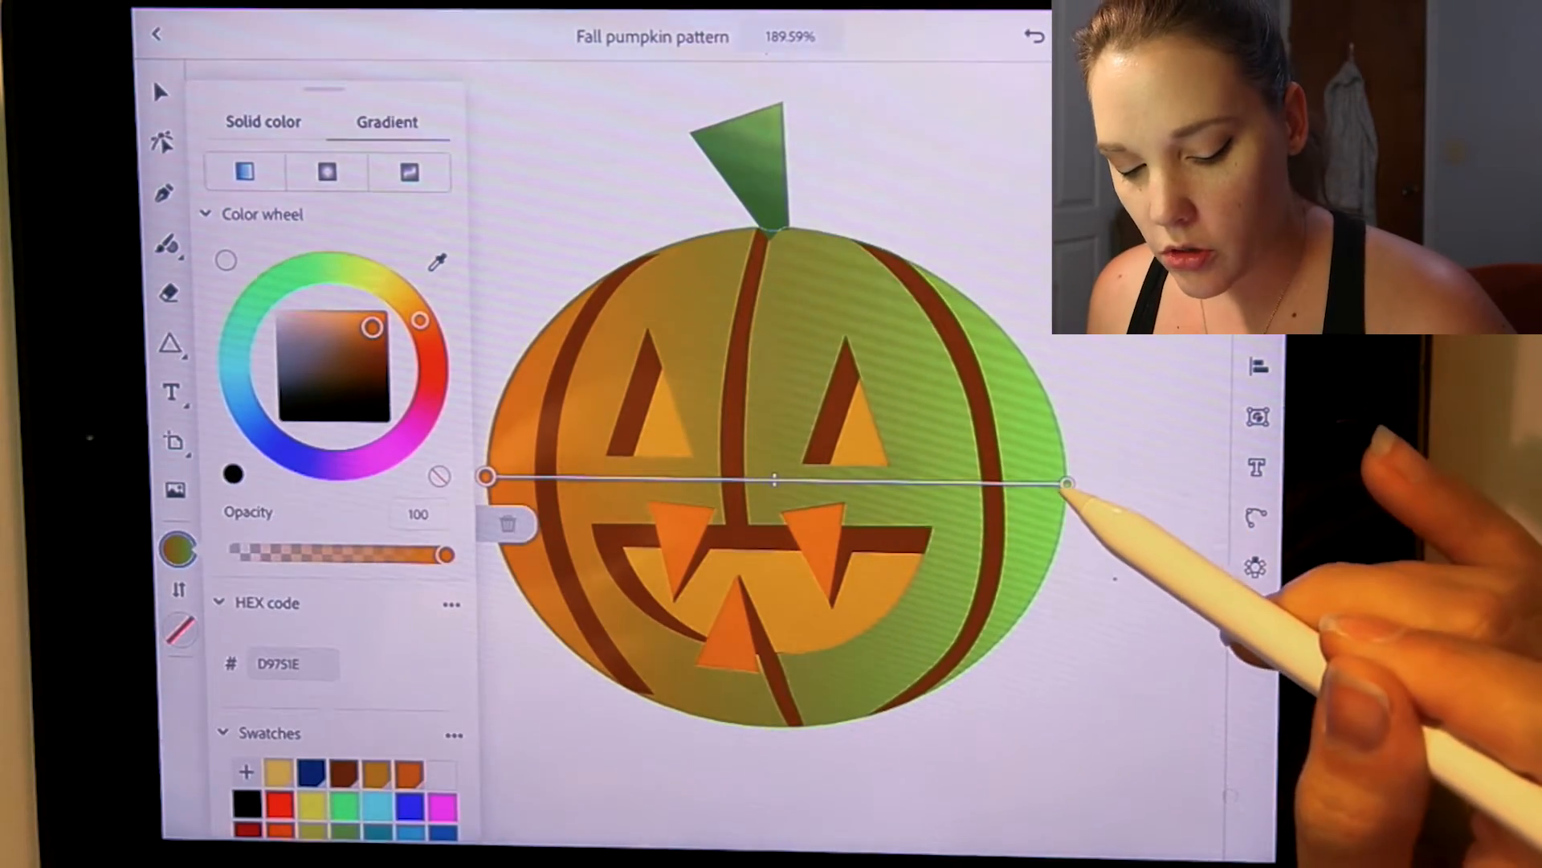
drag(1070, 484, 1008, 340)
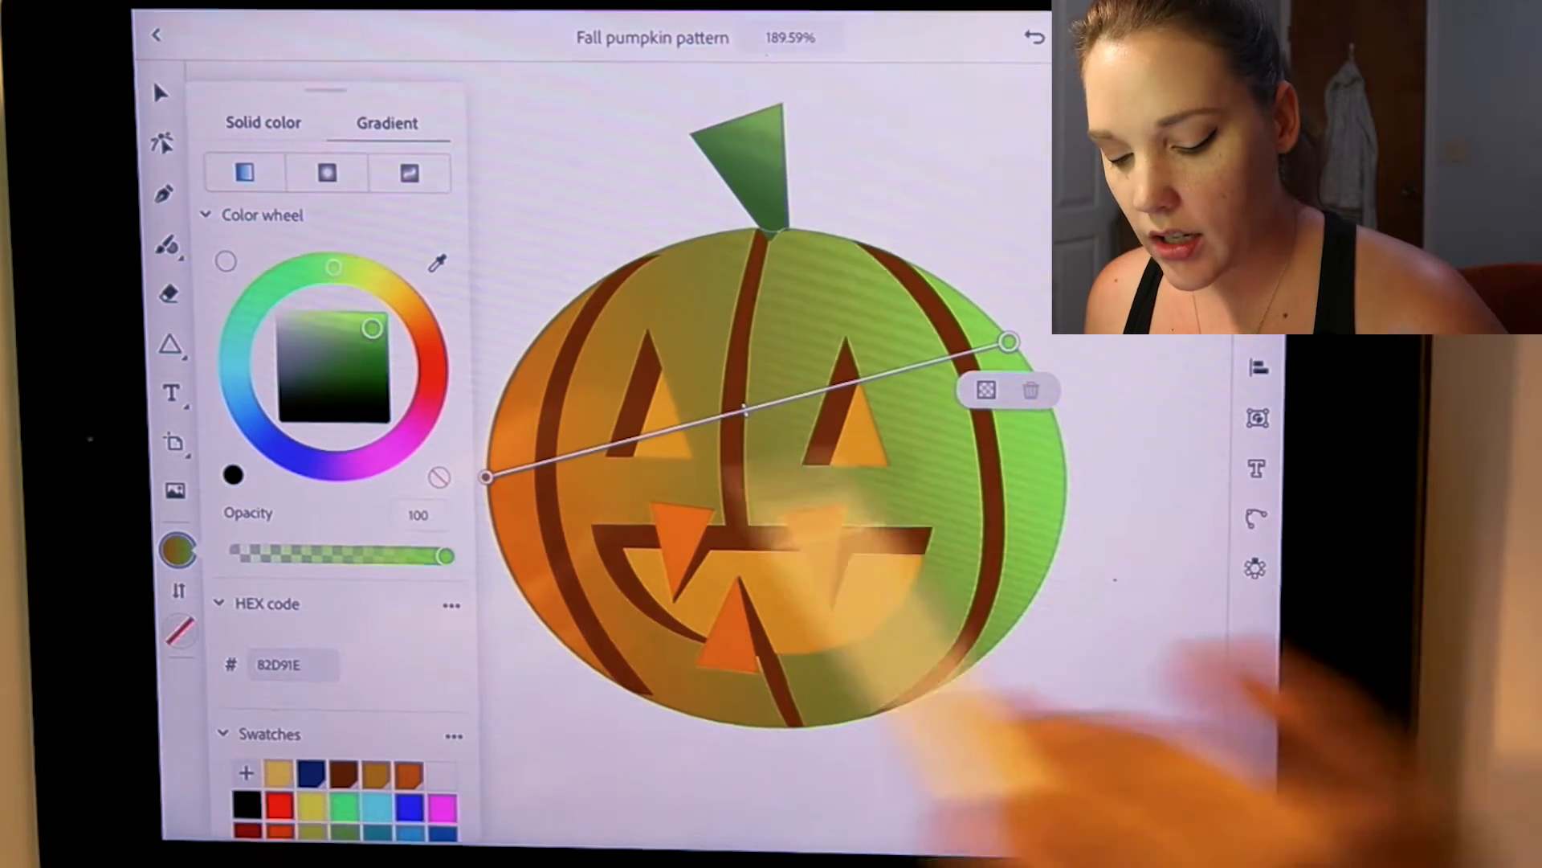
drag(485, 479, 524, 593)
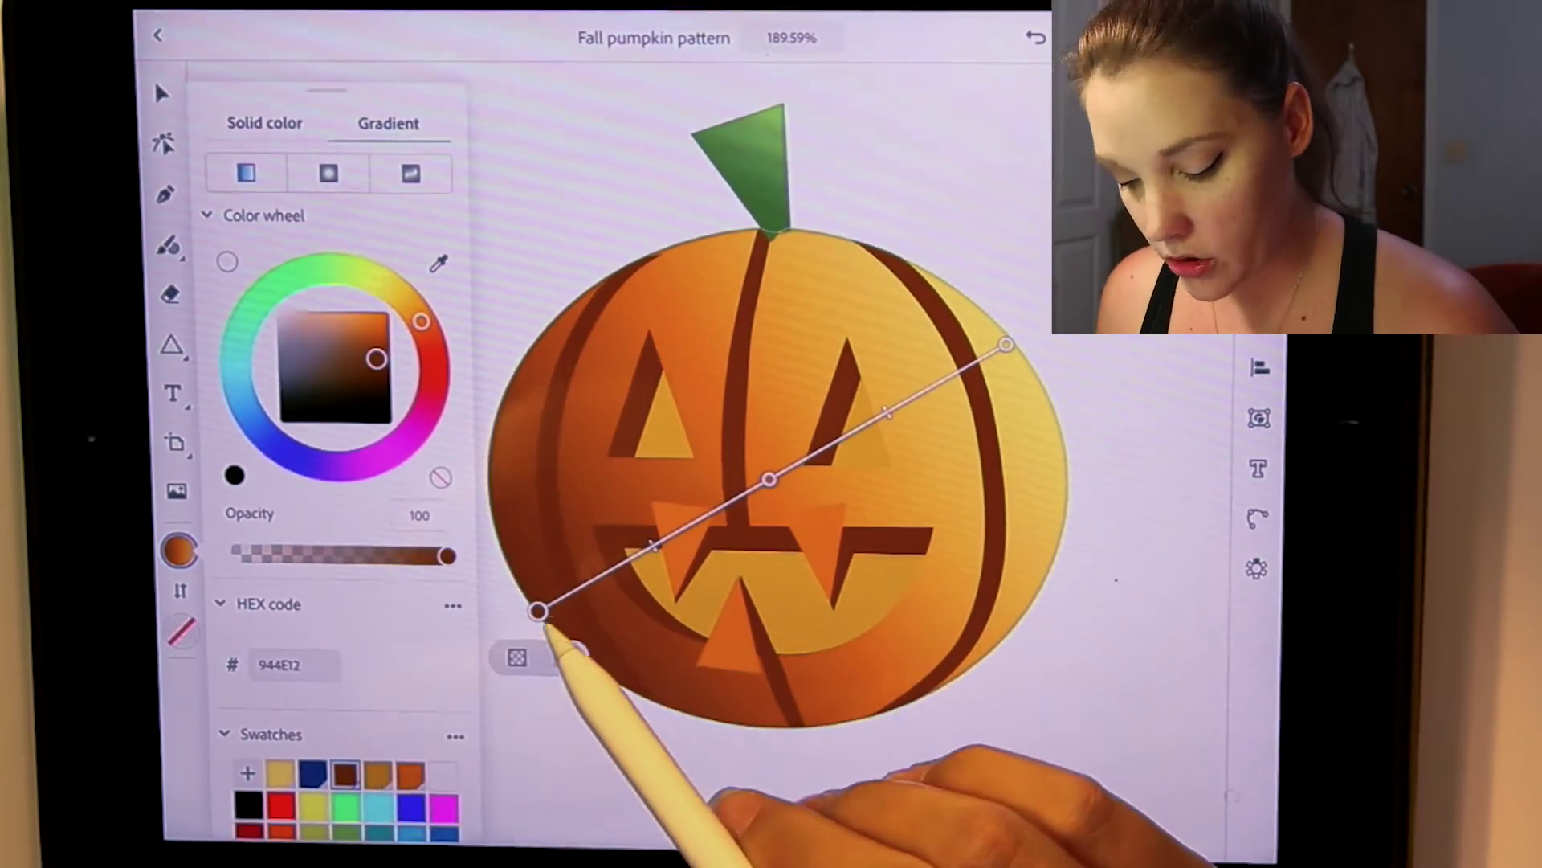
drag(538, 612, 863, 467)
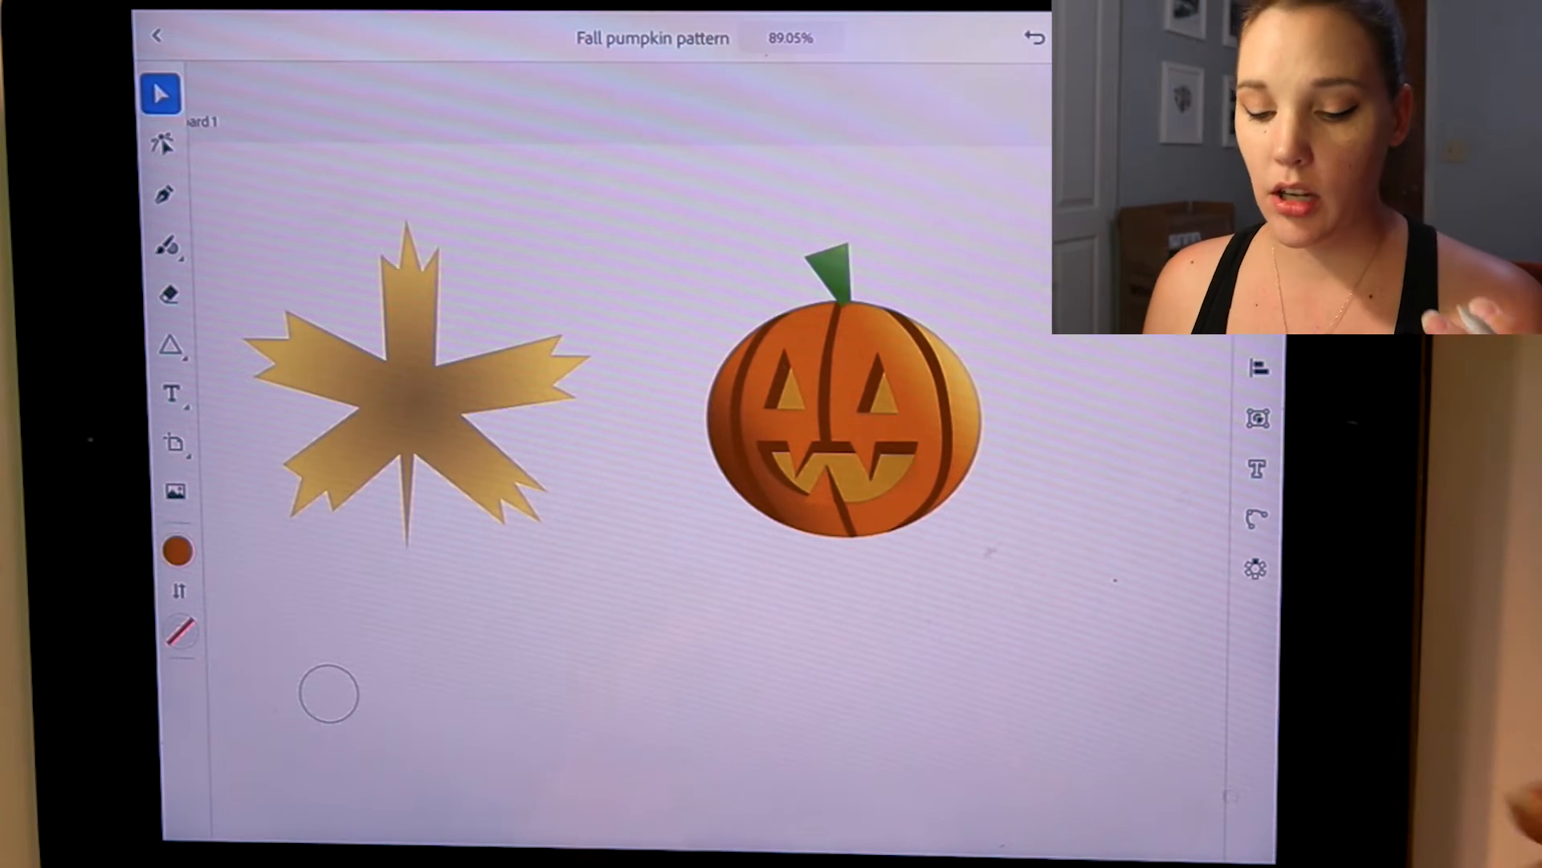
click(1257, 368)
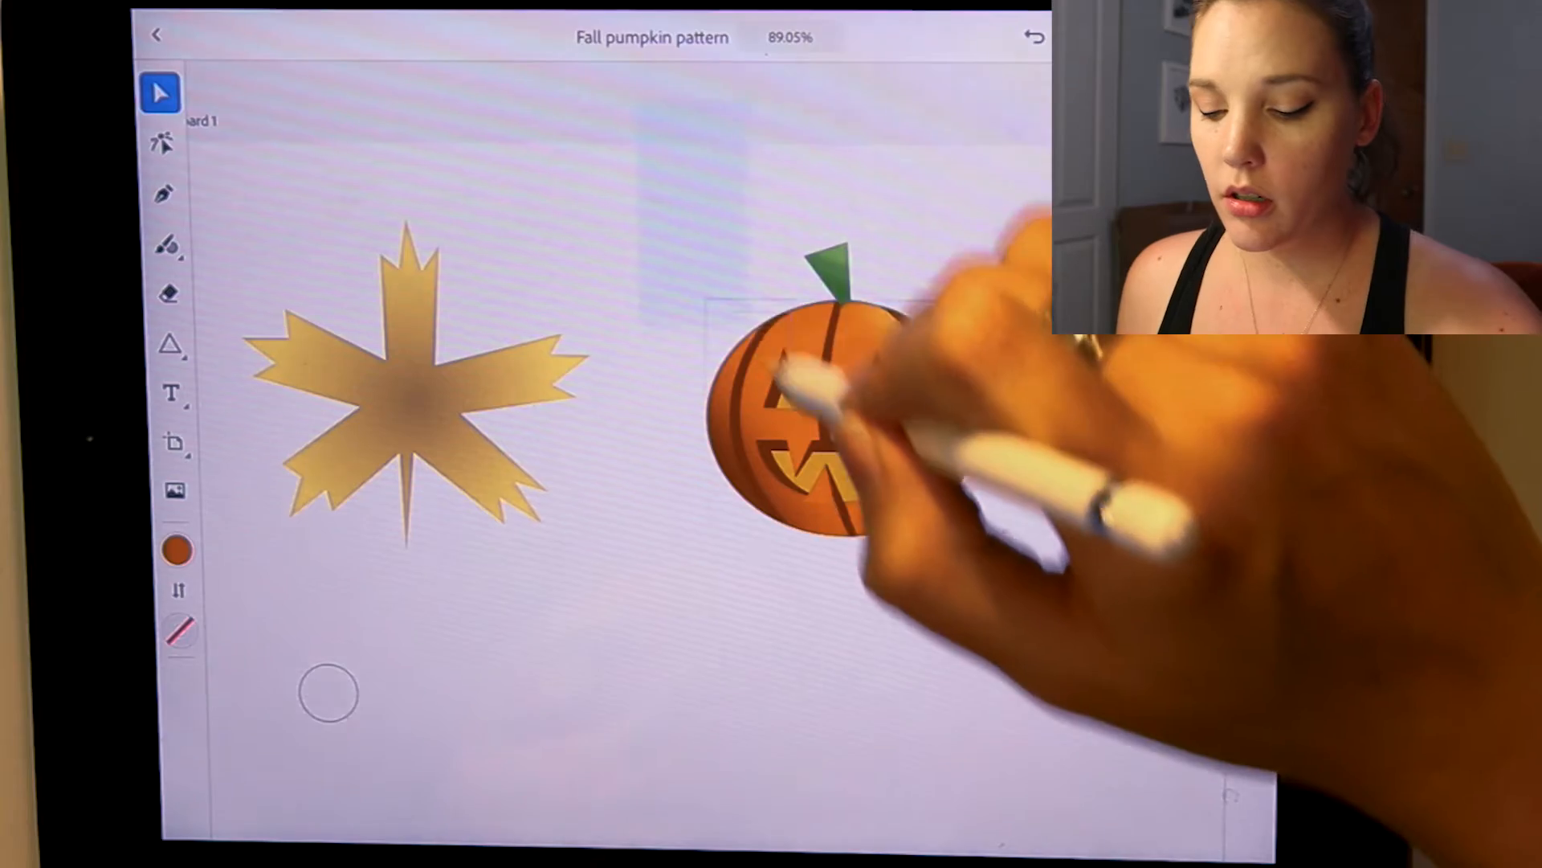
Group the pumpkin's pieces into one object and review the Object and alignment options
click(844, 413)
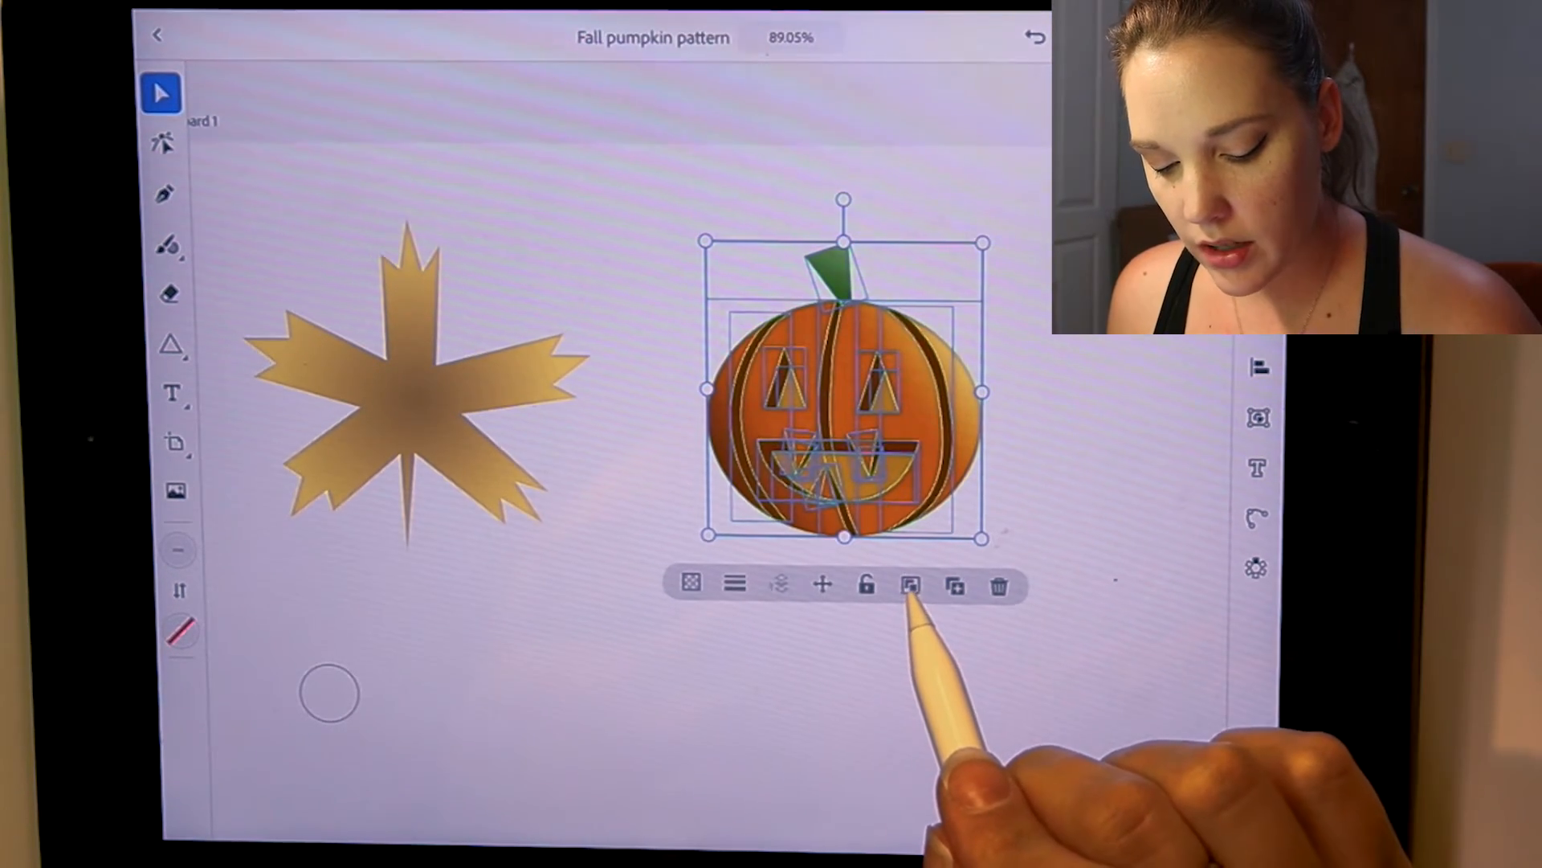
click(910, 584)
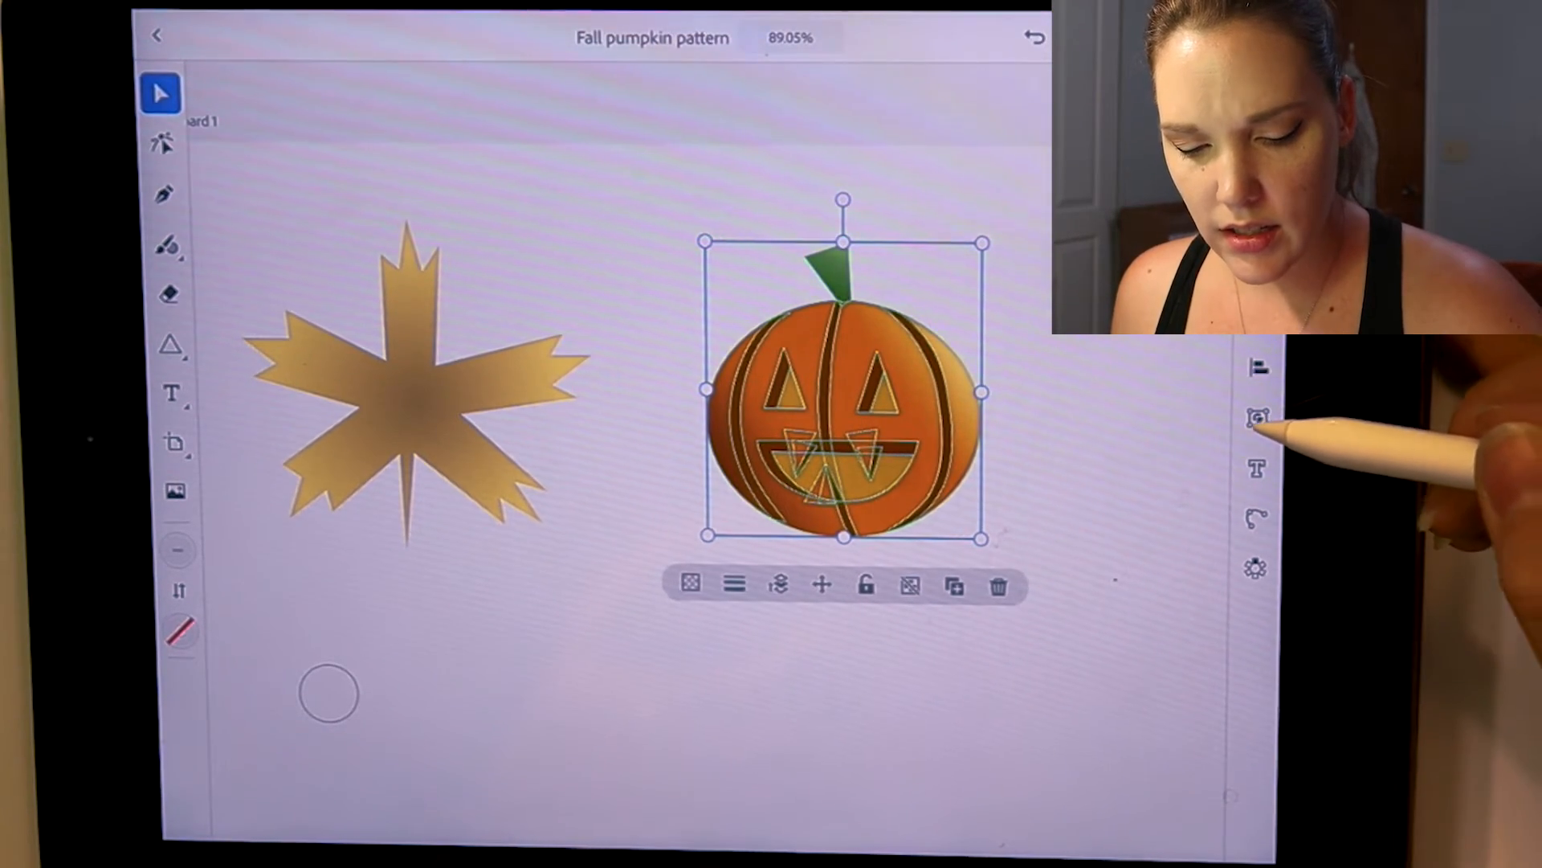
click(1257, 418)
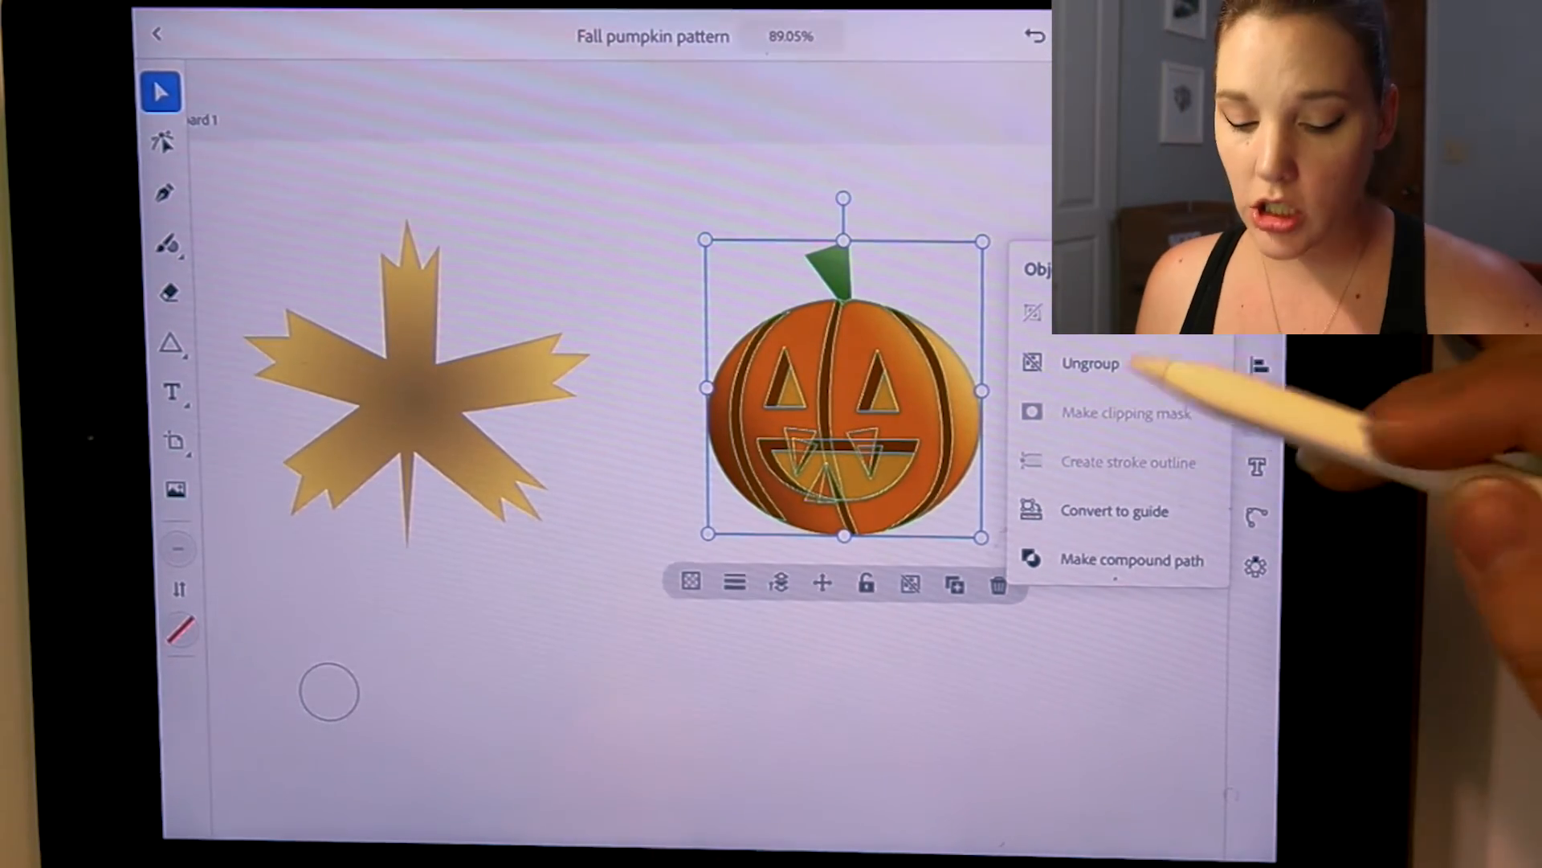
click(1089, 363)
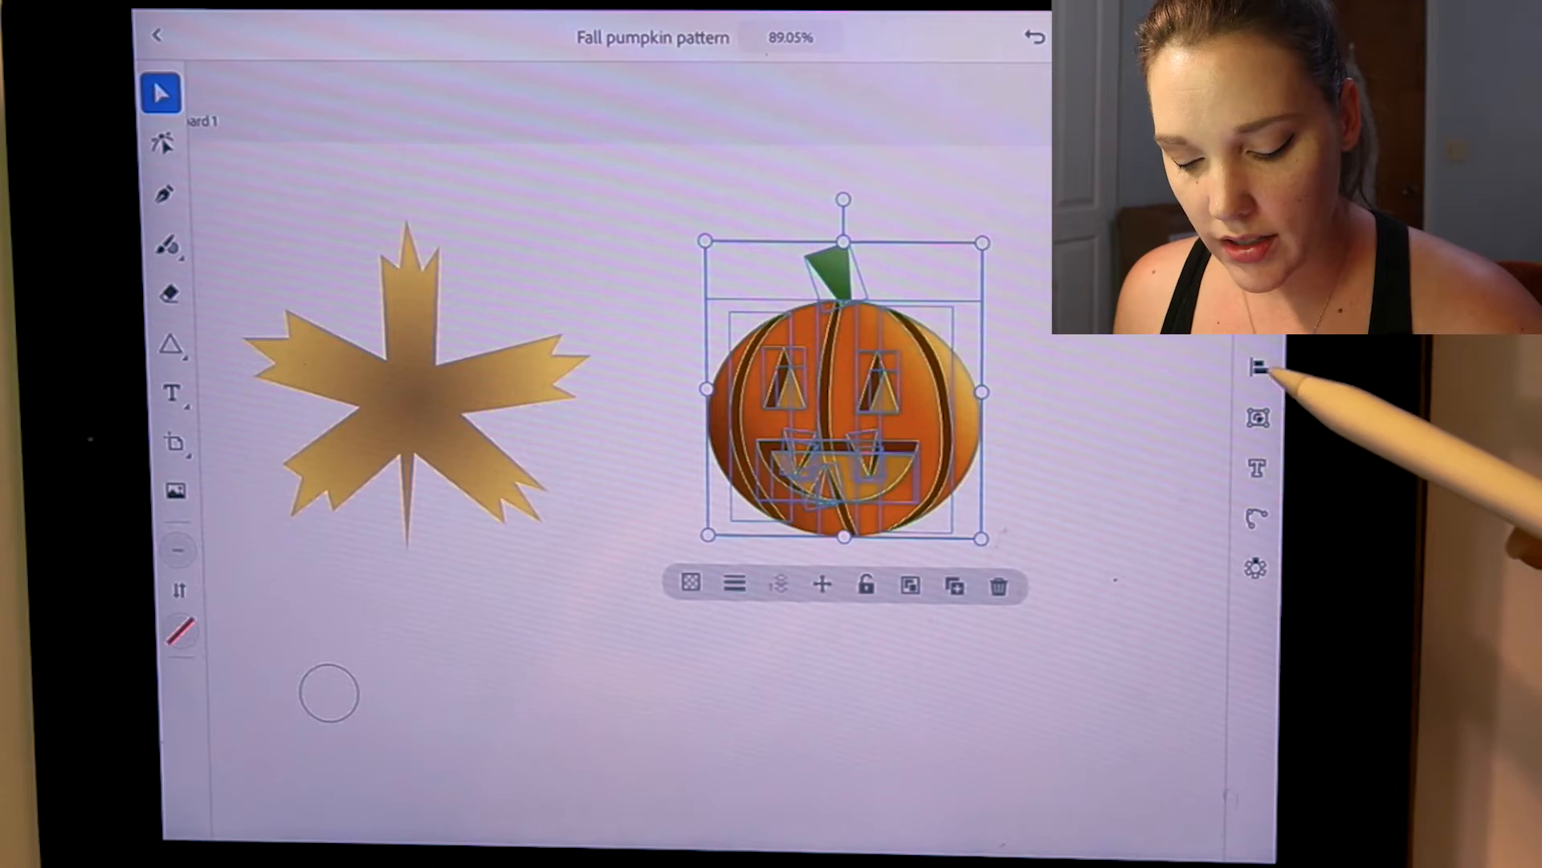
click(1256, 418)
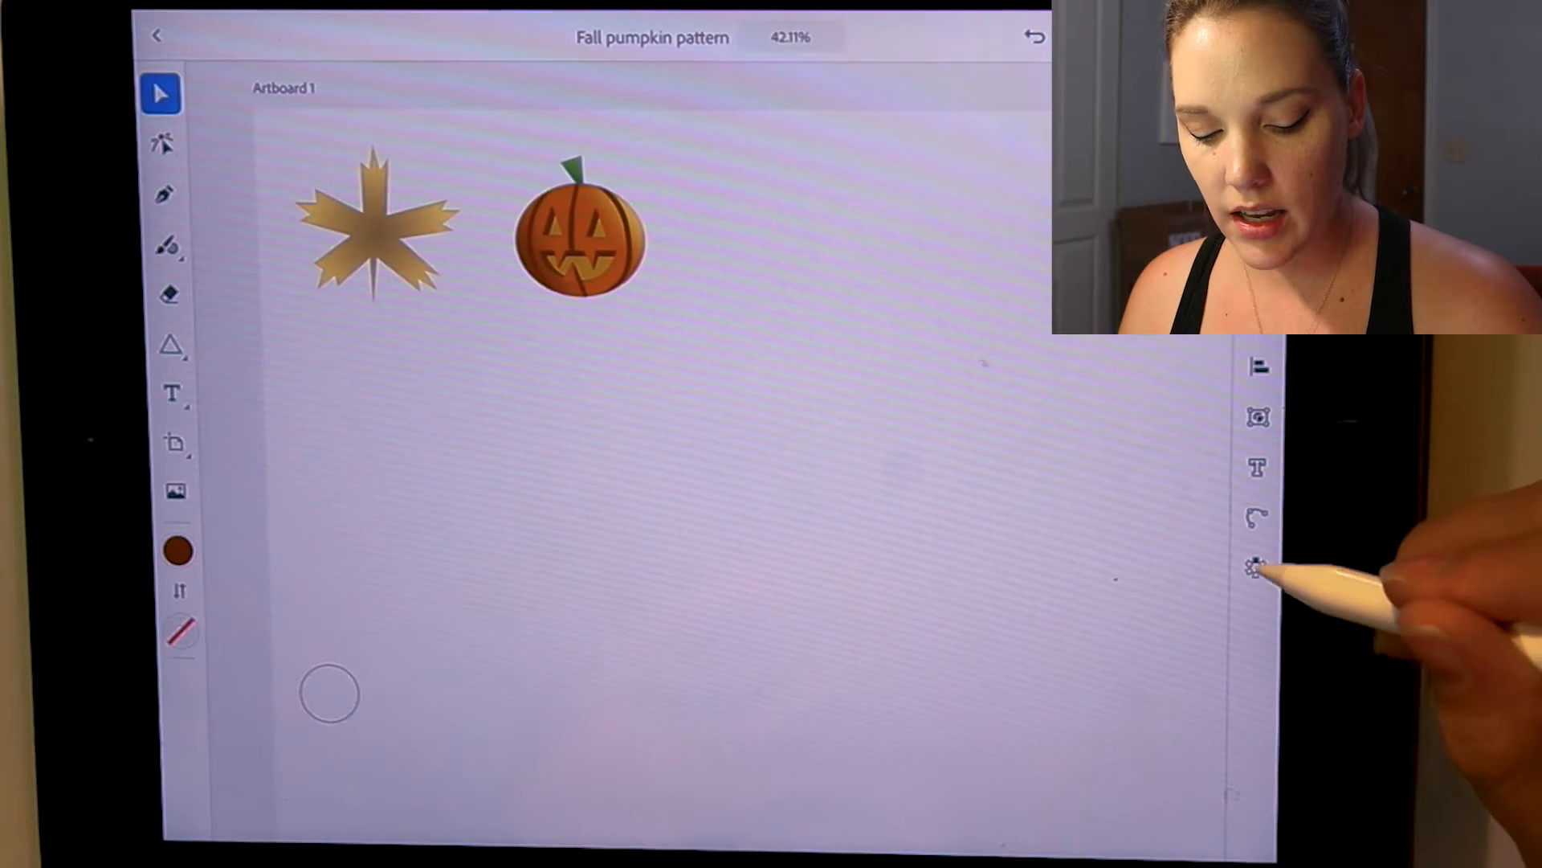
Create a Grid repeat of the leaf and pumpkin tiling the artboard
click(1257, 567)
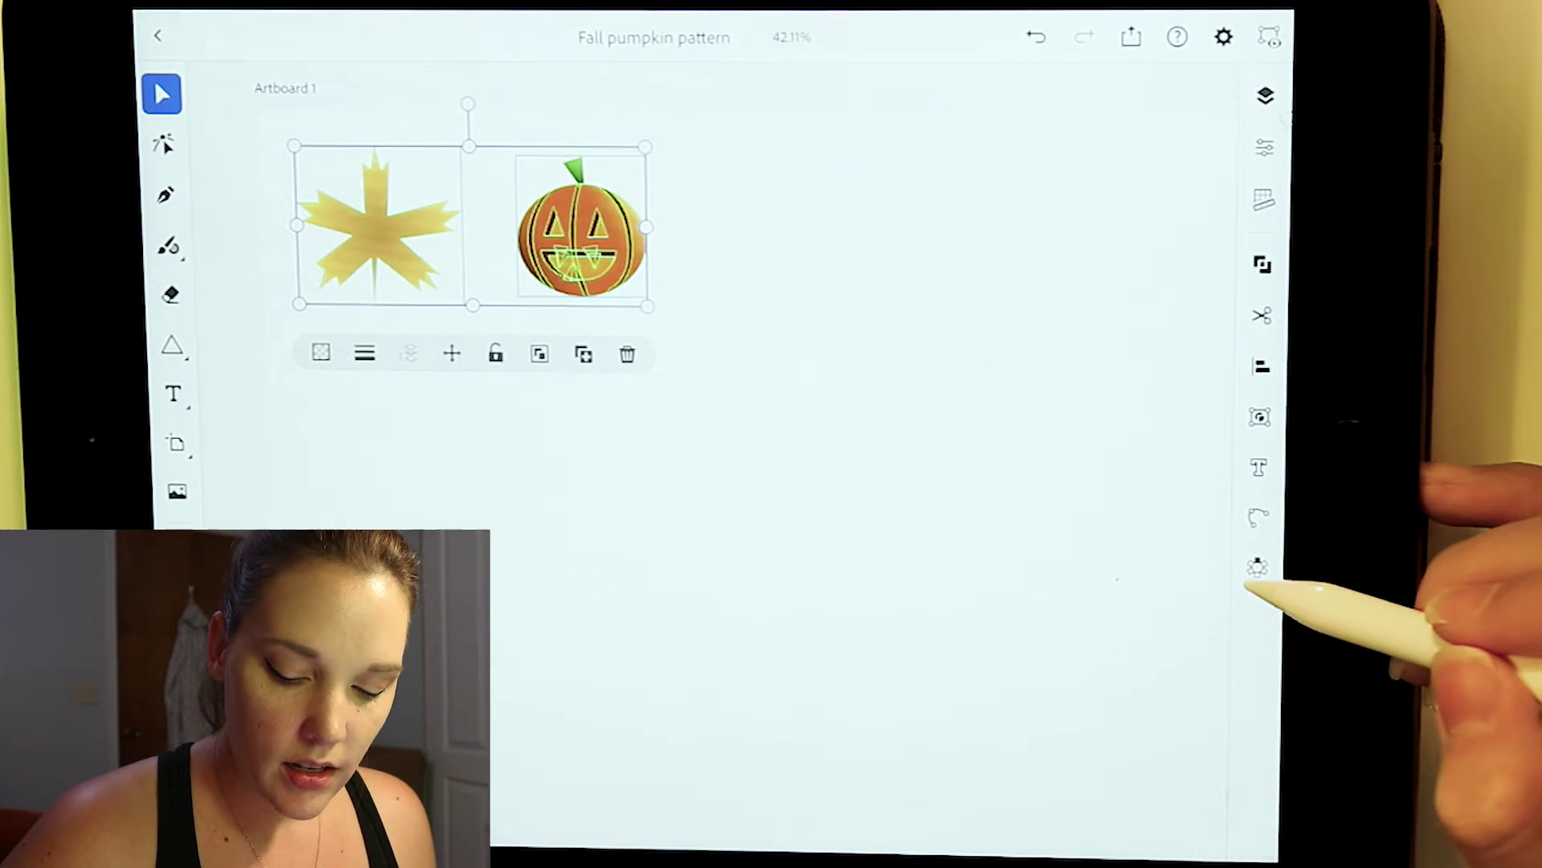
click(1255, 568)
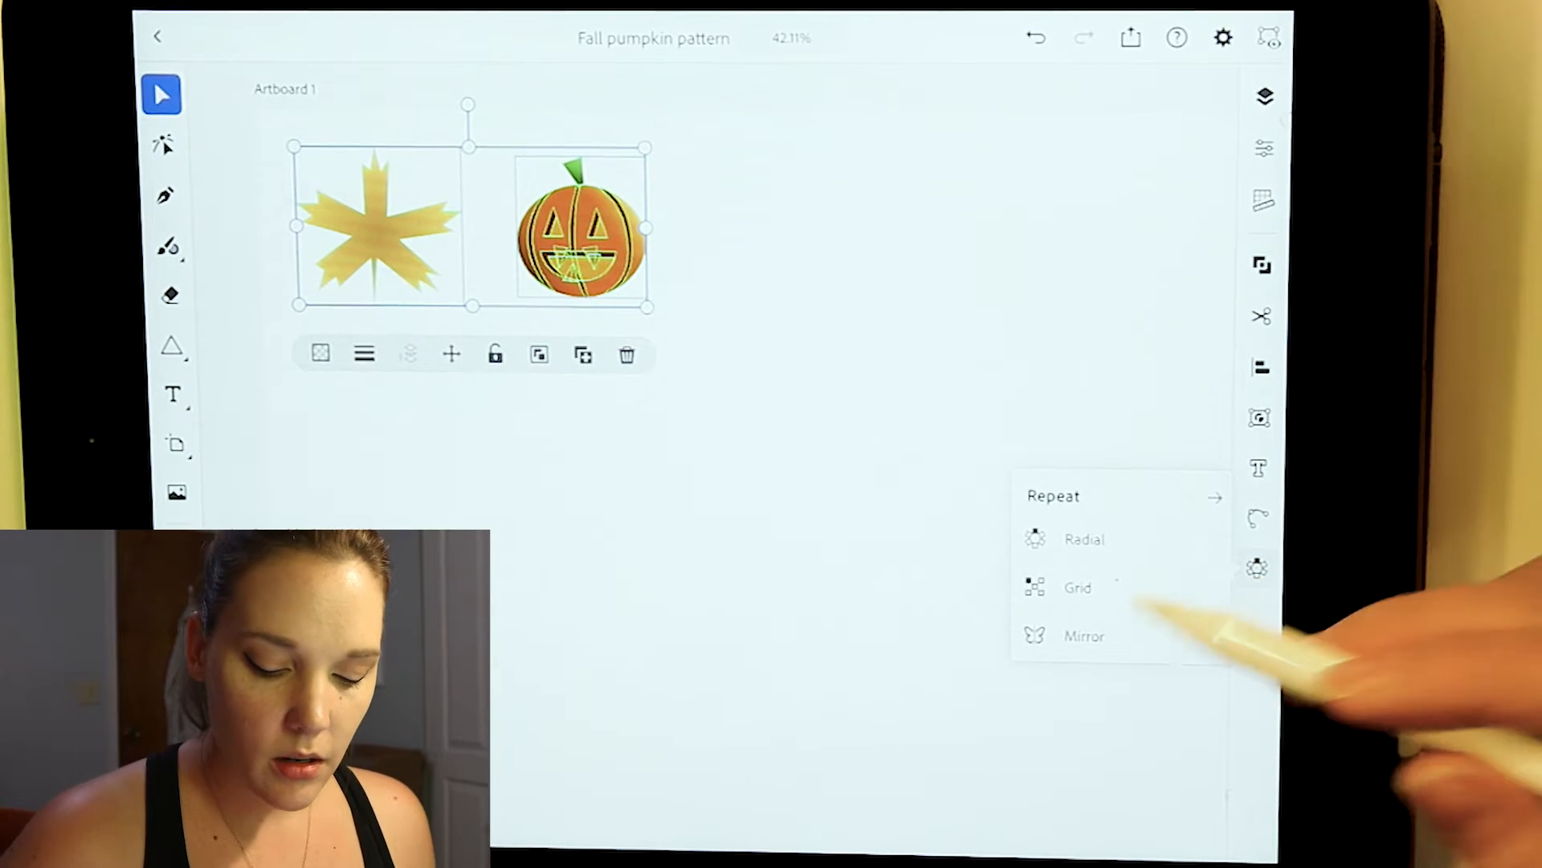
click(1076, 588)
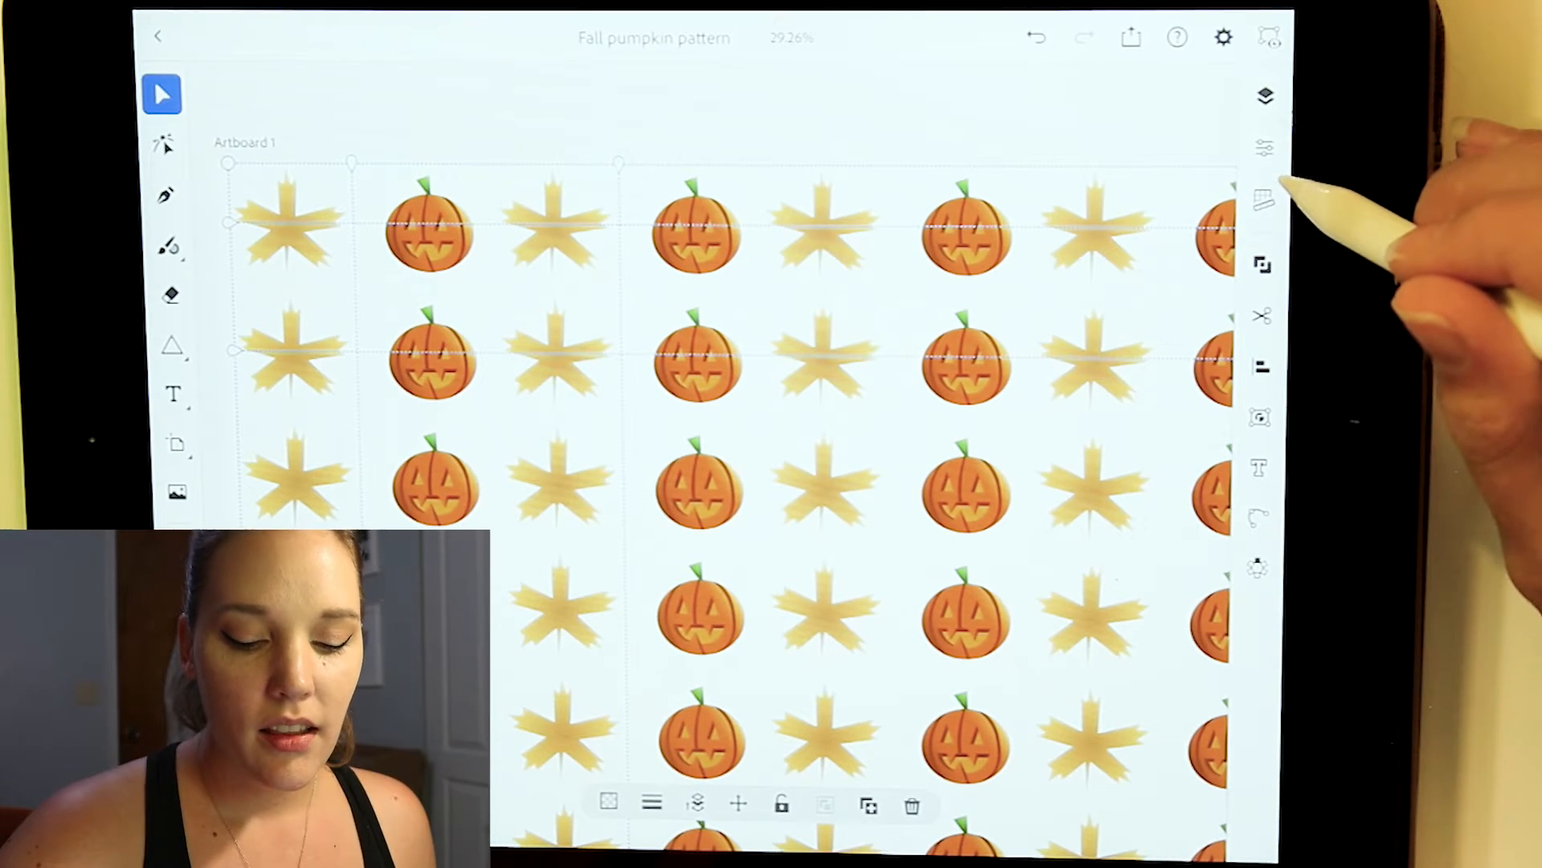
mouse_move(1375, 144)
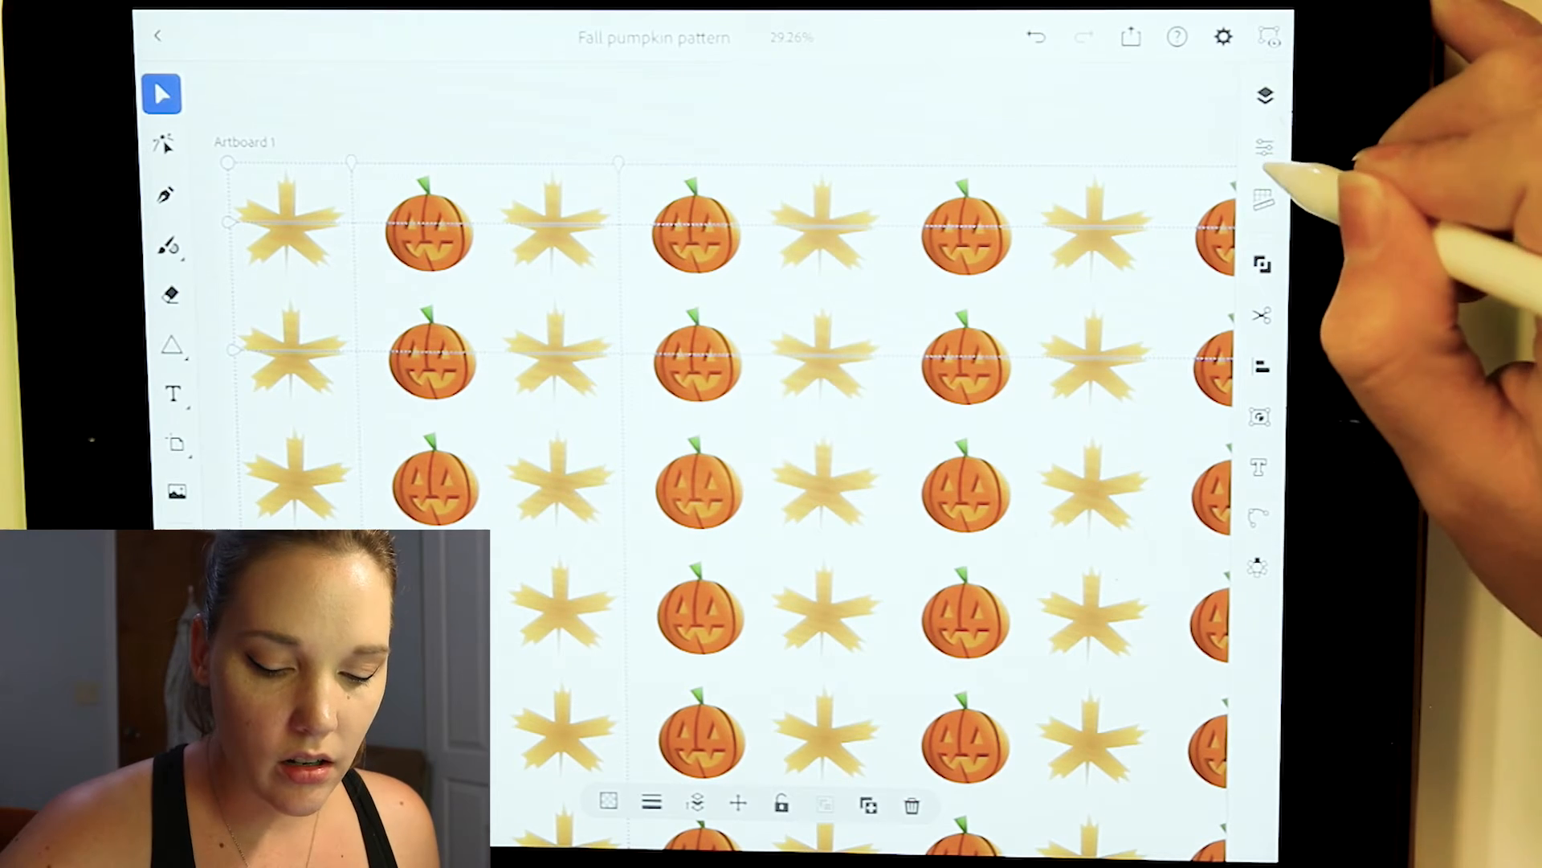
In Grid Repeat properties, change the grid type to stagger columns and flip alternate rows
click(1263, 145)
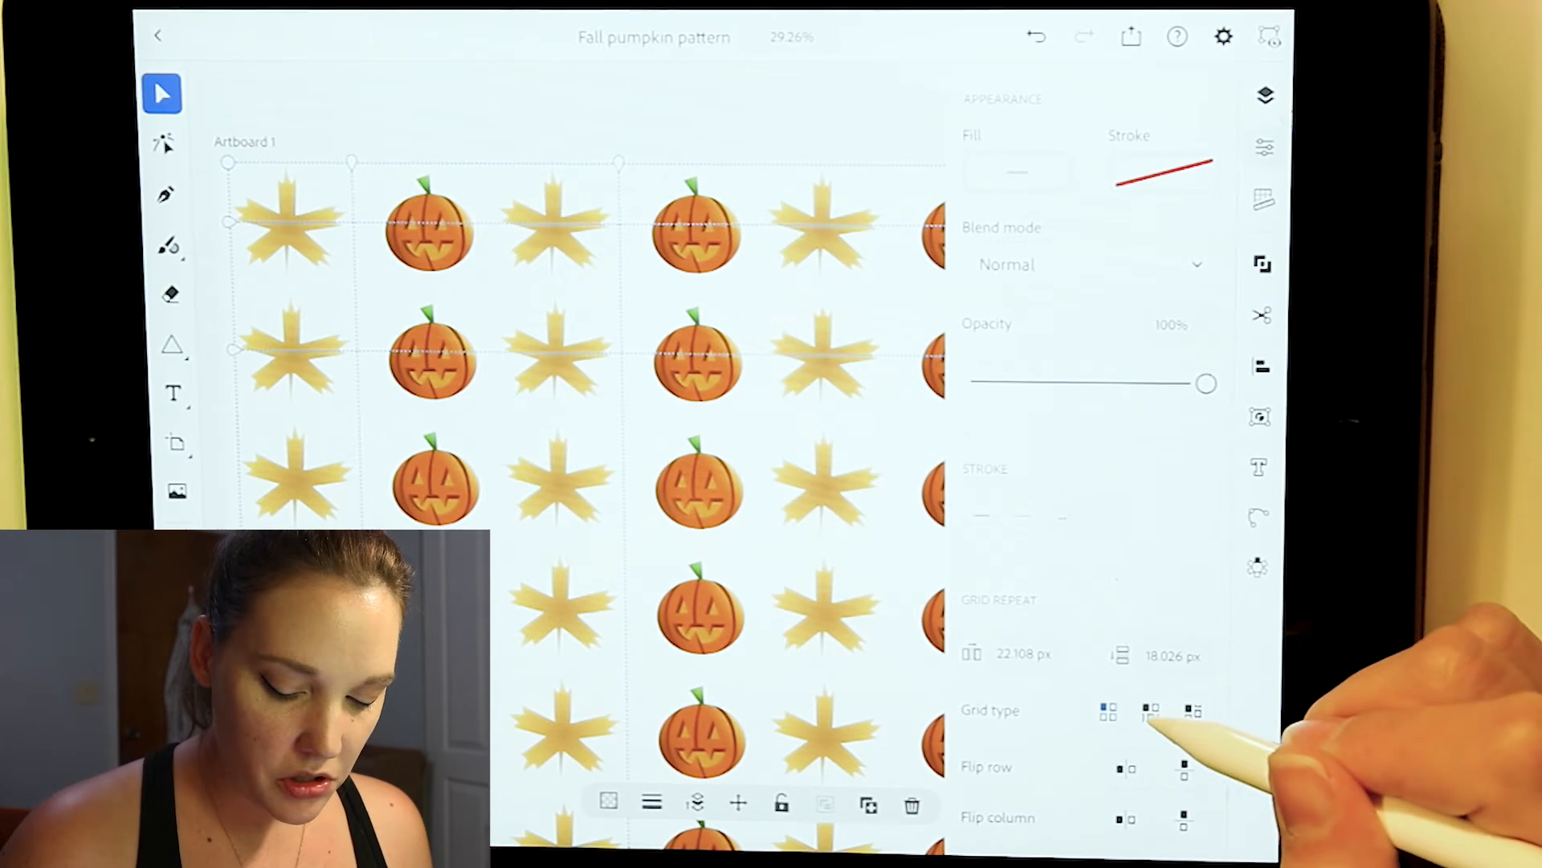
click(1151, 710)
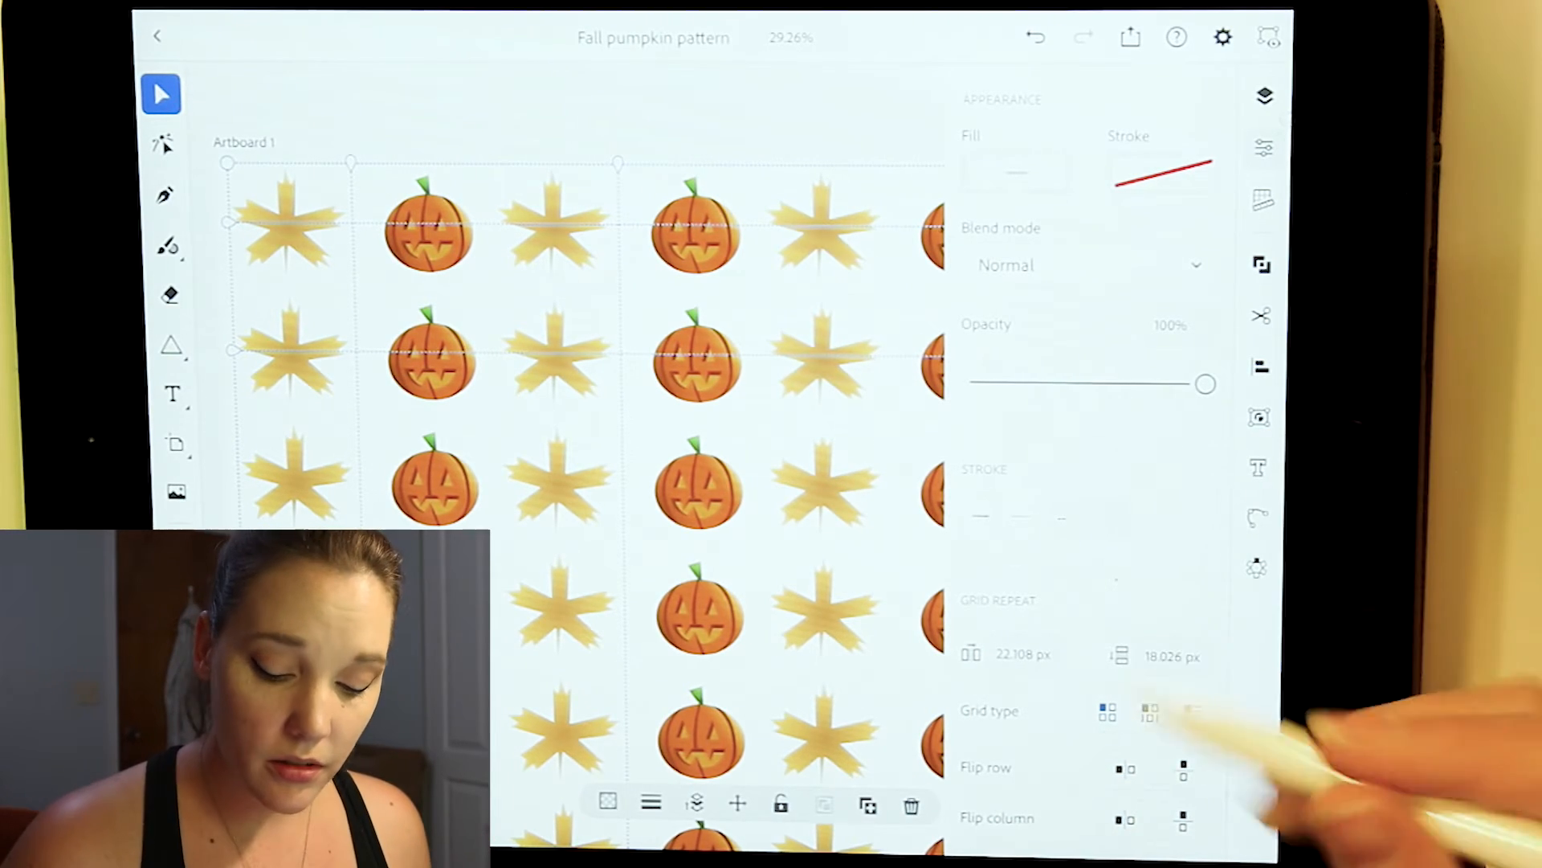
click(1147, 712)
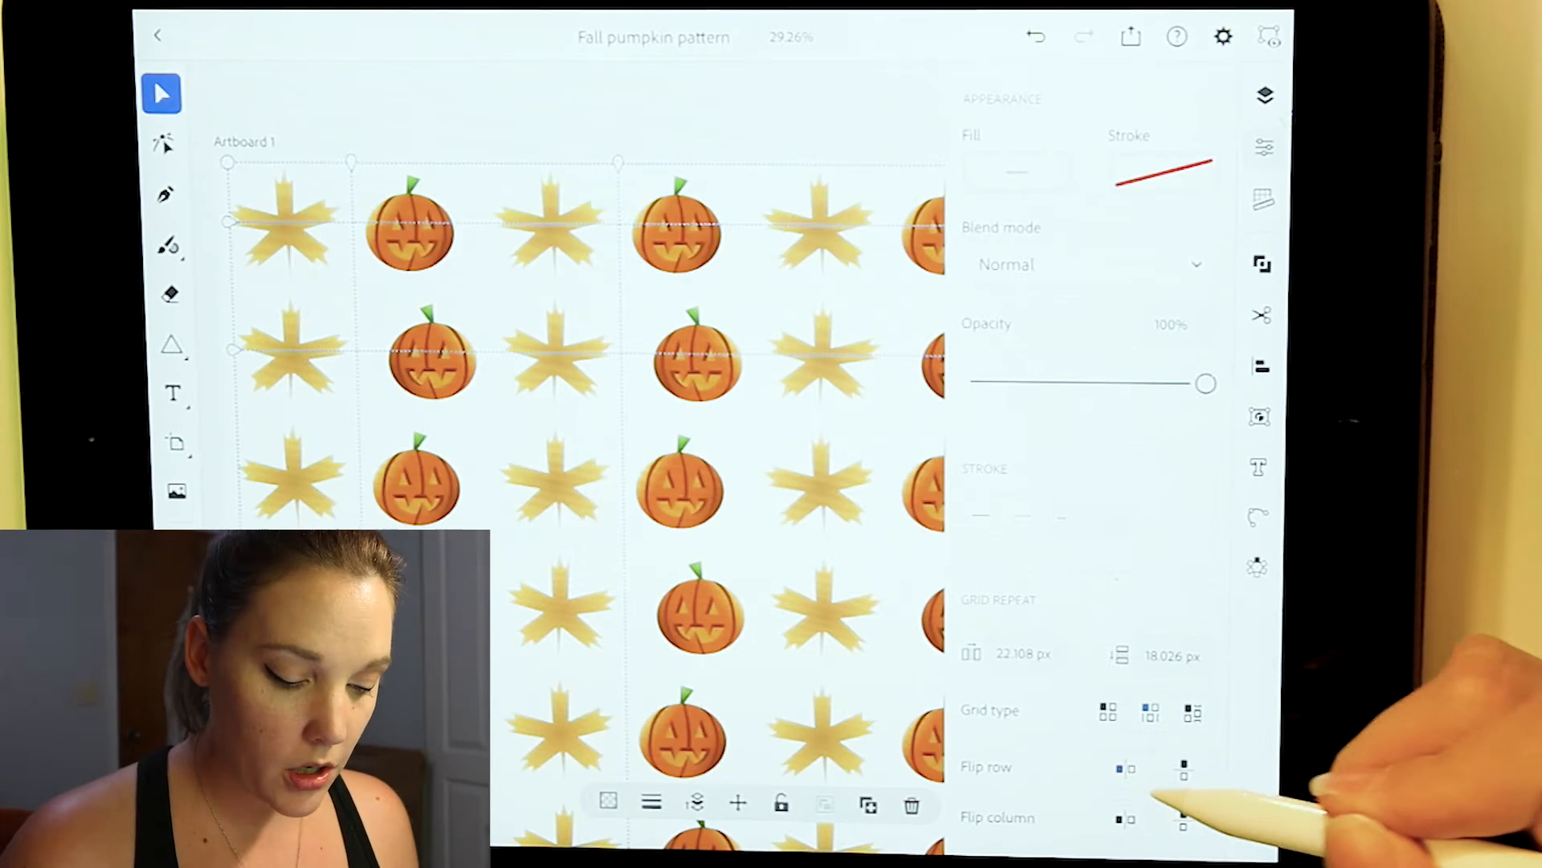
click(1183, 764)
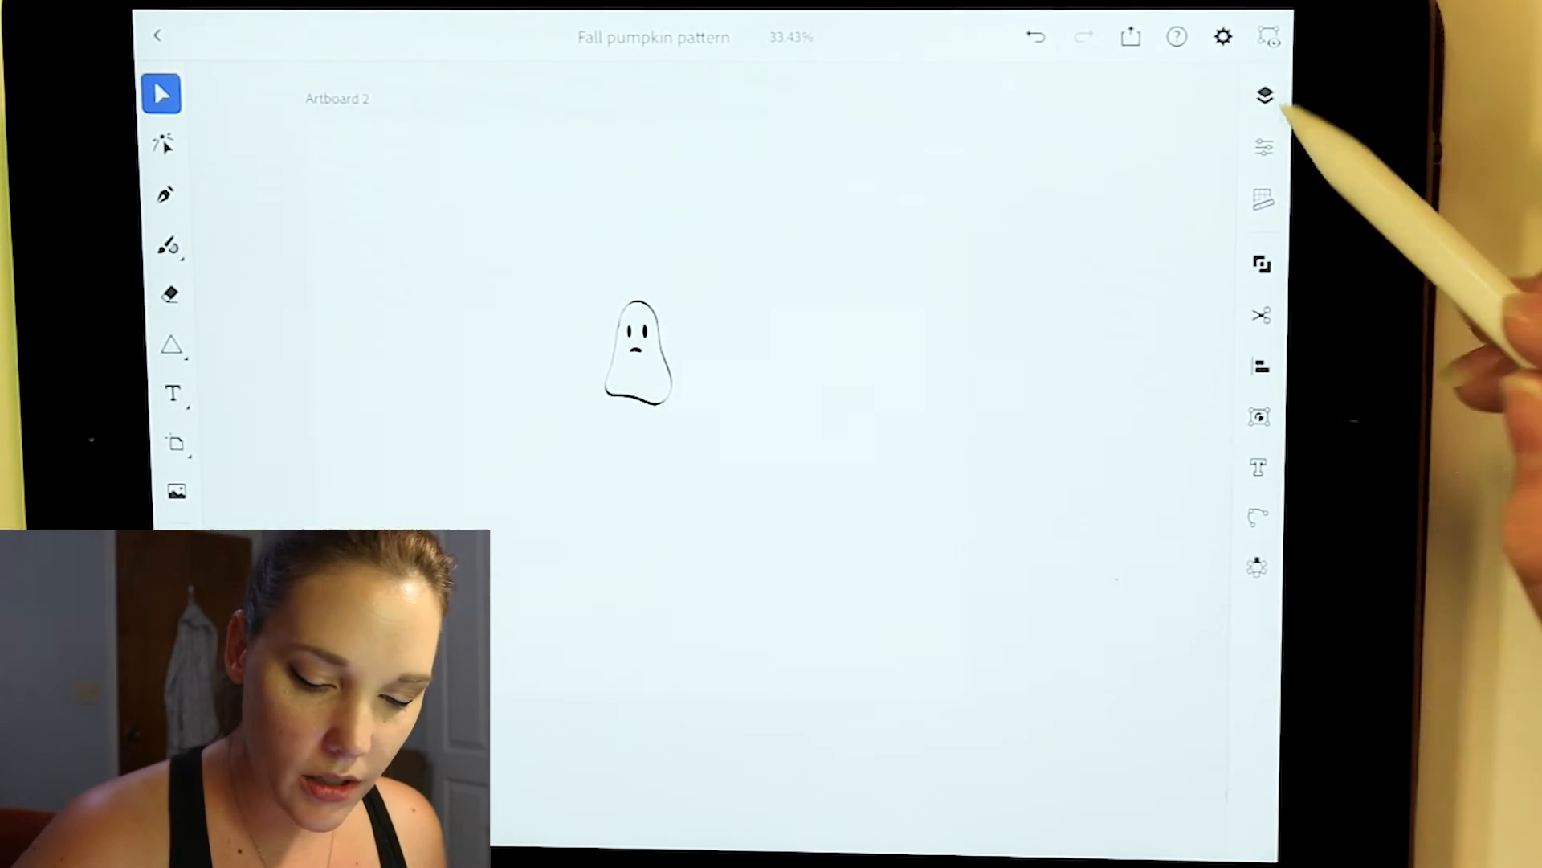
Set the Paintbrush to smoothness 5 with a 20% round tip angled at 8°
click(637, 366)
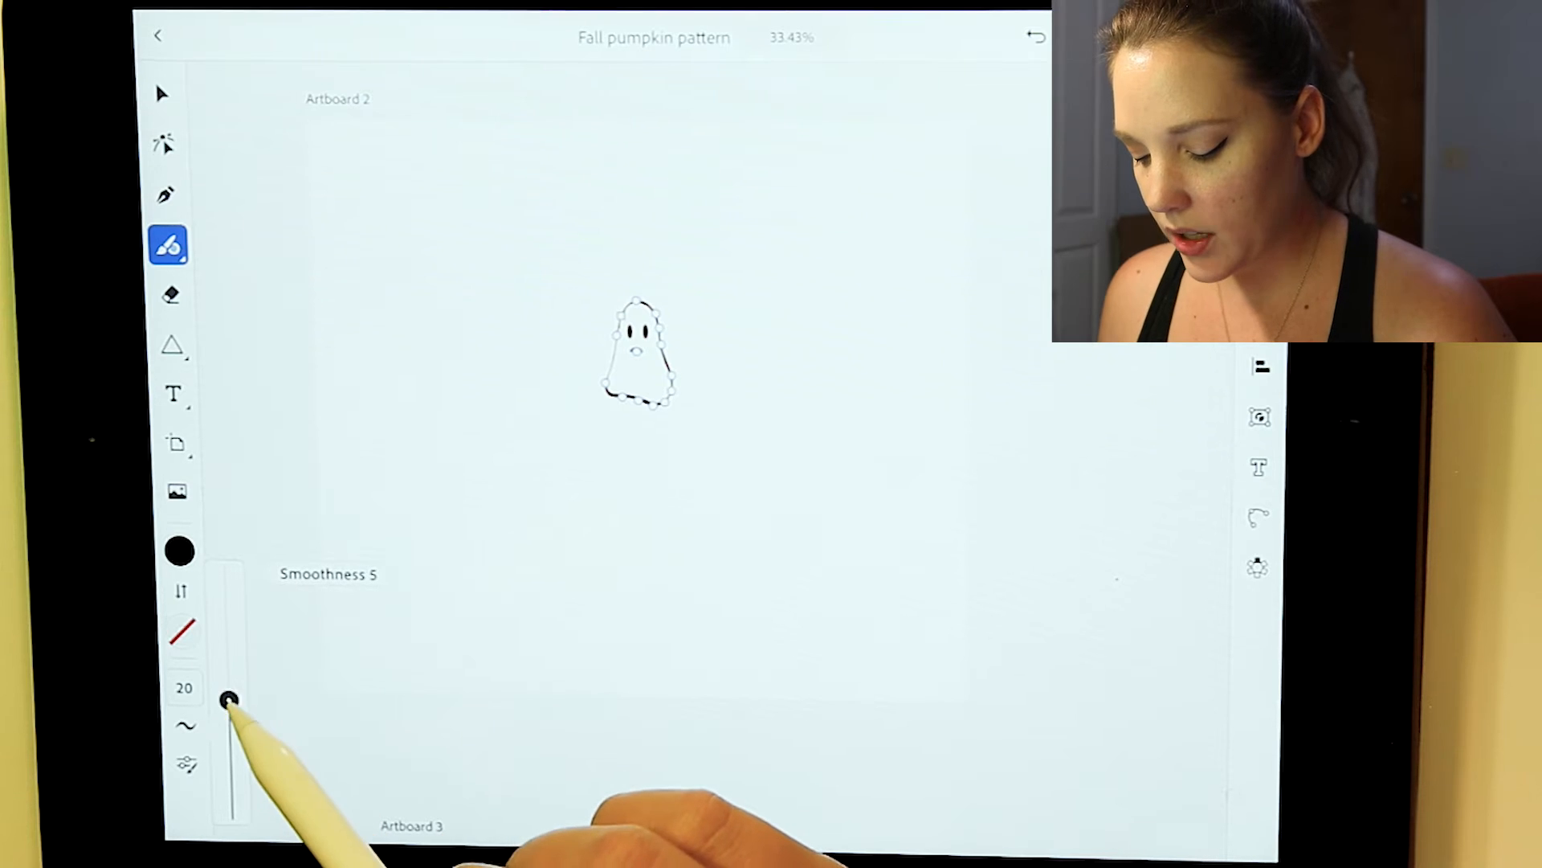
drag(227, 698, 227, 677)
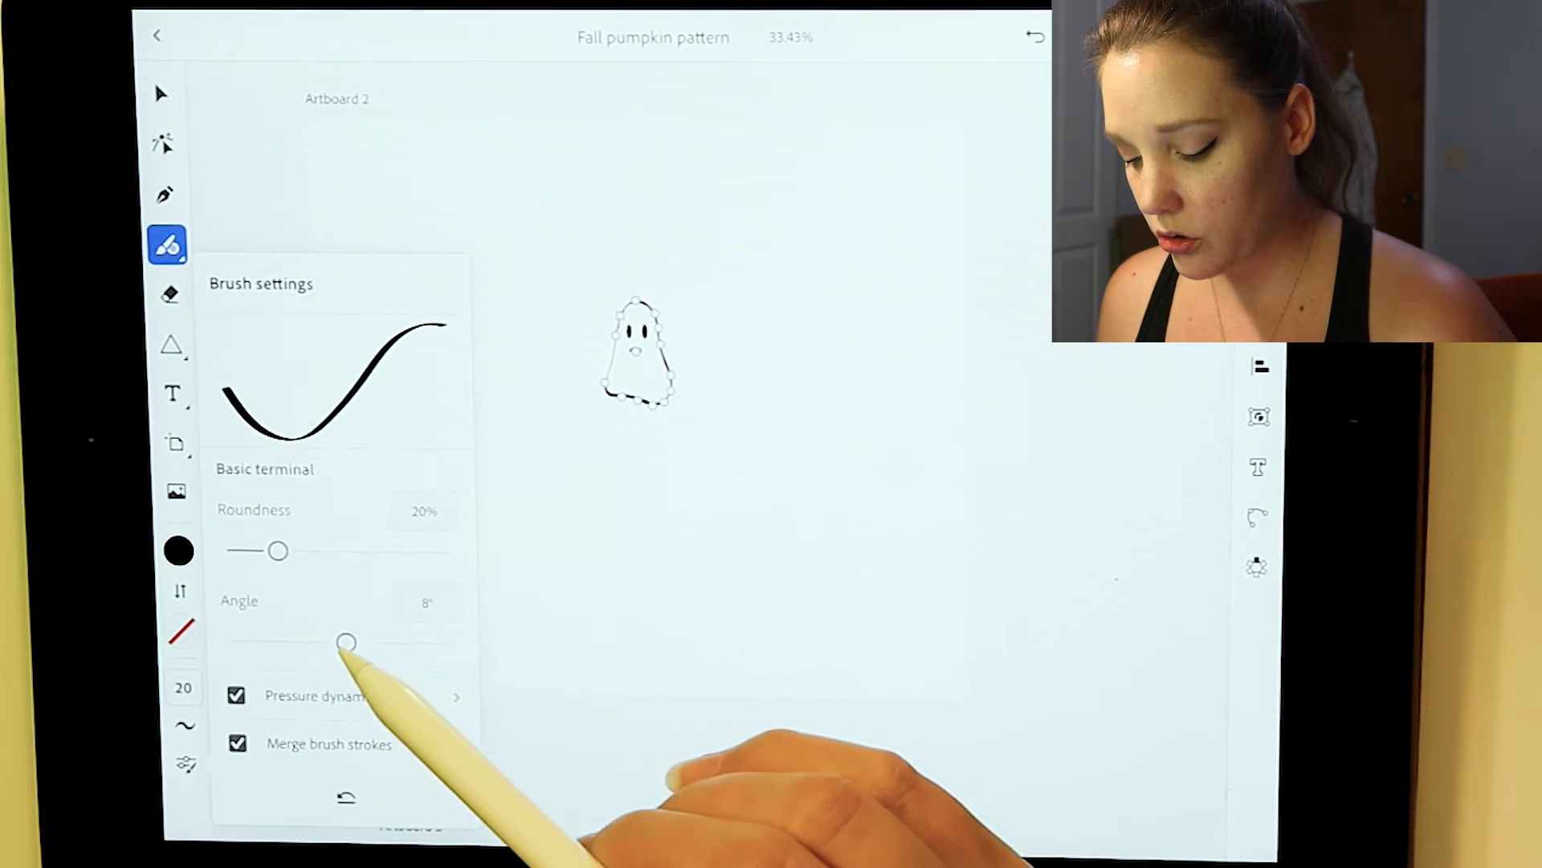
drag(347, 641, 353, 641)
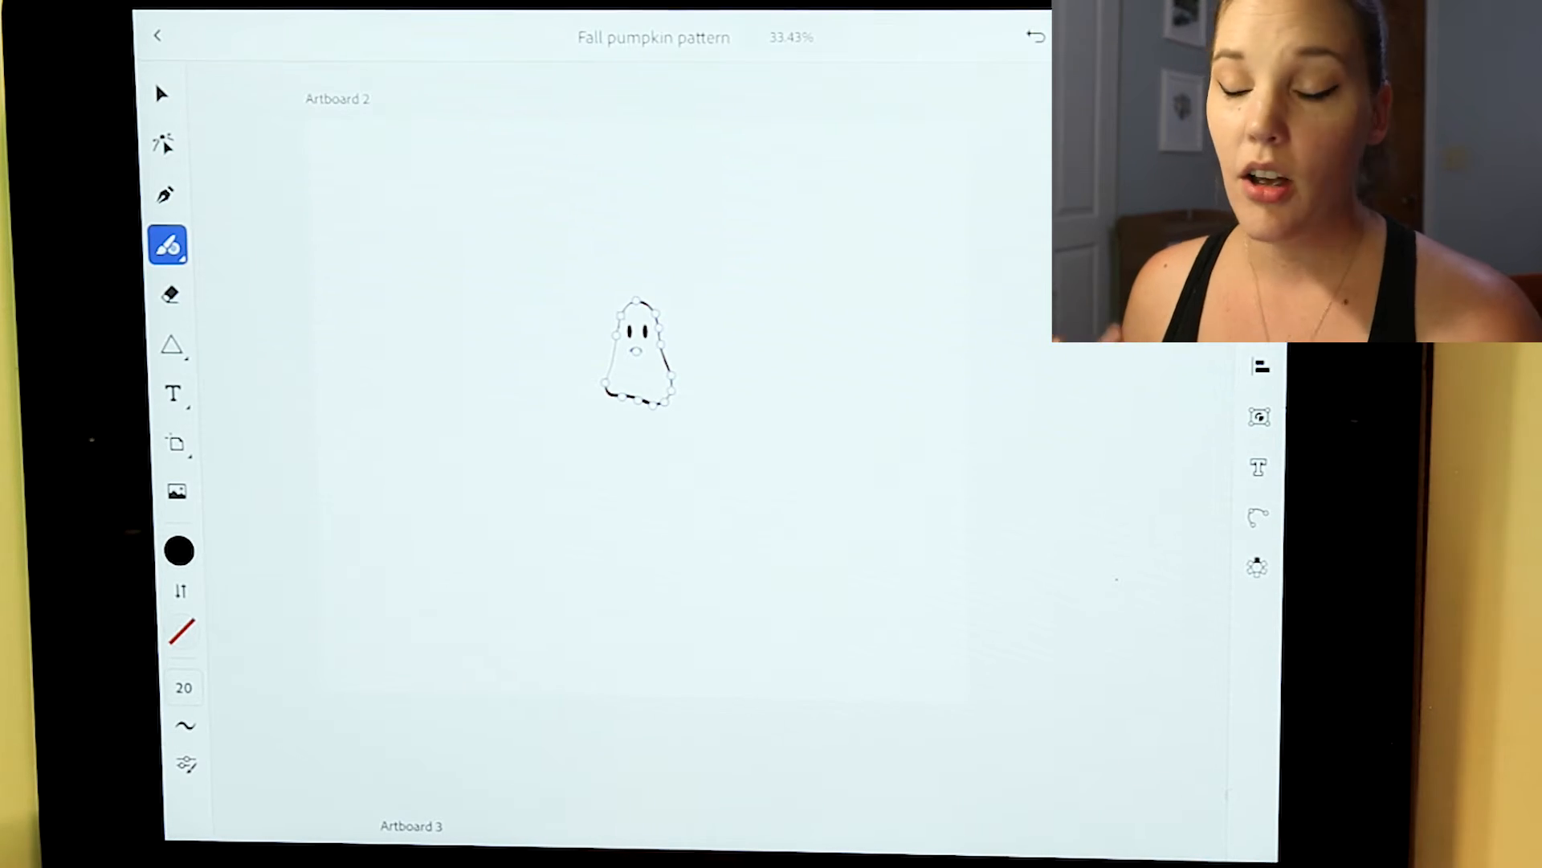
click(160, 93)
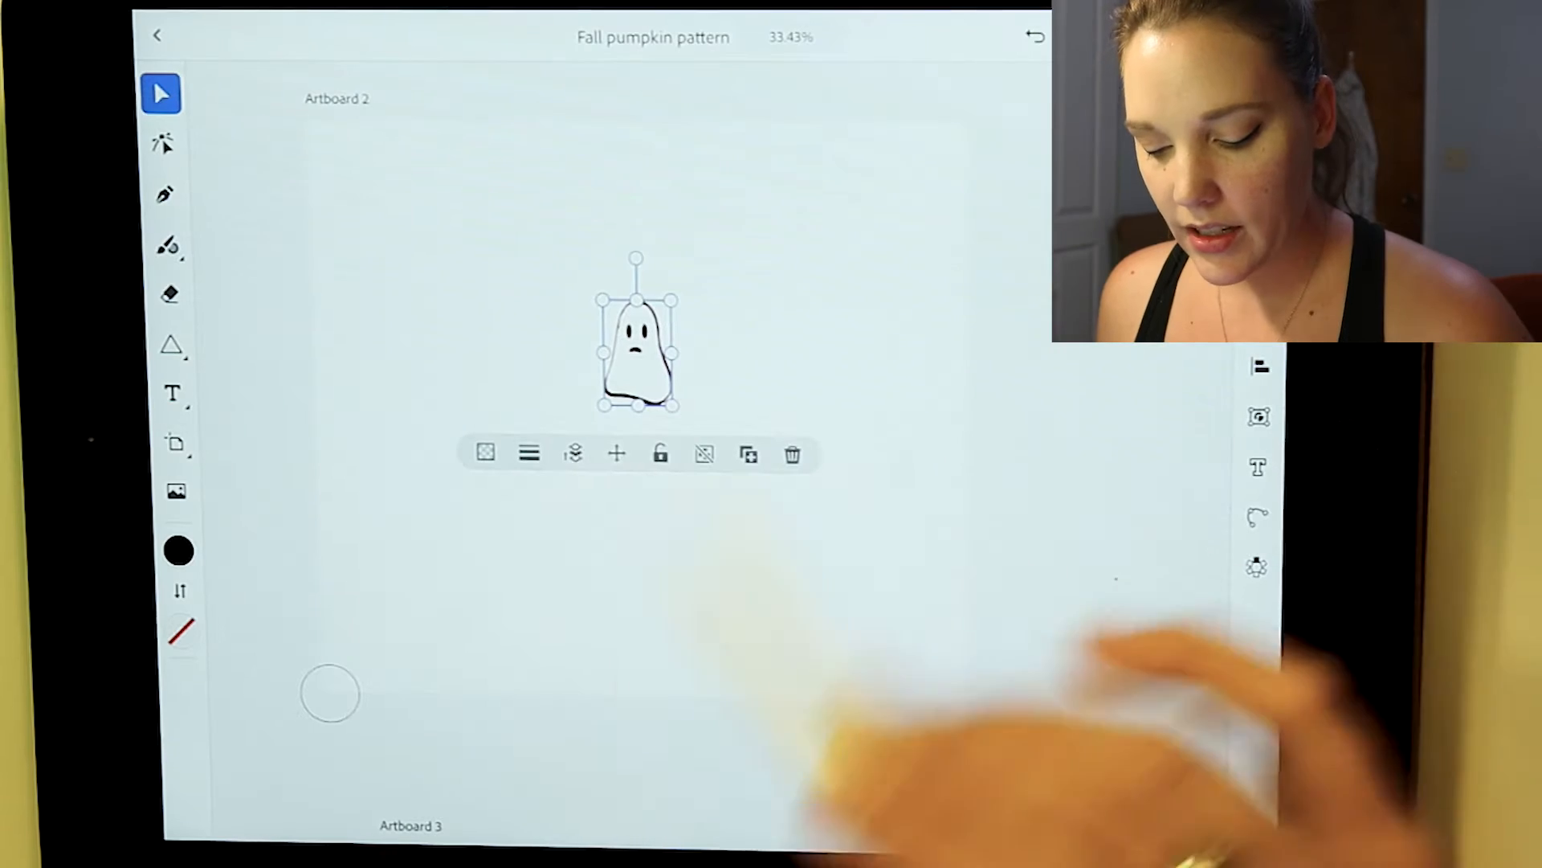
Apply a Radial repeat to the ghost and raise the instance count to 13 copies
click(1258, 568)
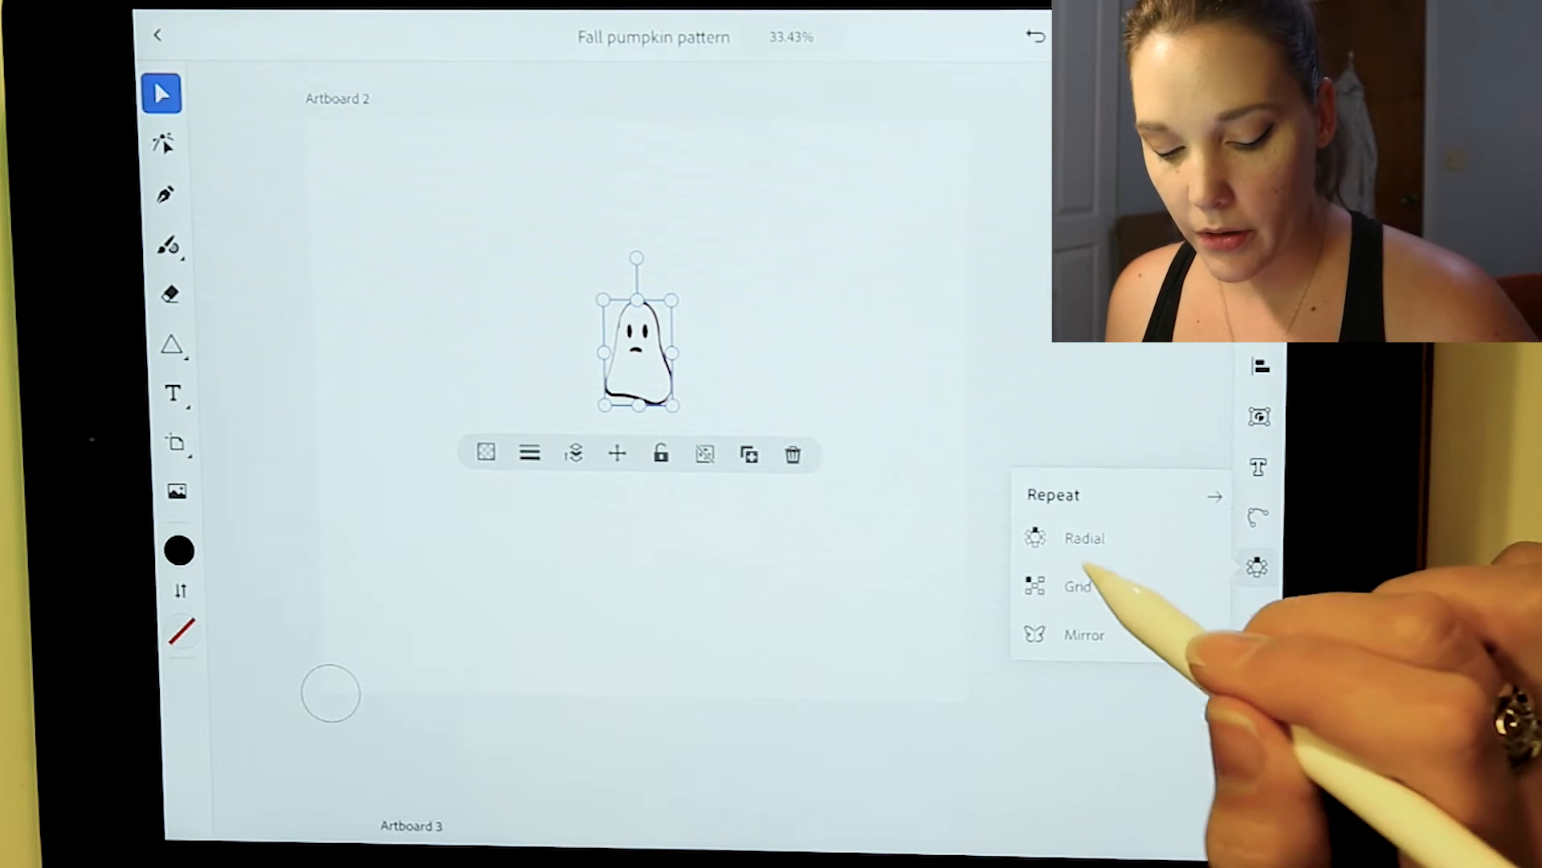
click(1084, 538)
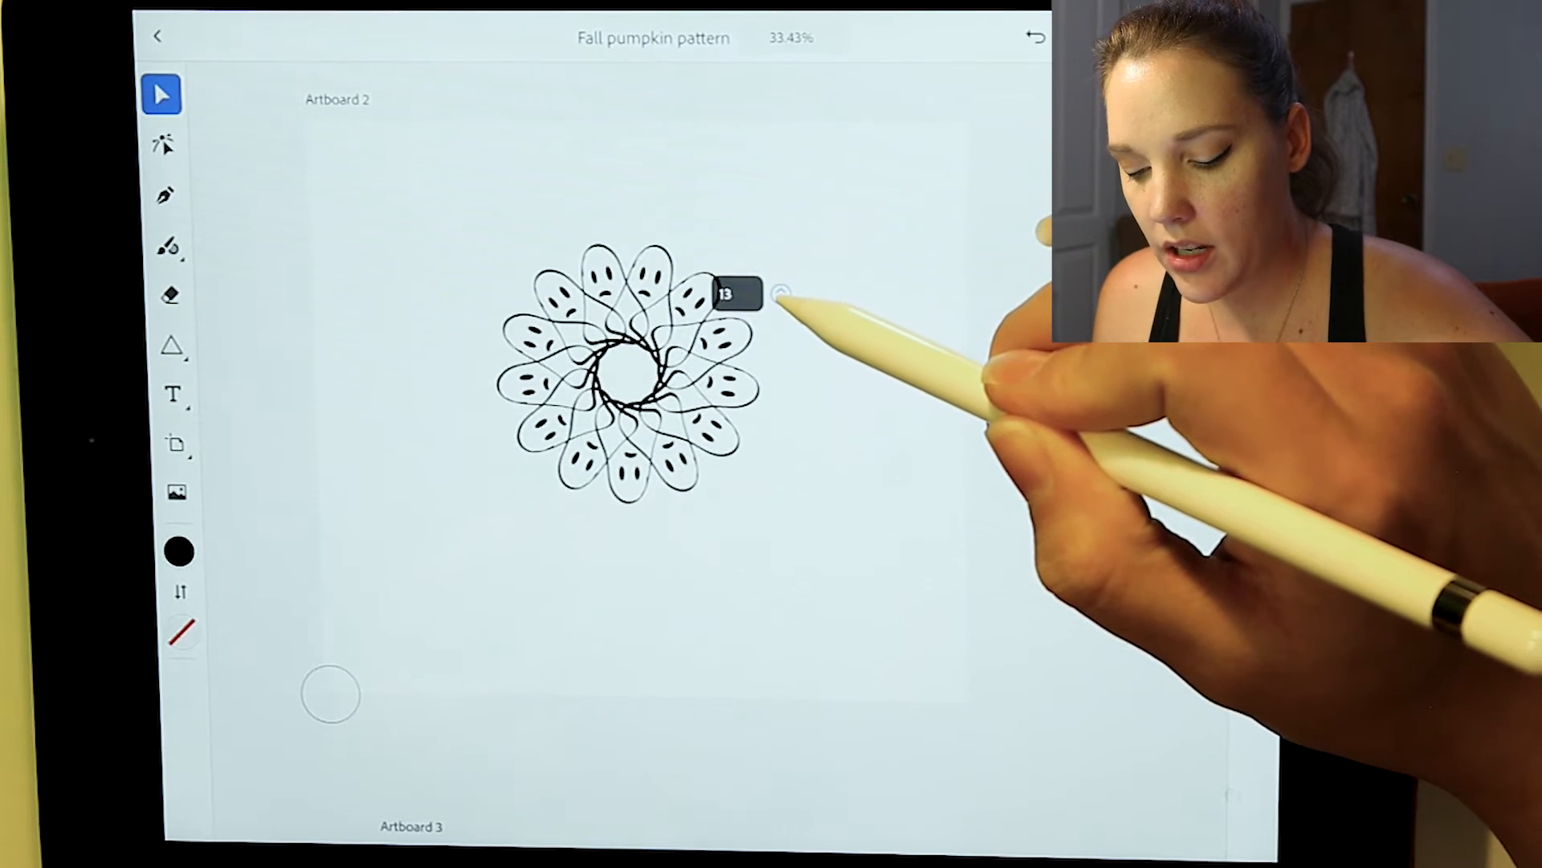
drag(736, 294, 736, 411)
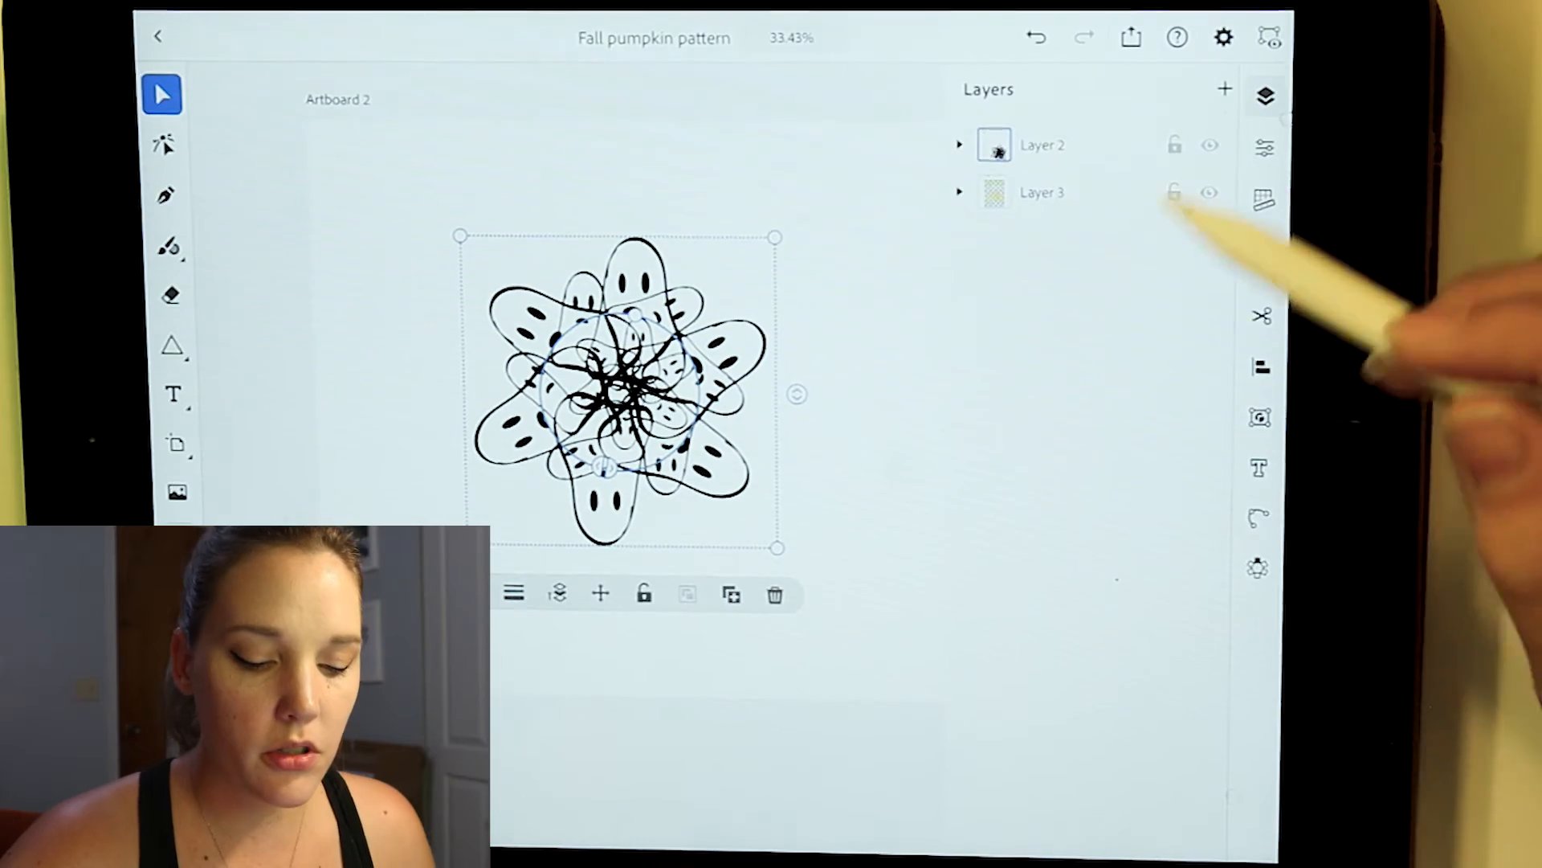
Expand Layer 2 and hide the extra Radial repeat entries, leaving one ring of five ghosts
click(959, 144)
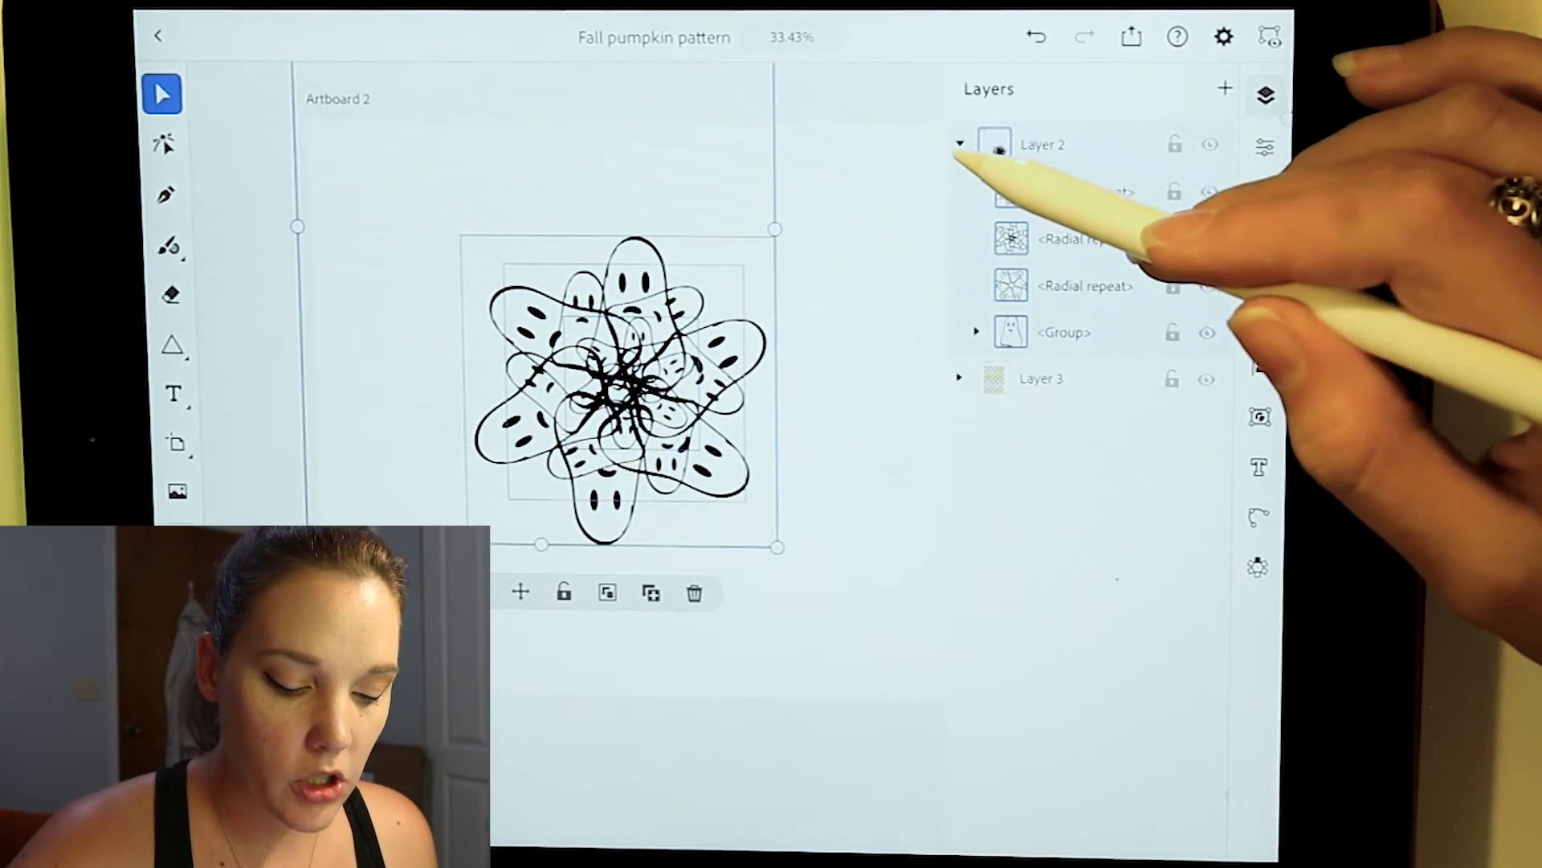
click(959, 145)
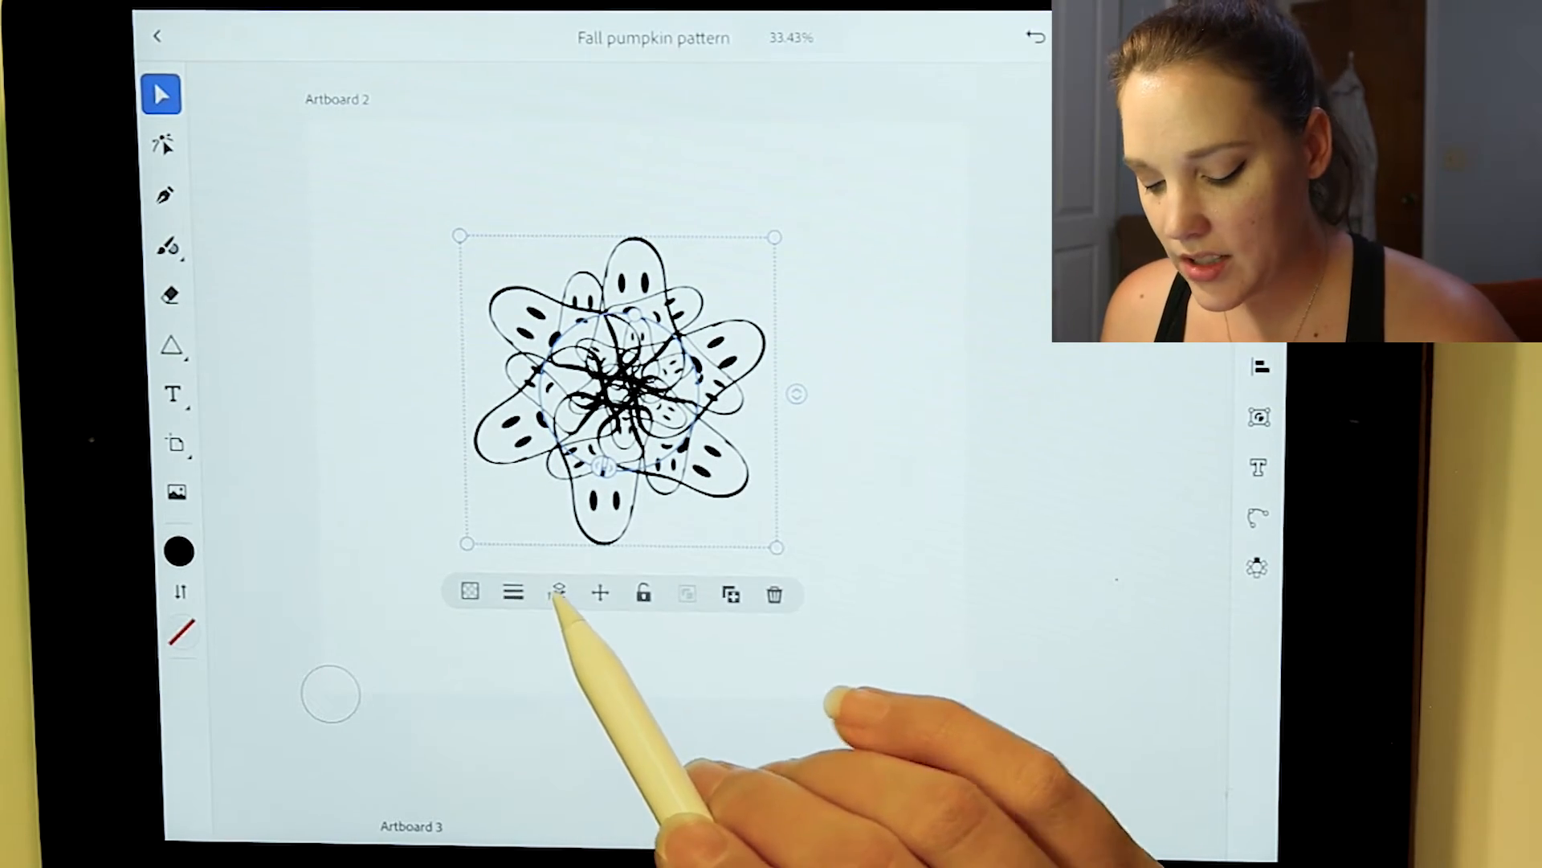
click(559, 591)
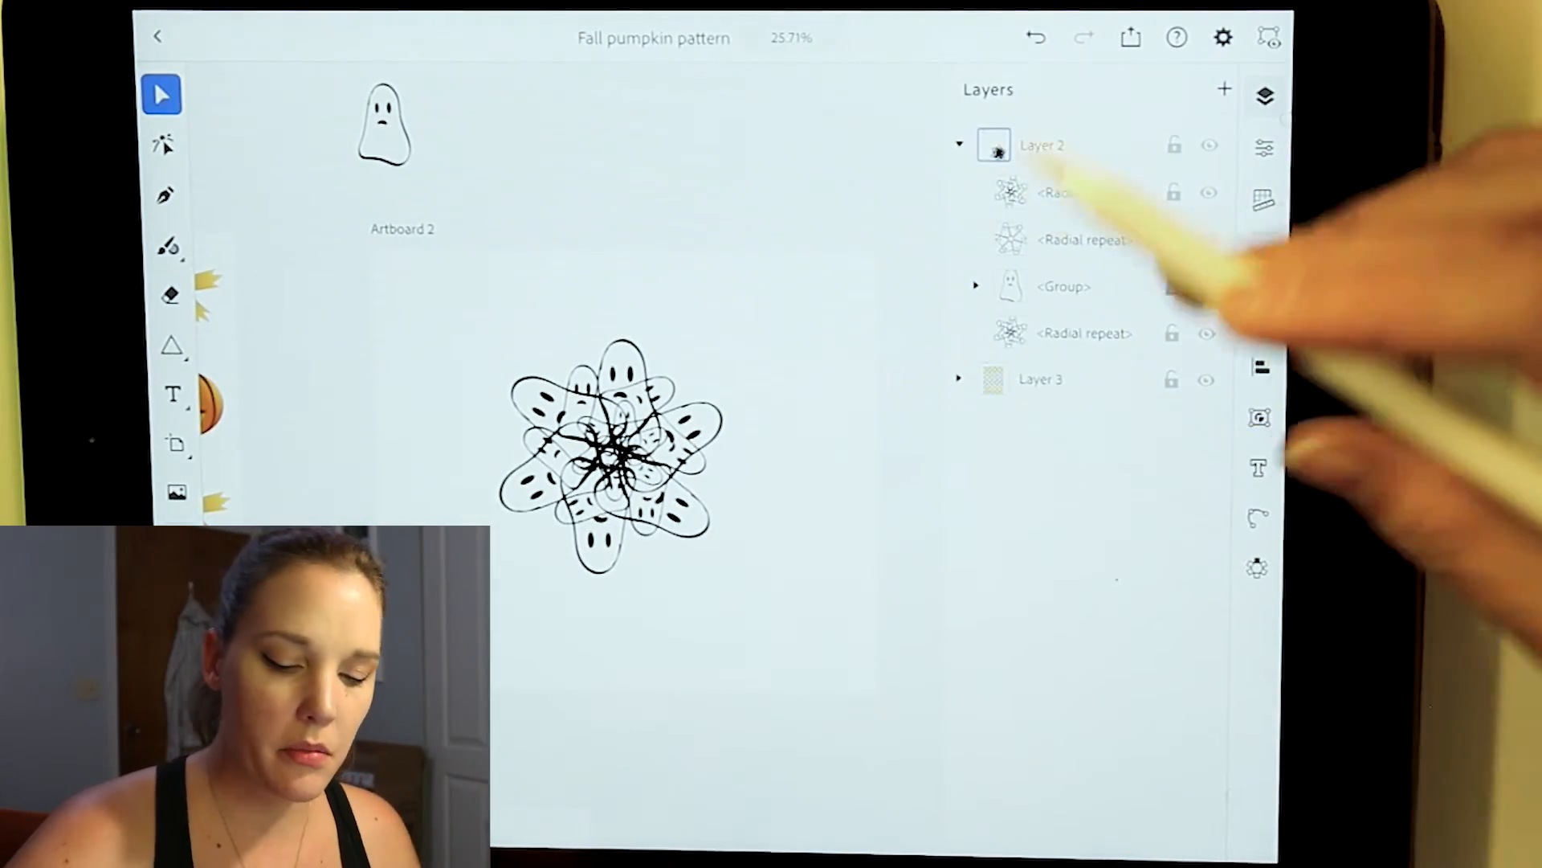
click(1208, 190)
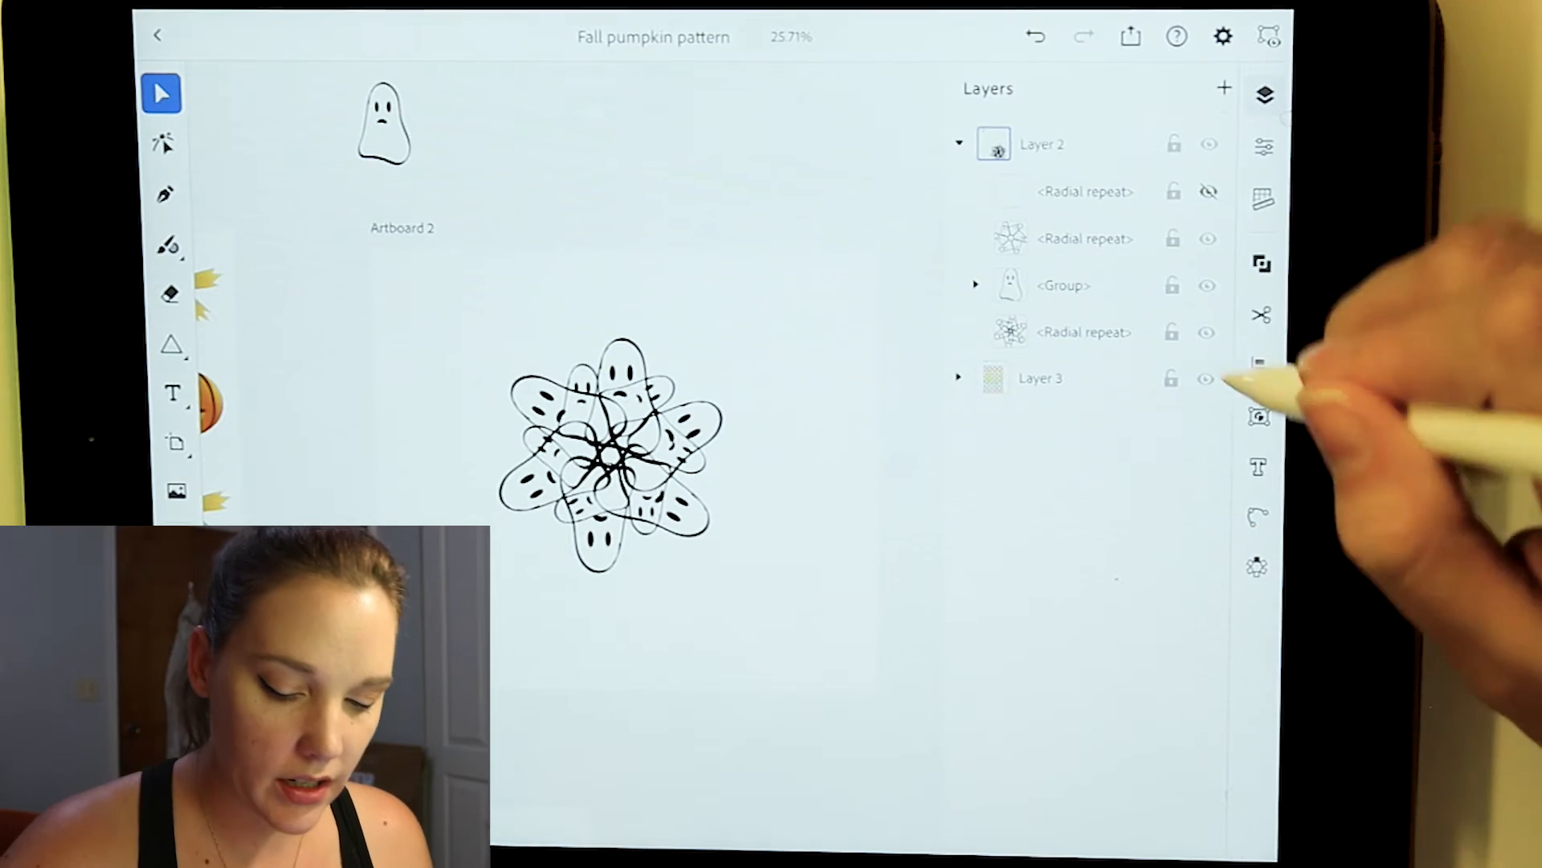
click(1208, 191)
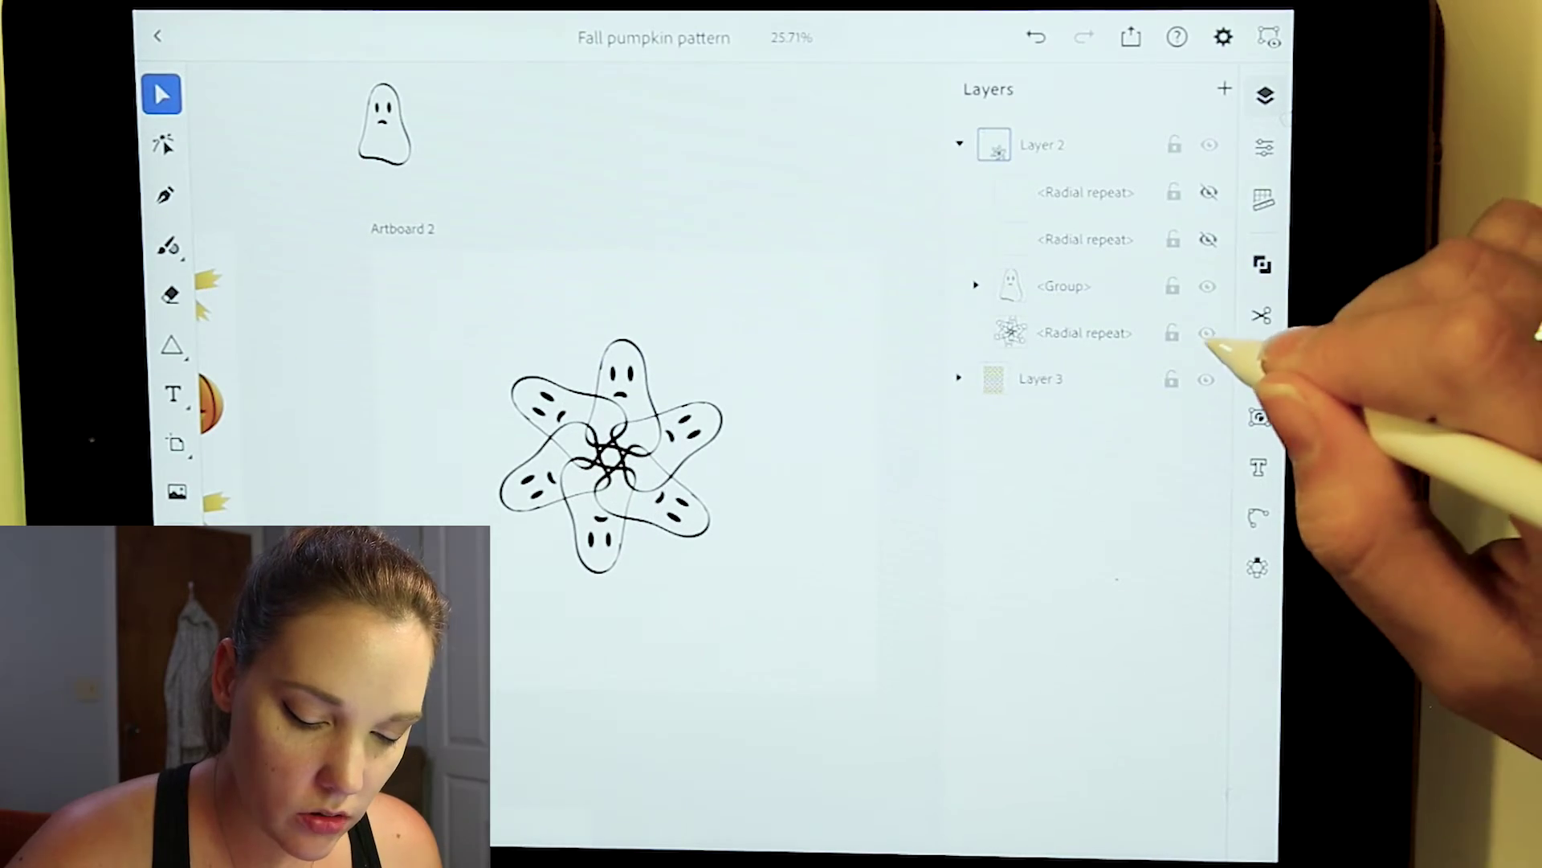
click(1082, 332)
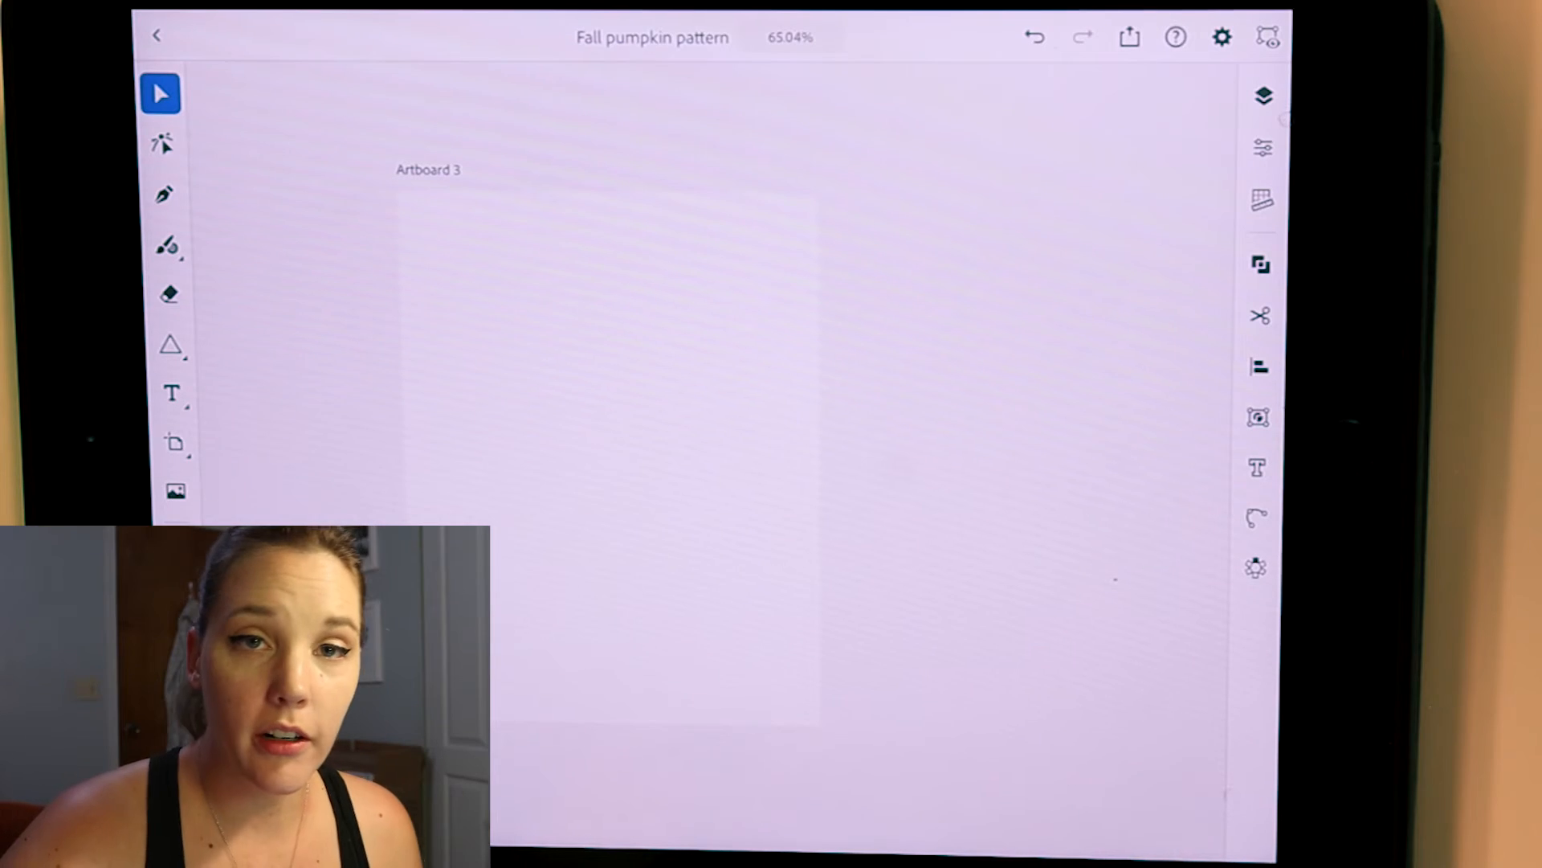
click(1263, 93)
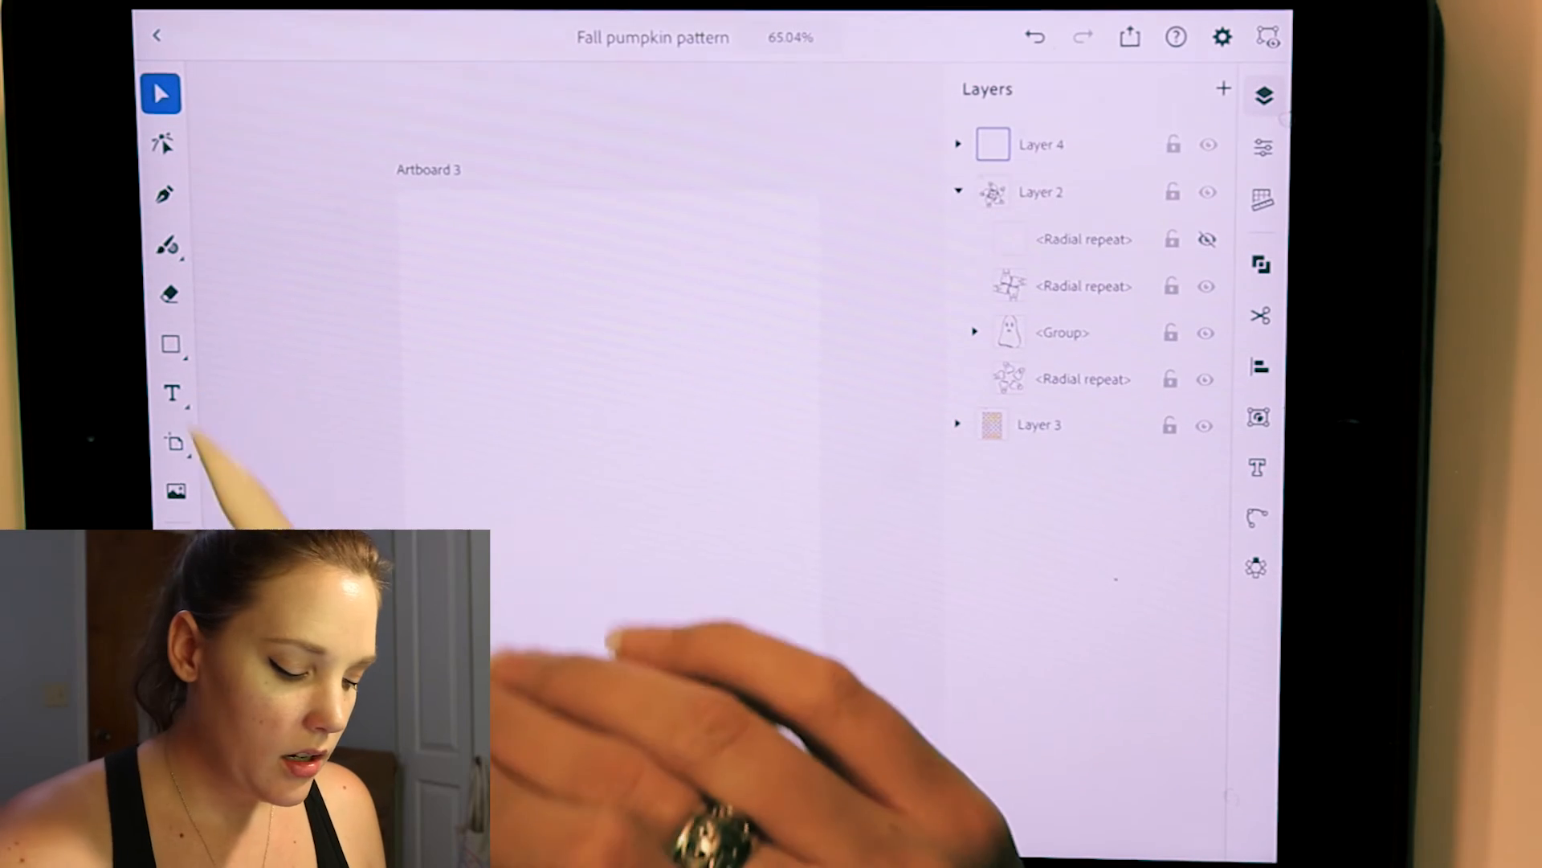
Draw a dark blue rectangle covering all of Artboard 3
click(170, 343)
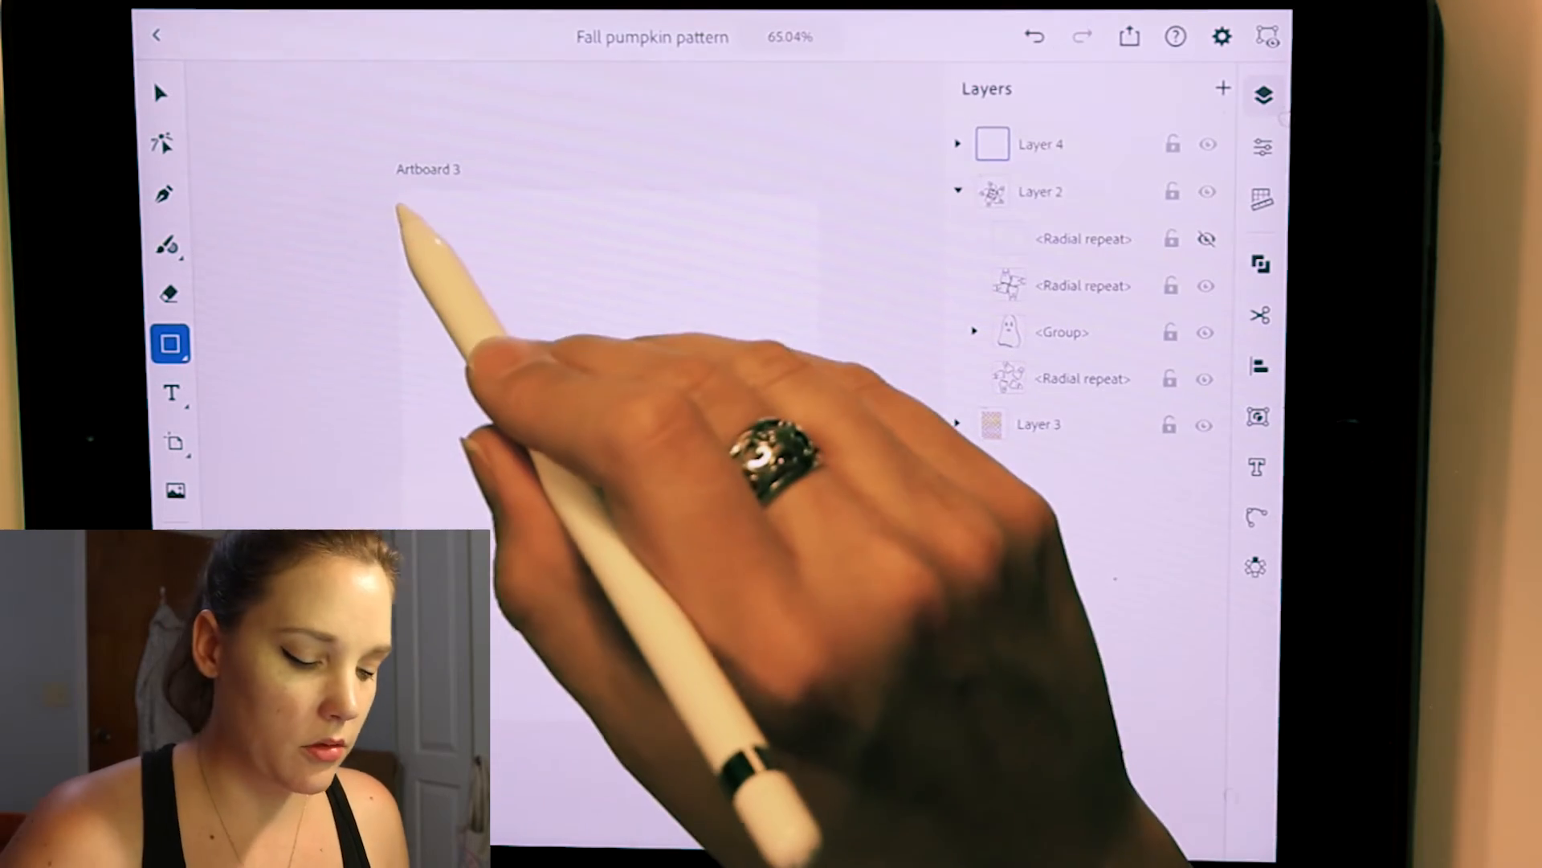
drag(402, 189, 817, 713)
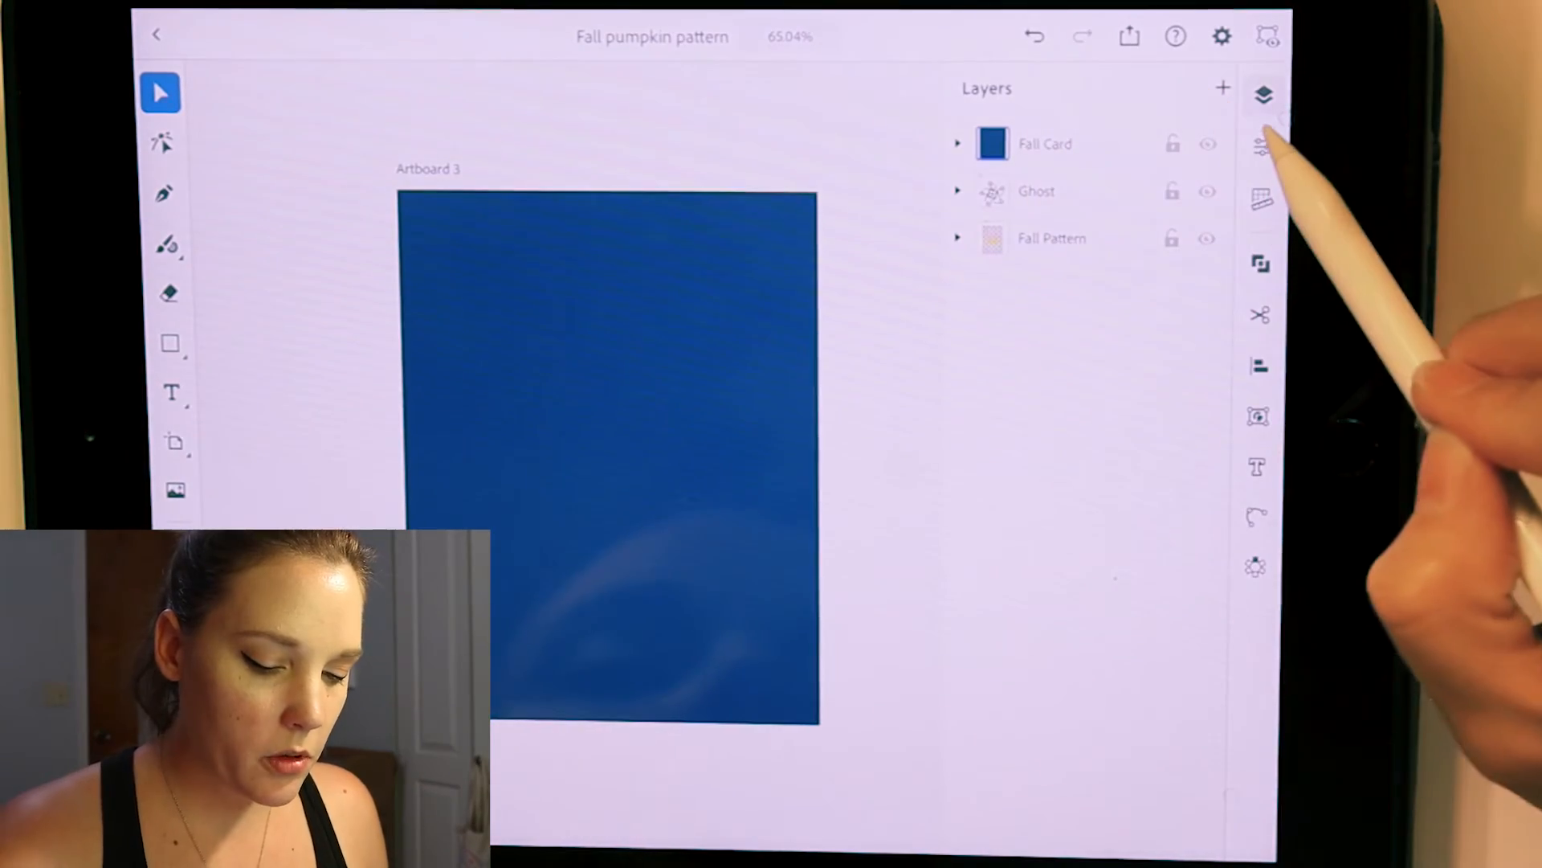
Move the yellow maple leaf into the Fall Card layer, centred on the blue artboard
click(1263, 94)
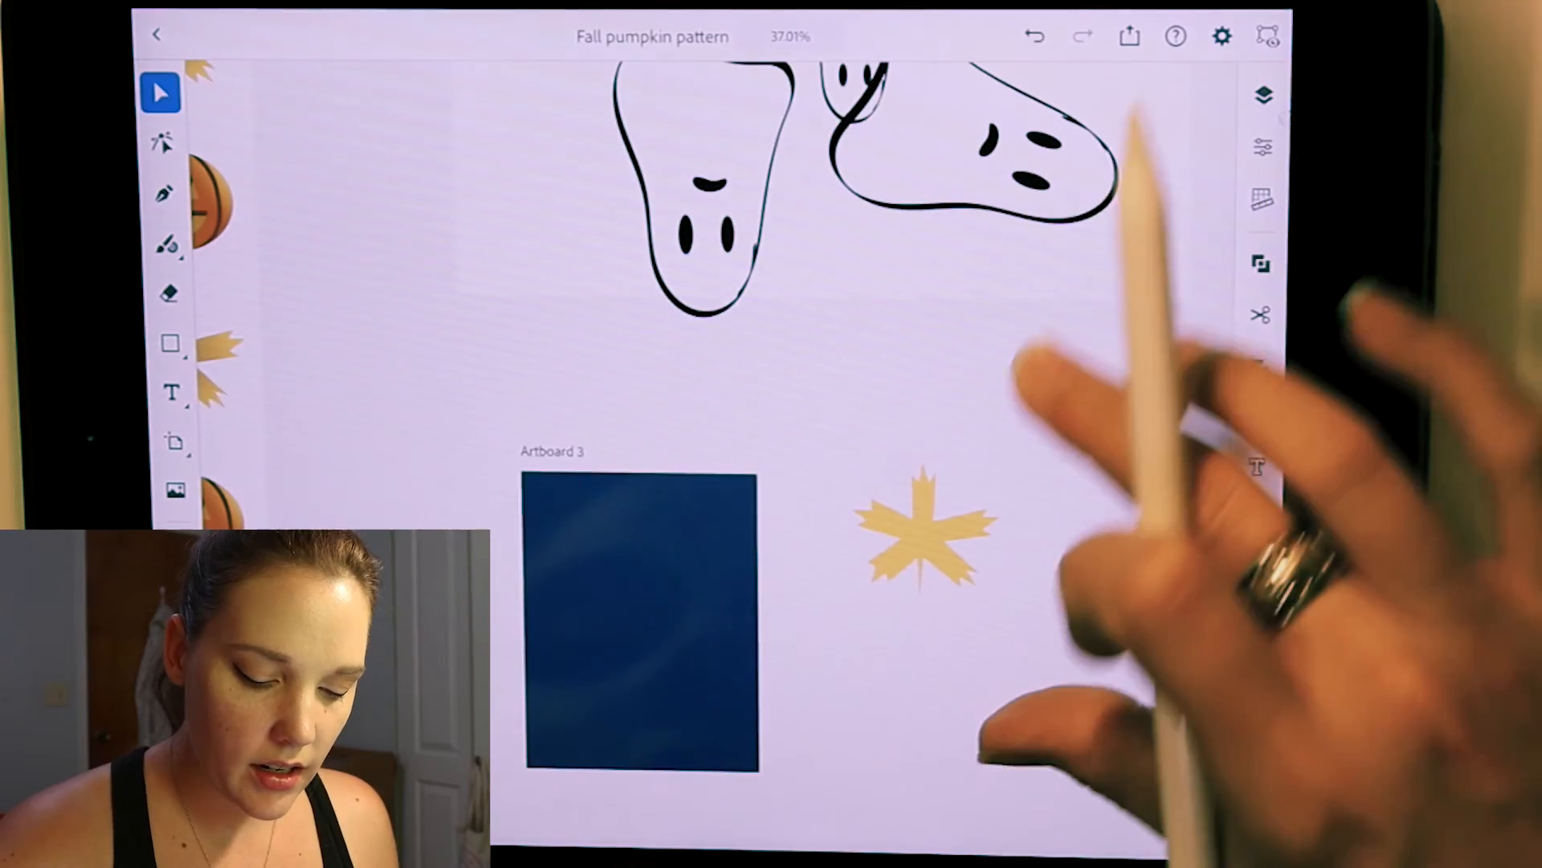
click(1263, 95)
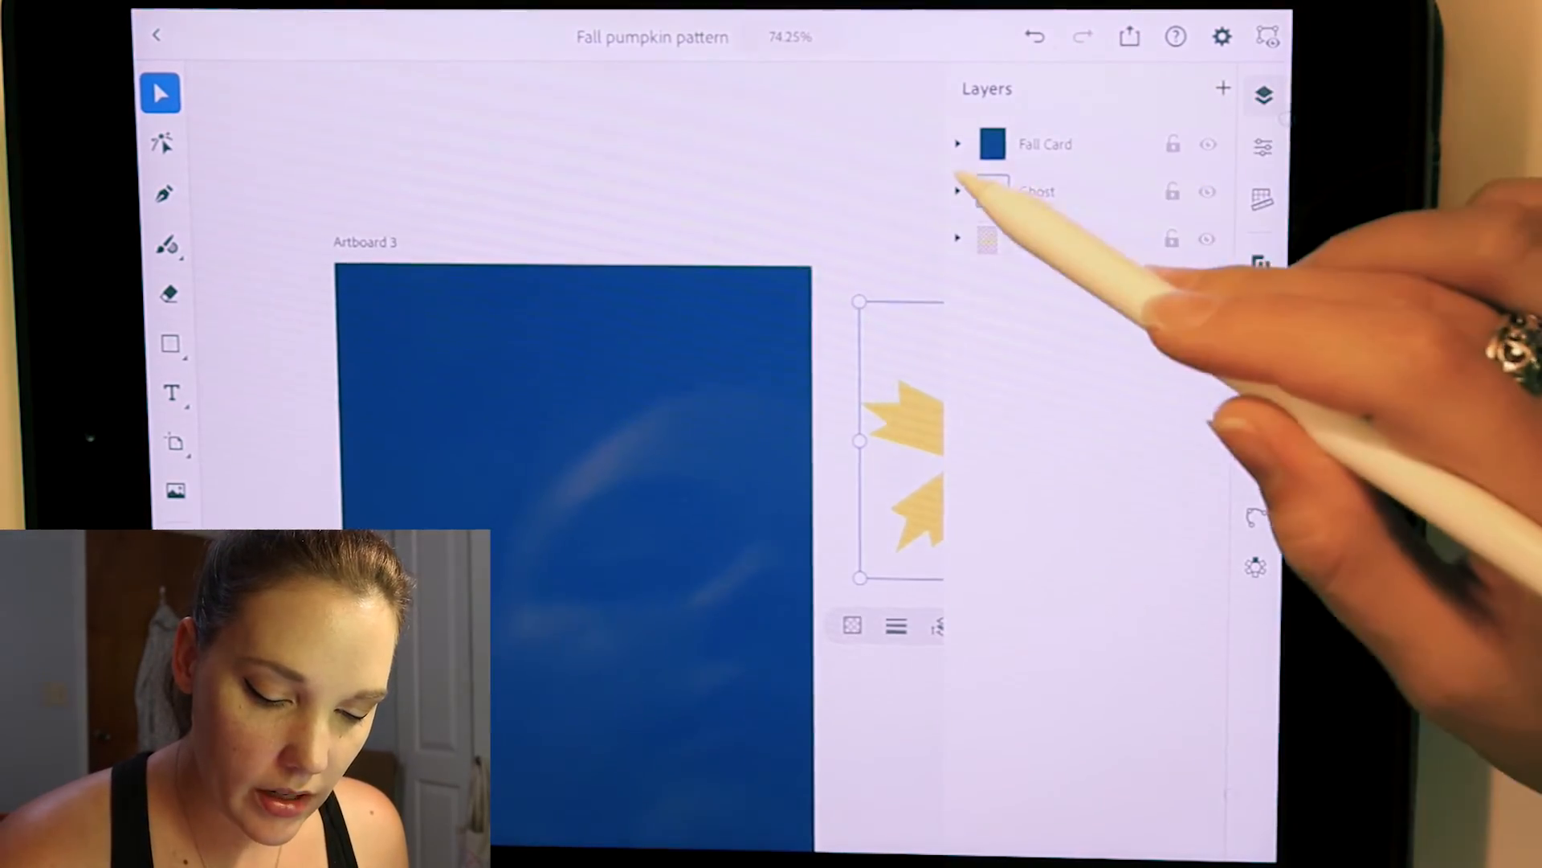
click(958, 143)
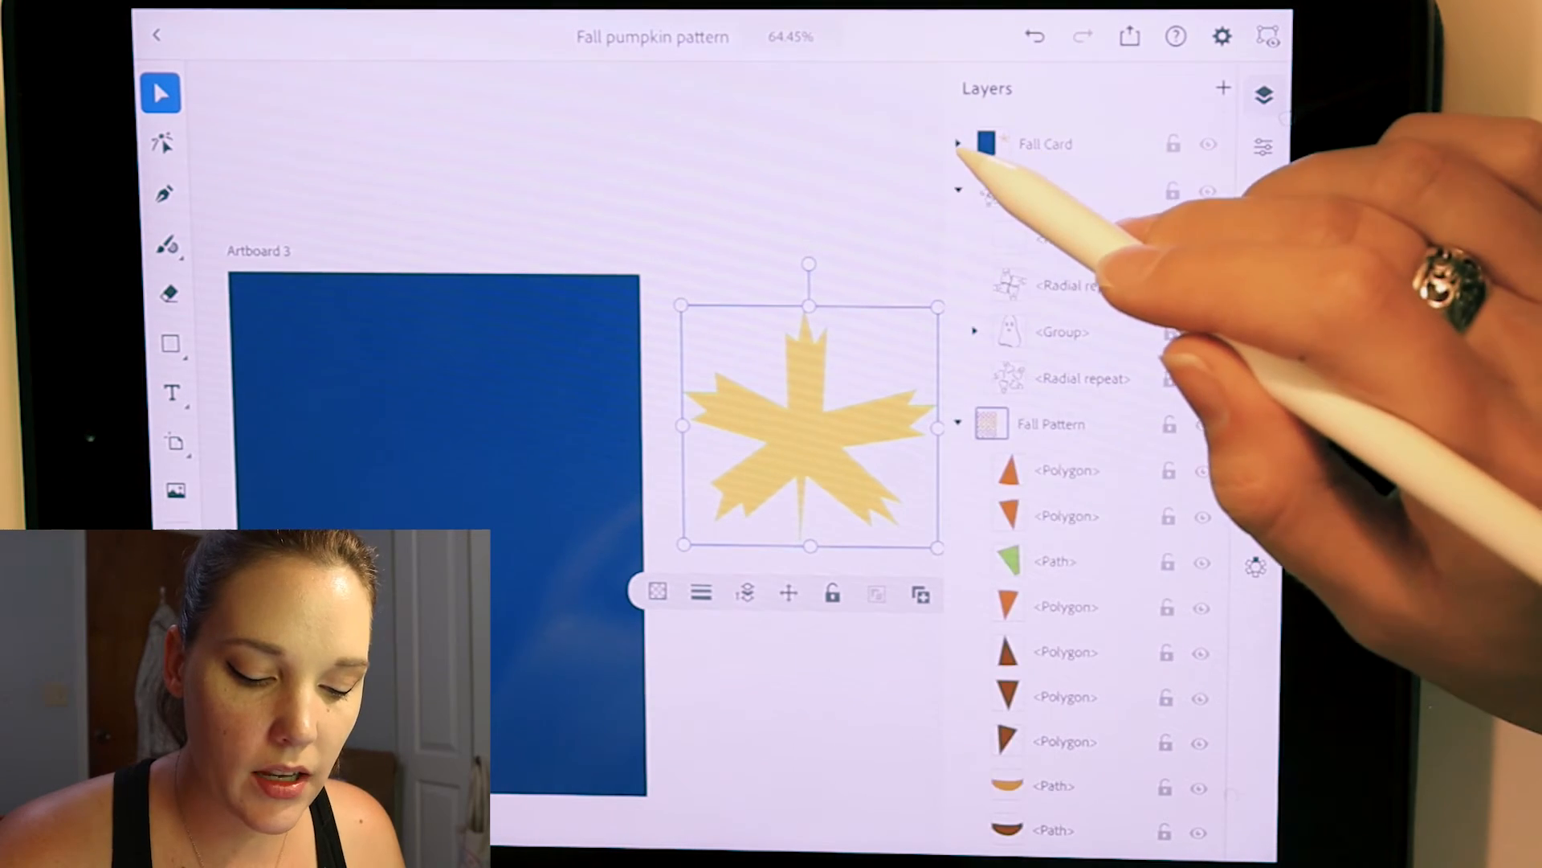
click(959, 143)
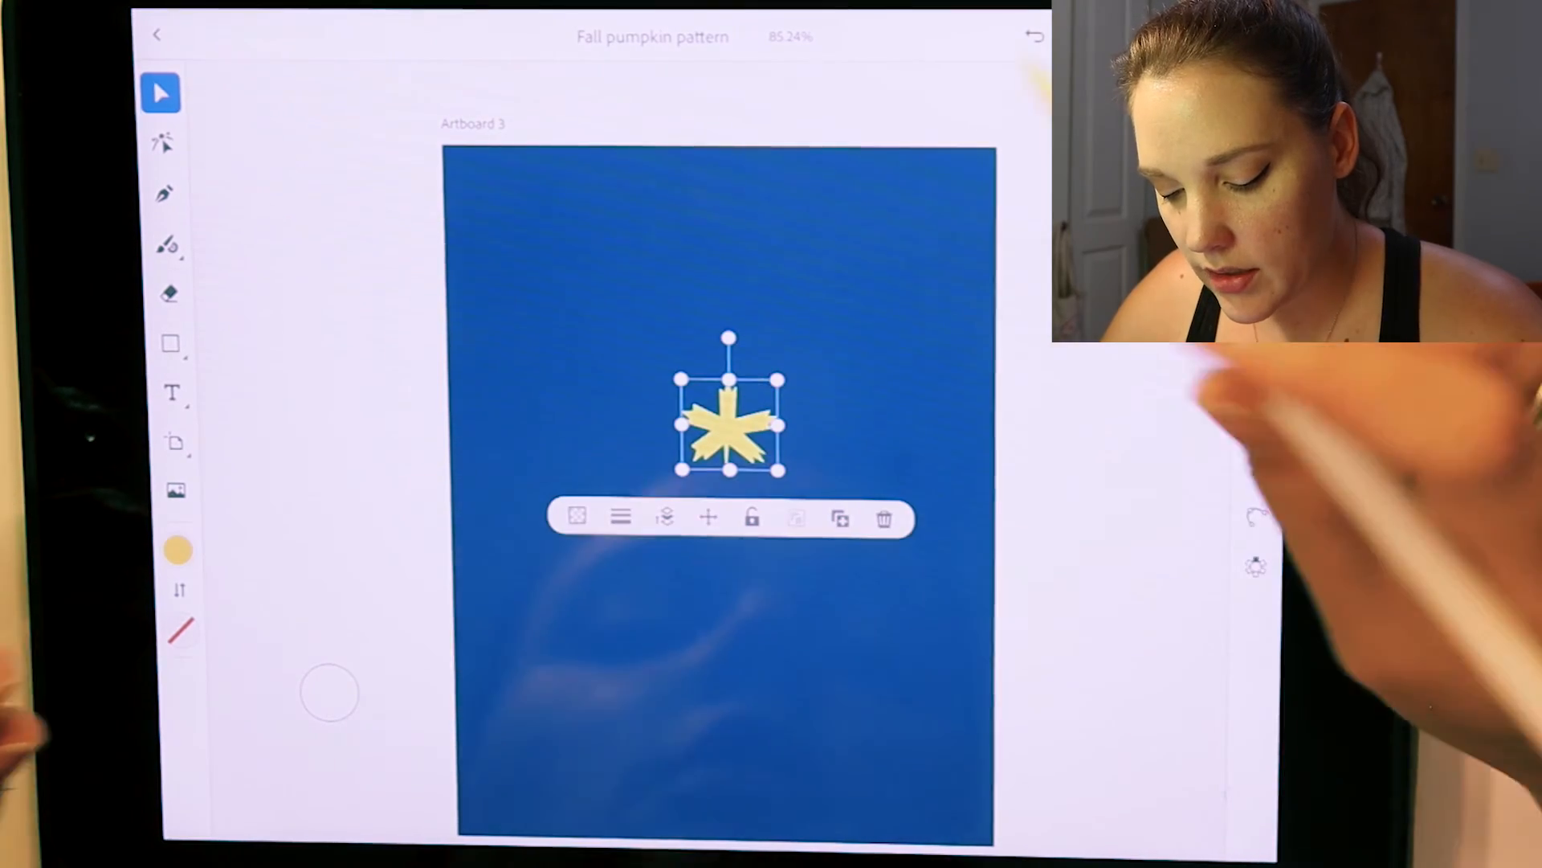
Radially repeat the maple leaf and trim it to a crescent arc of leaves on the left
click(1257, 569)
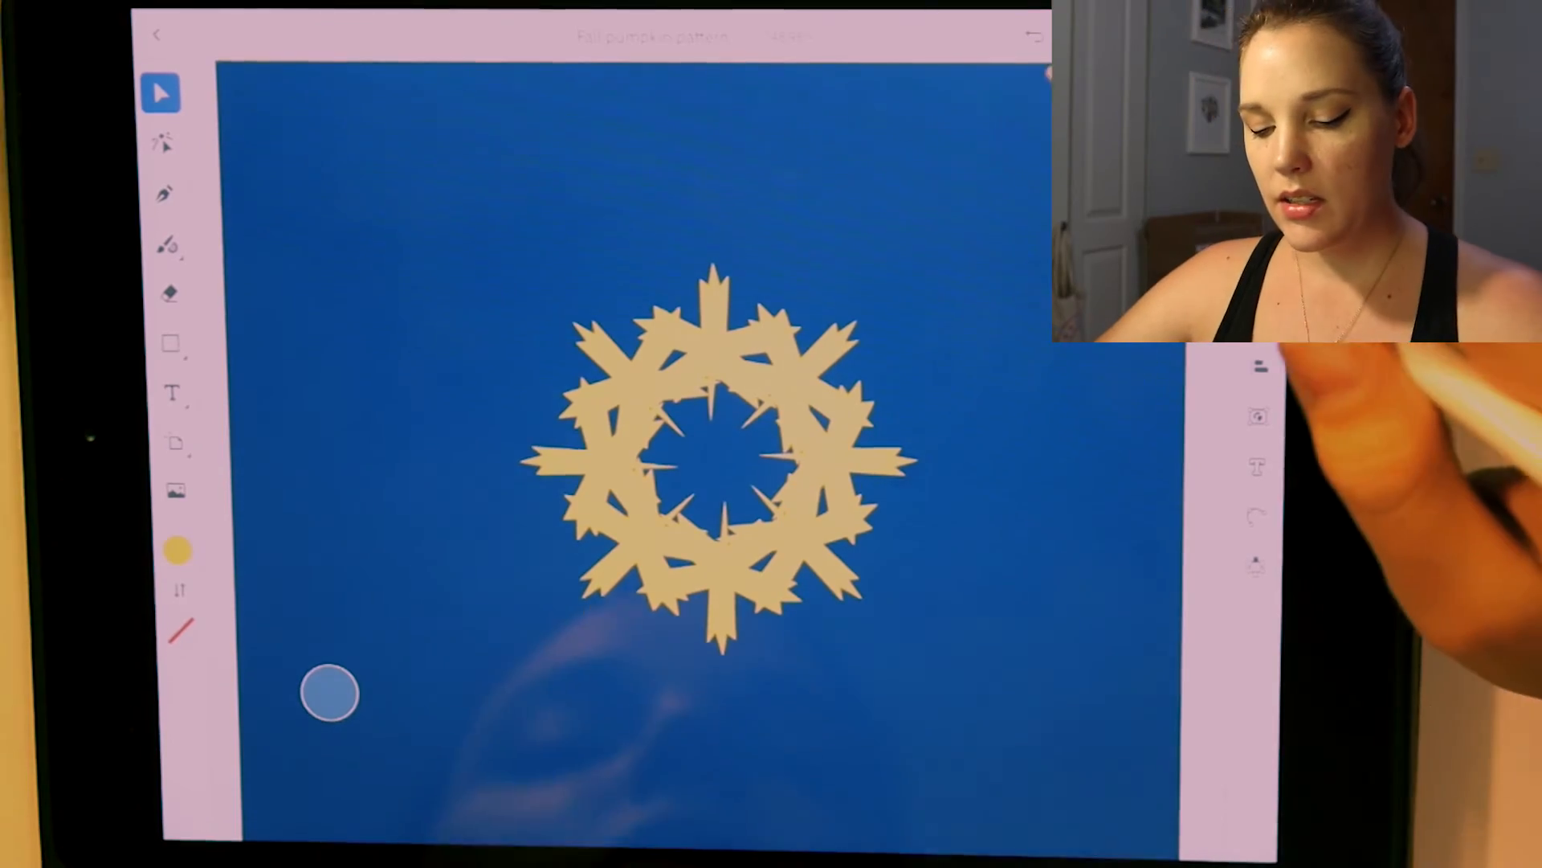
click(716, 456)
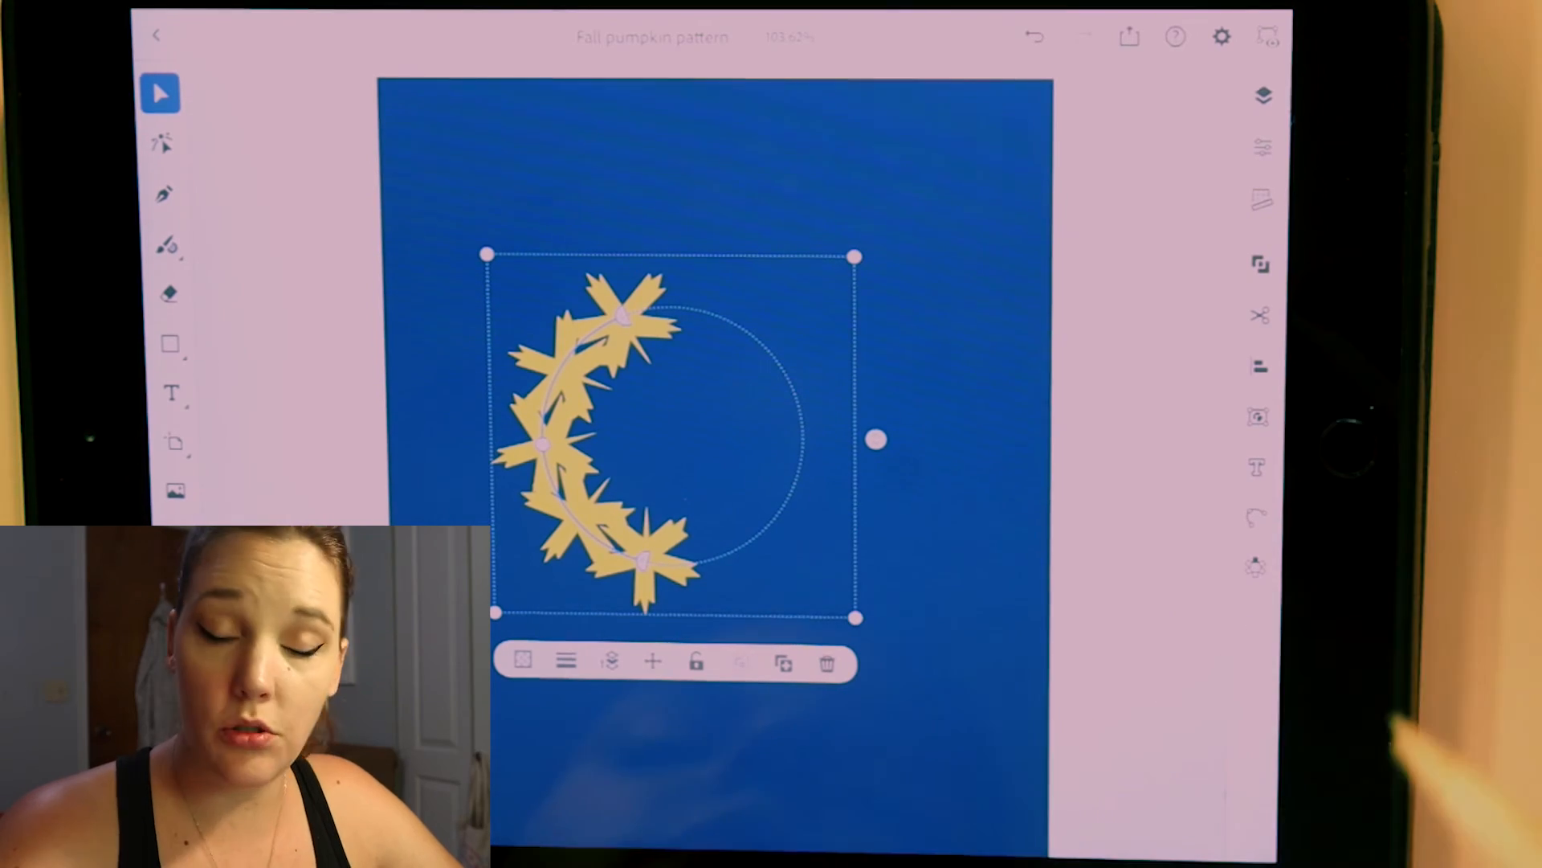
Mirror-repeat the leaf arc into two facing halves and add a placeholder text box between them
click(1258, 366)
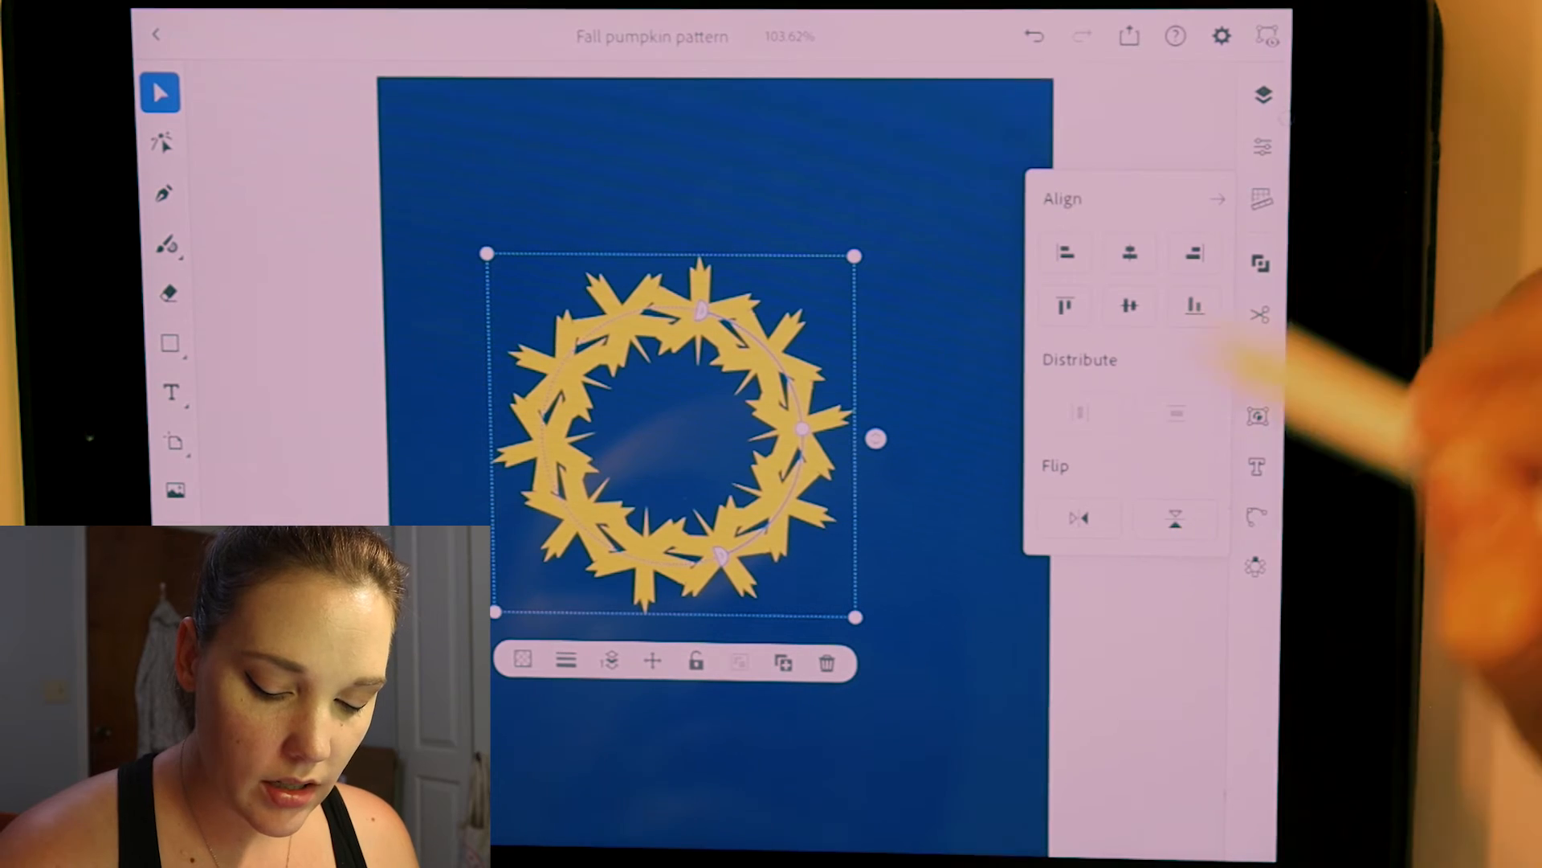
click(1266, 95)
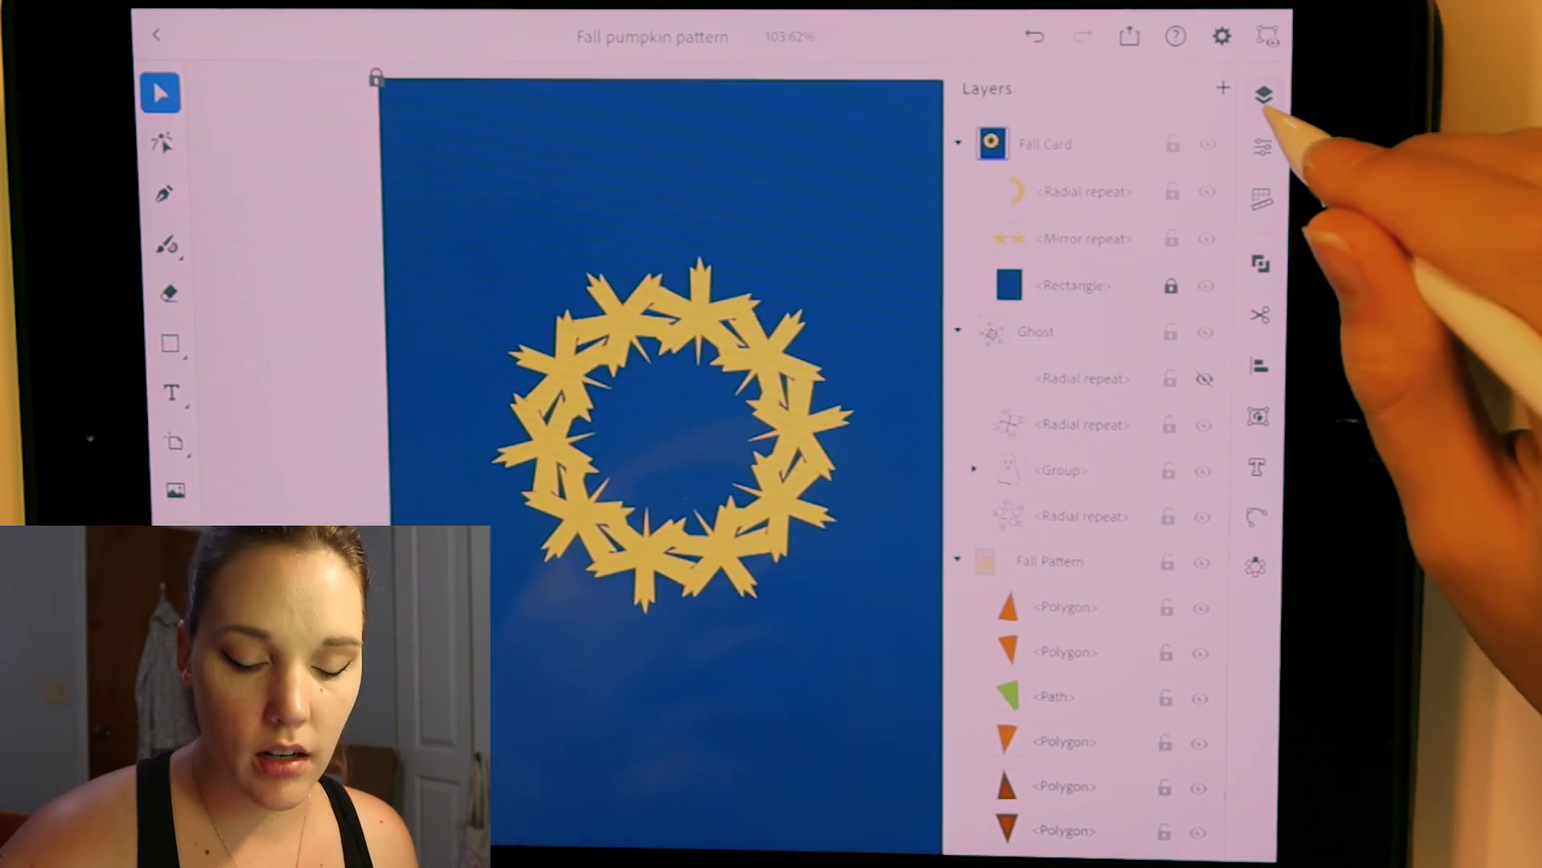
click(1266, 93)
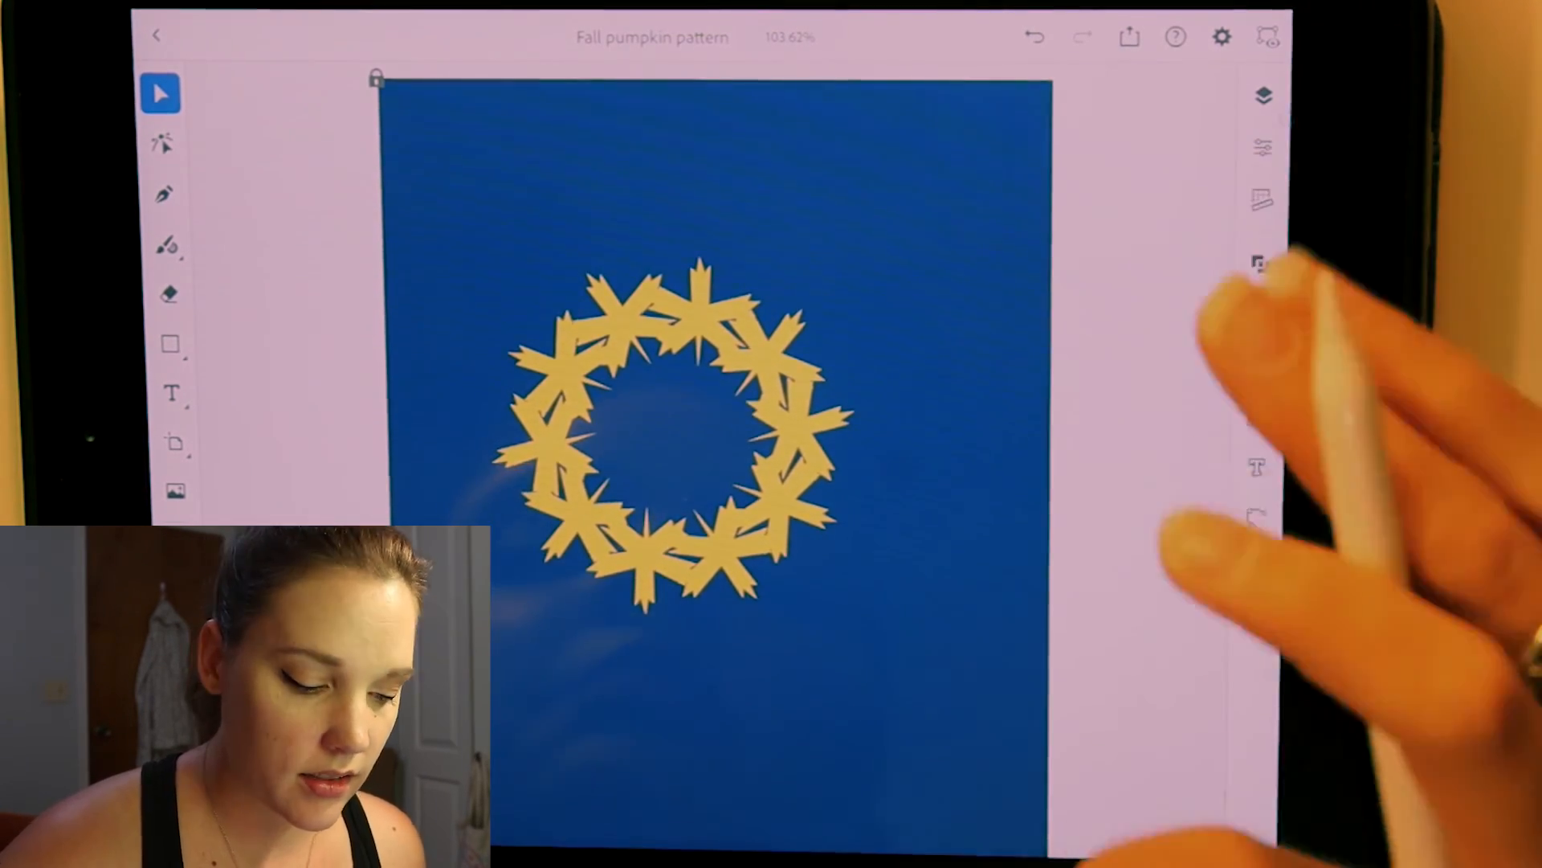
click(665, 432)
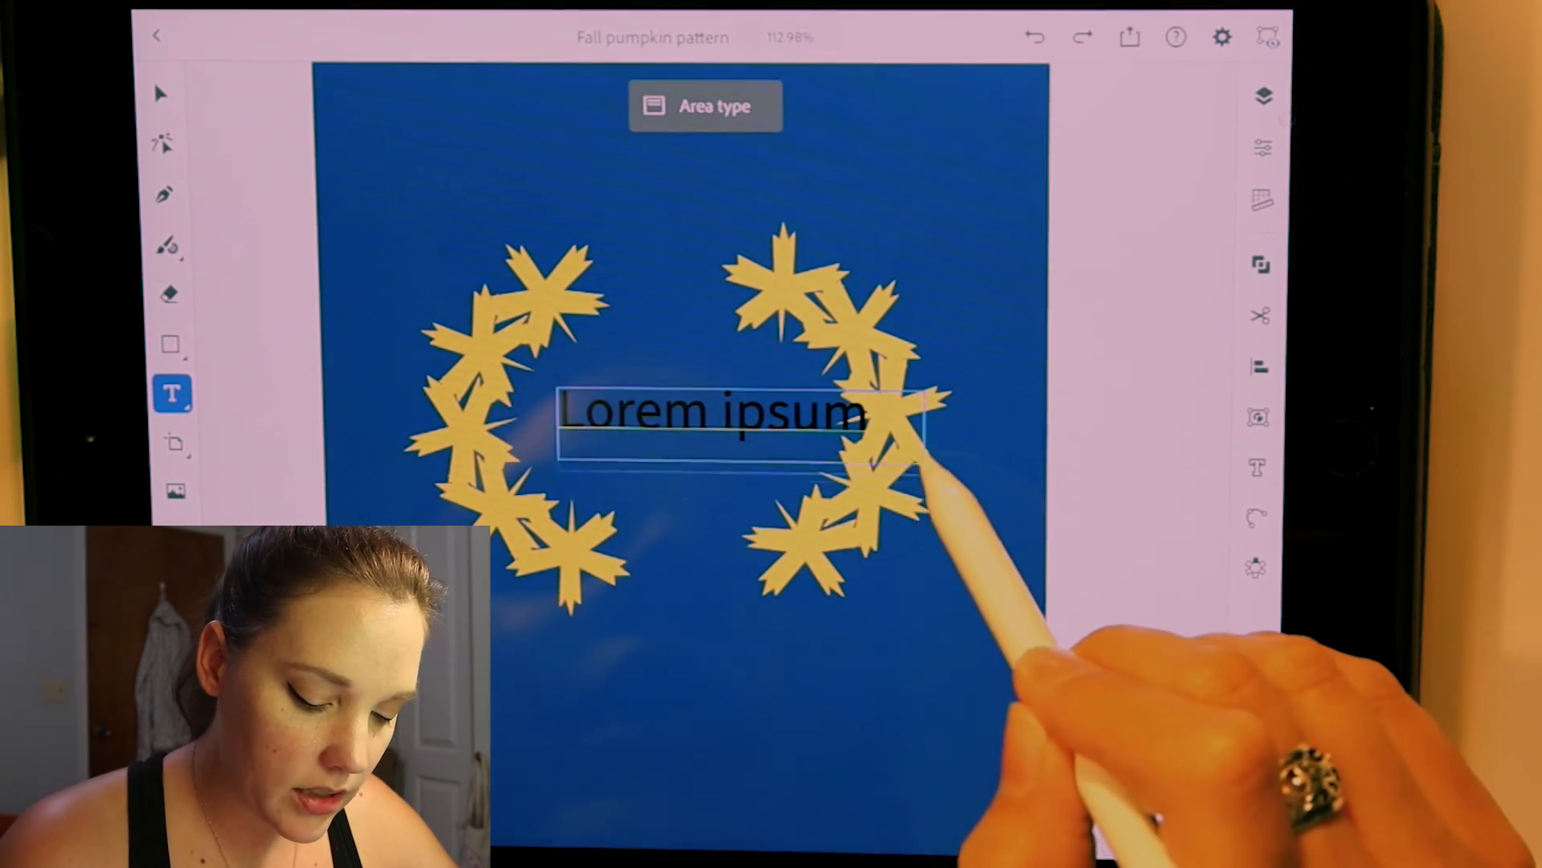
Replace the placeholder Lorem ipsum between the wreath halves with 'Hello Fall'
click(723, 423)
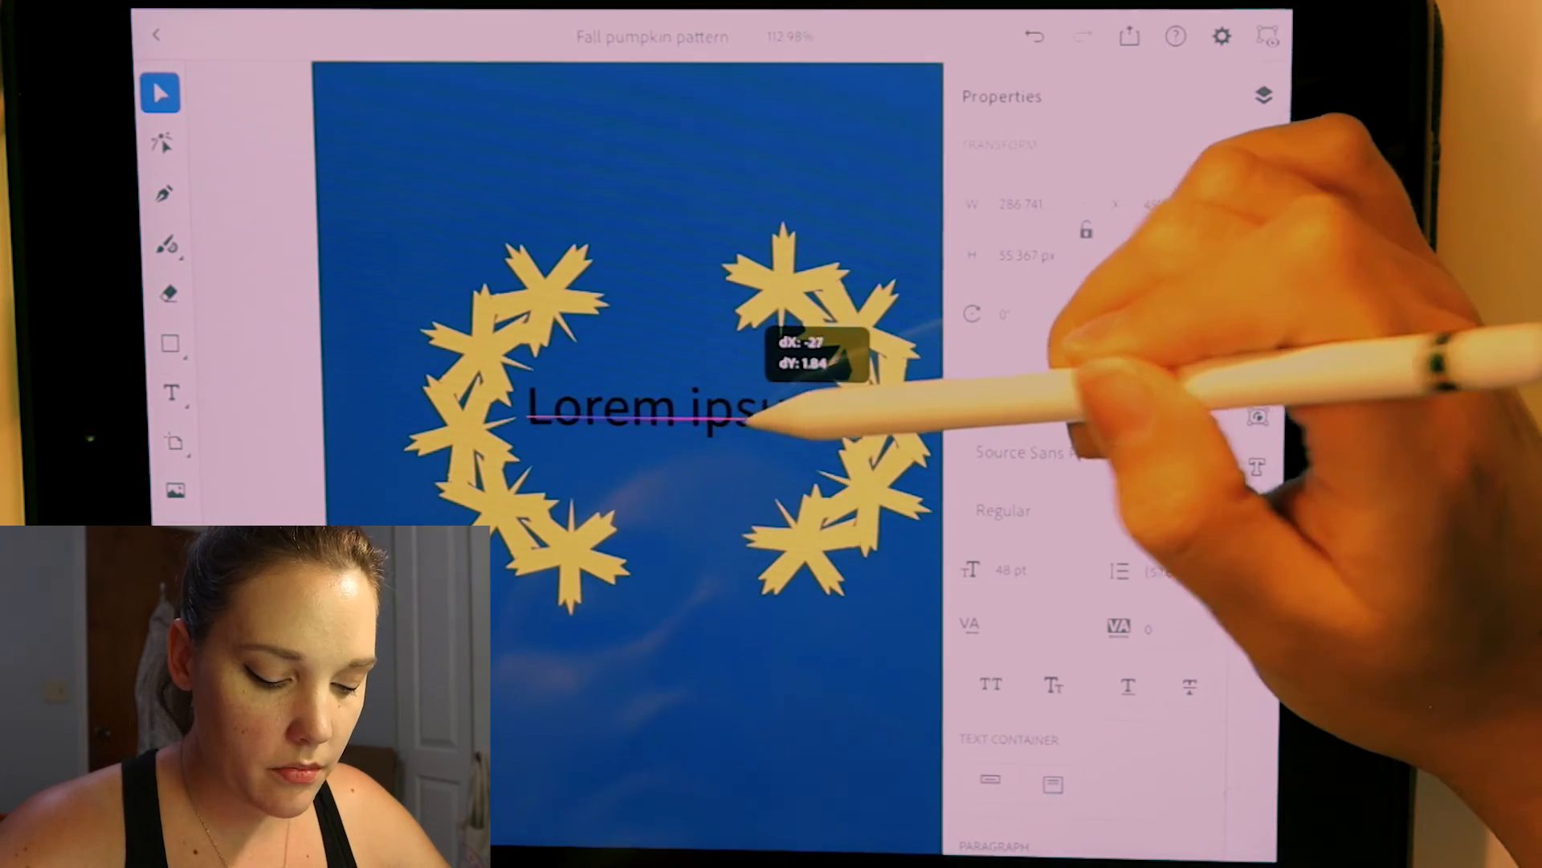
click(170, 392)
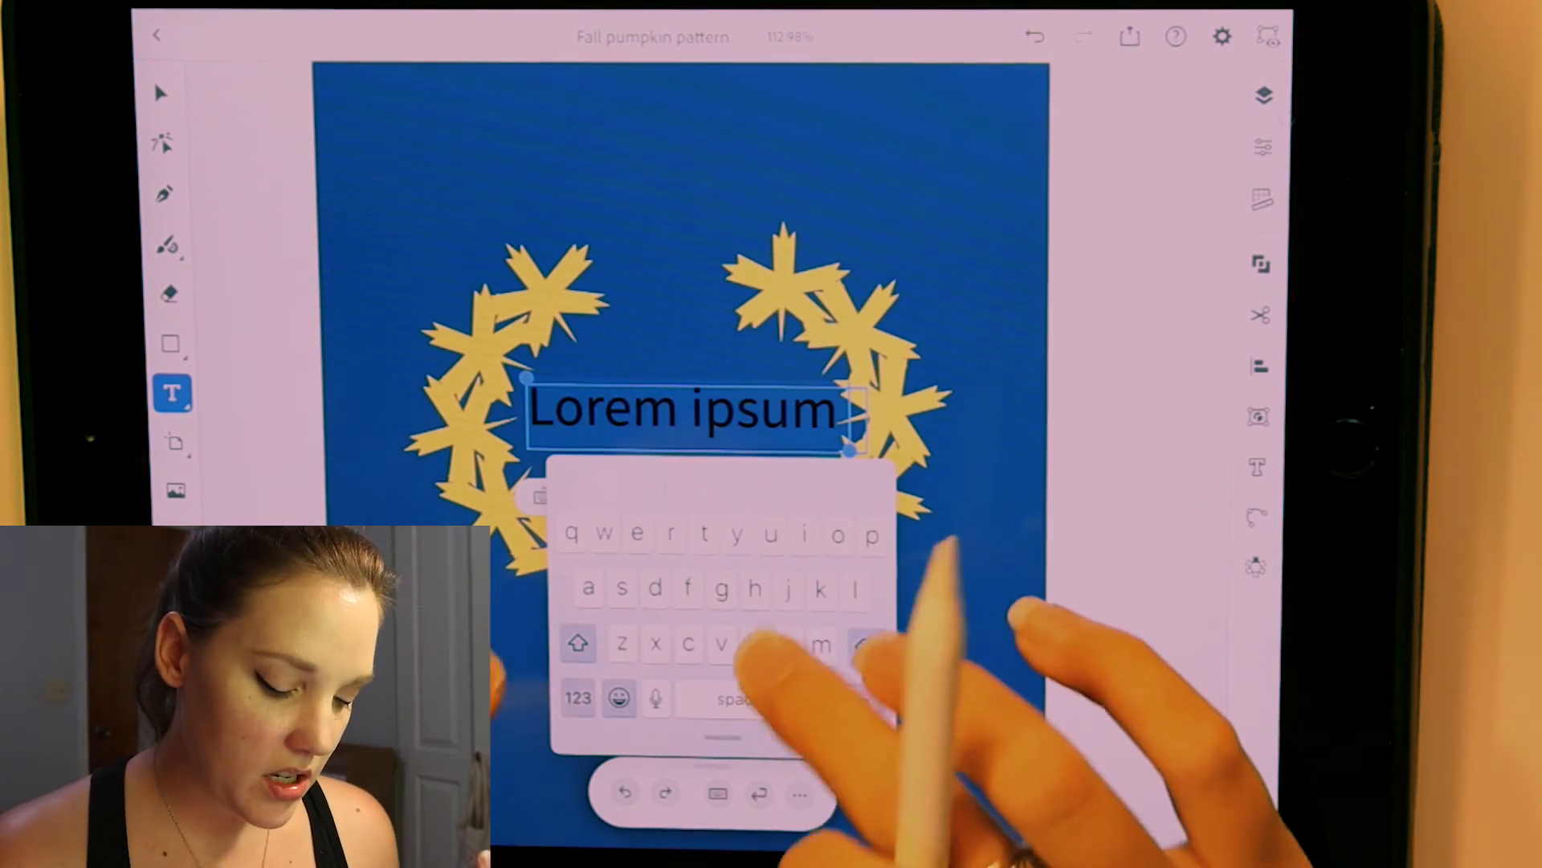
text(Hello Fall)
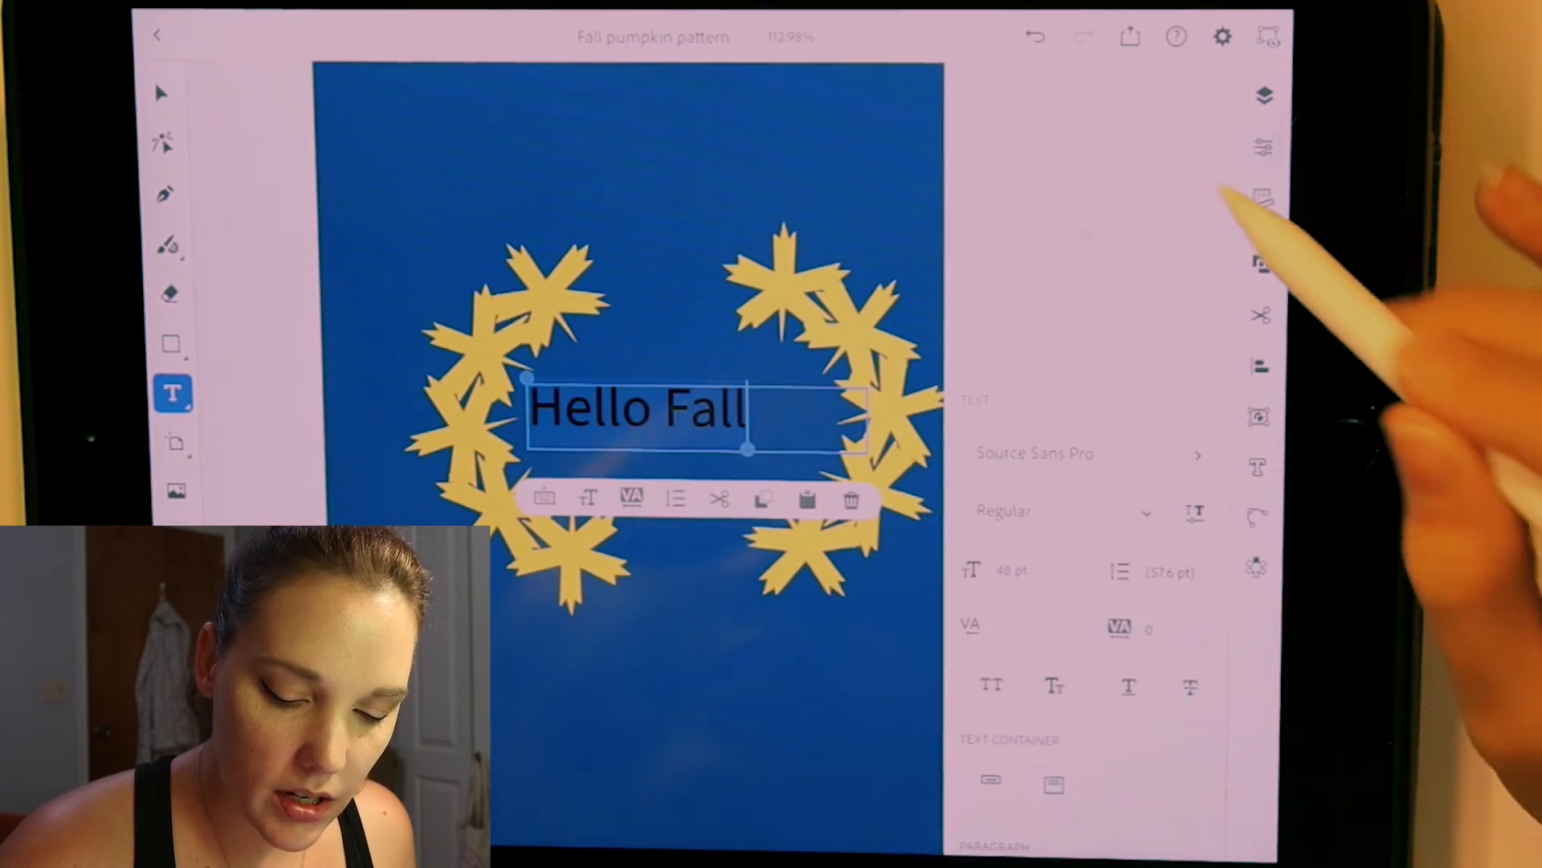
Try Lemongrass Script Regular, then browse More fonts for a brush script typeface for 'Hello Fall'
scroll(down, 3)
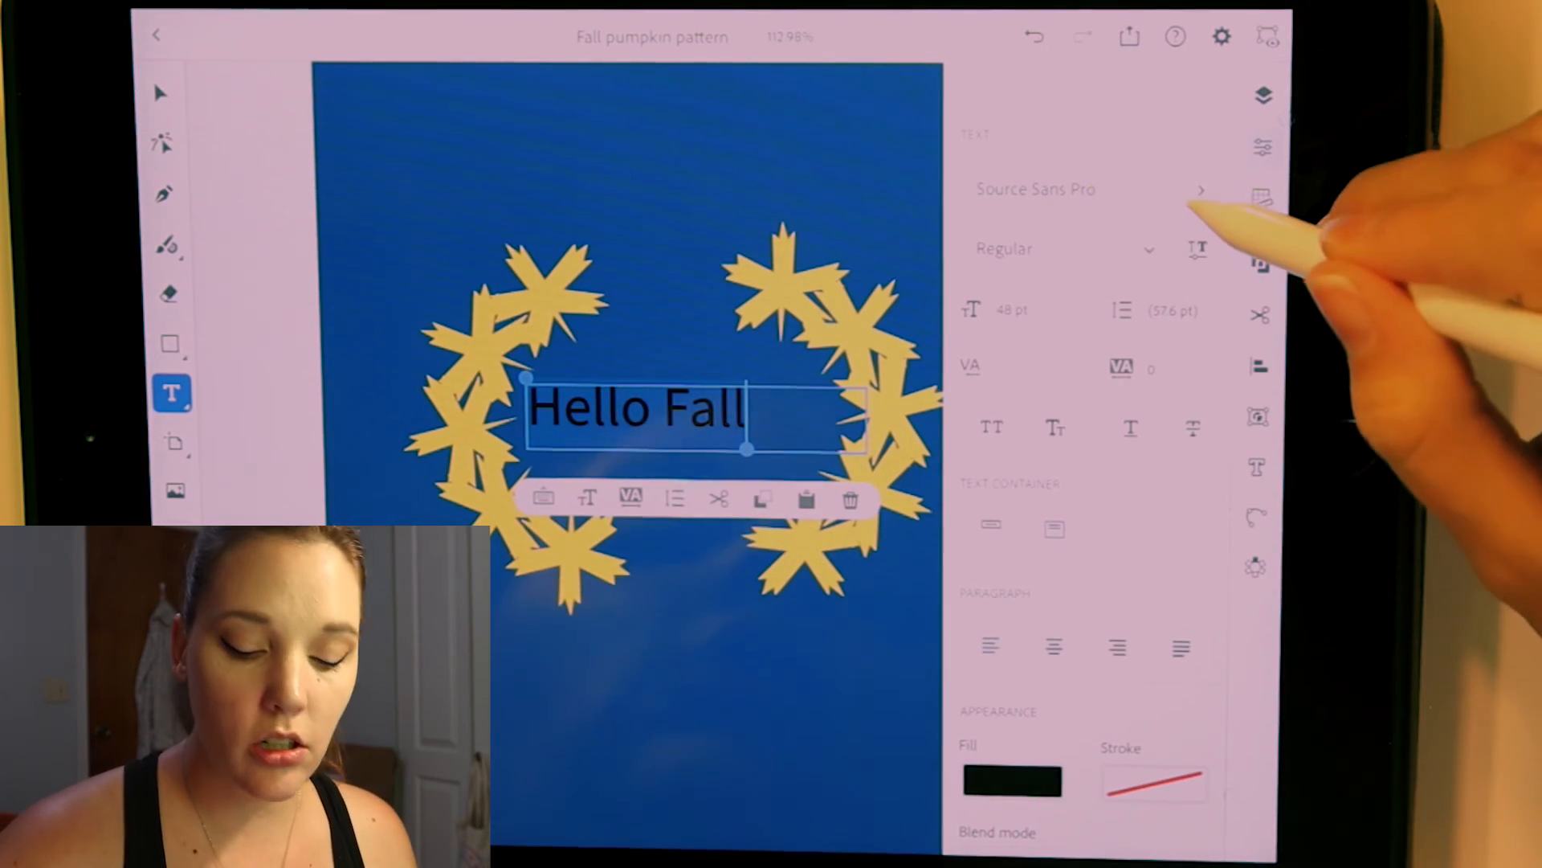
click(1051, 190)
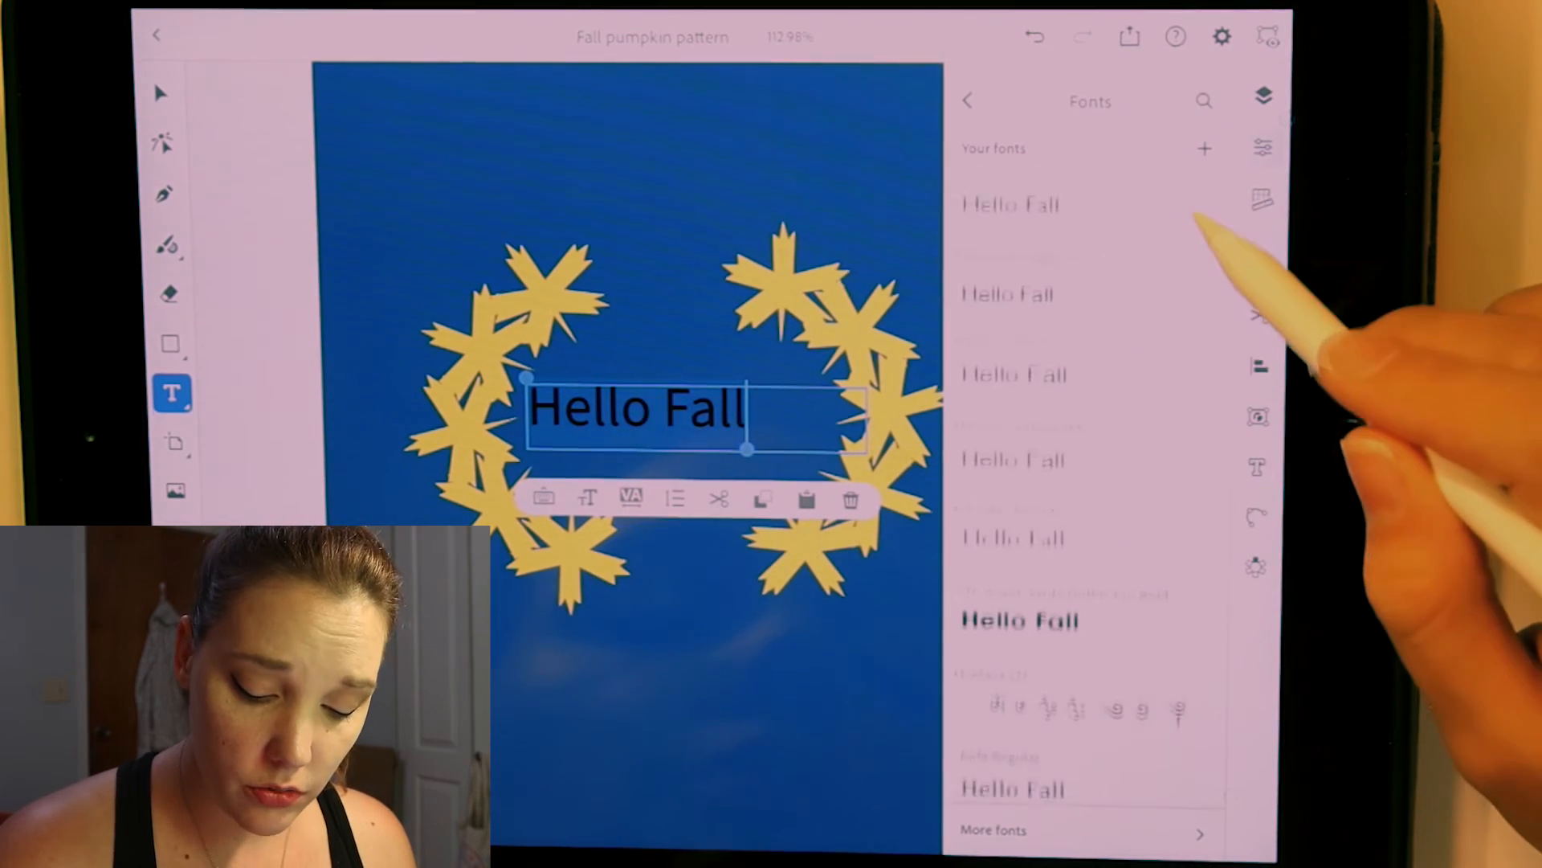
scroll(down, 3)
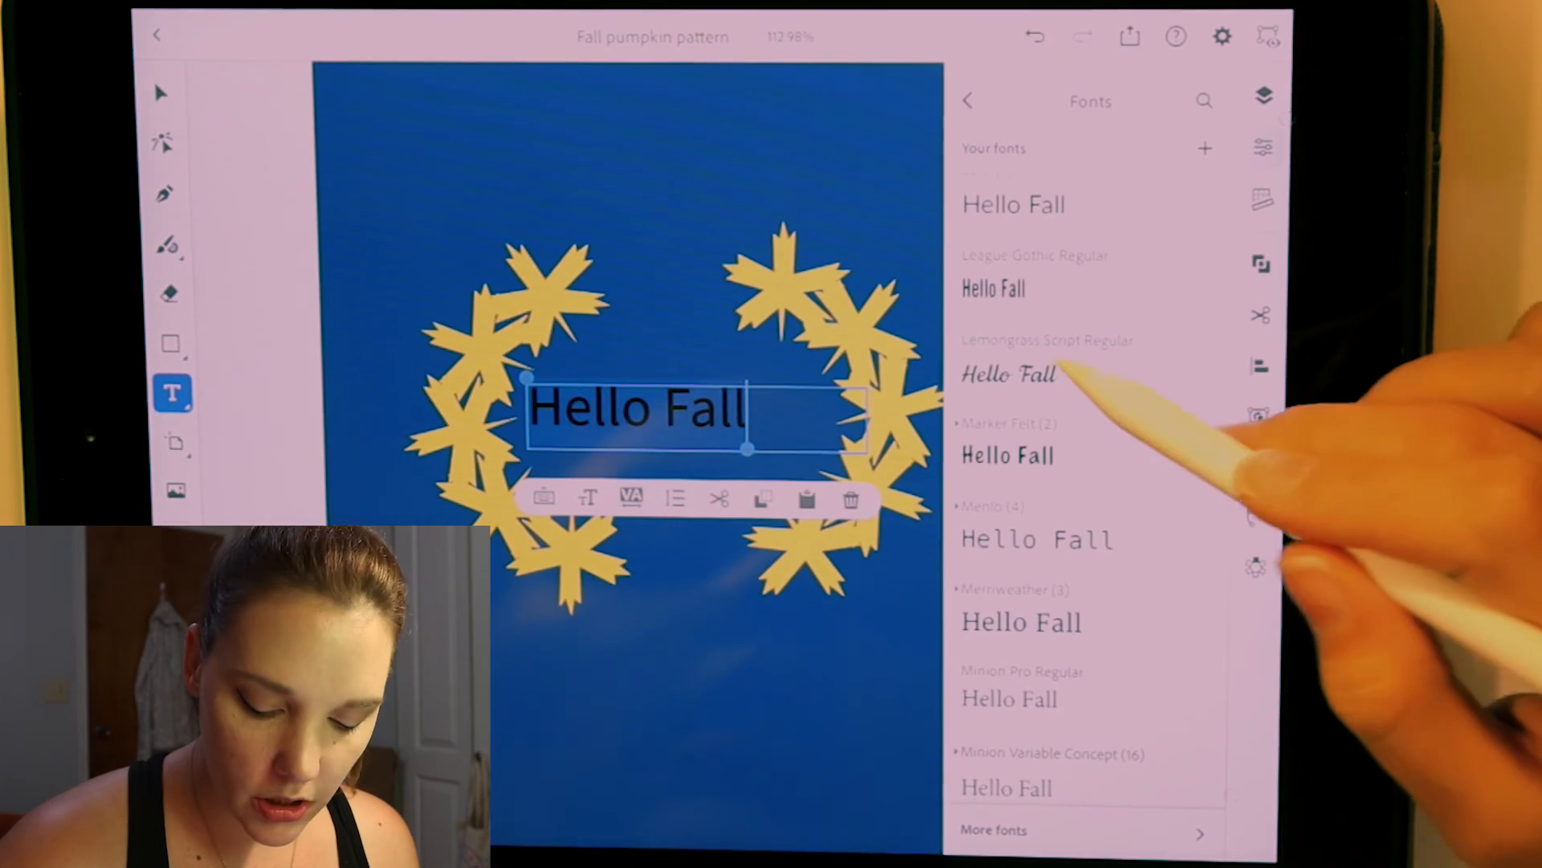
click(1009, 374)
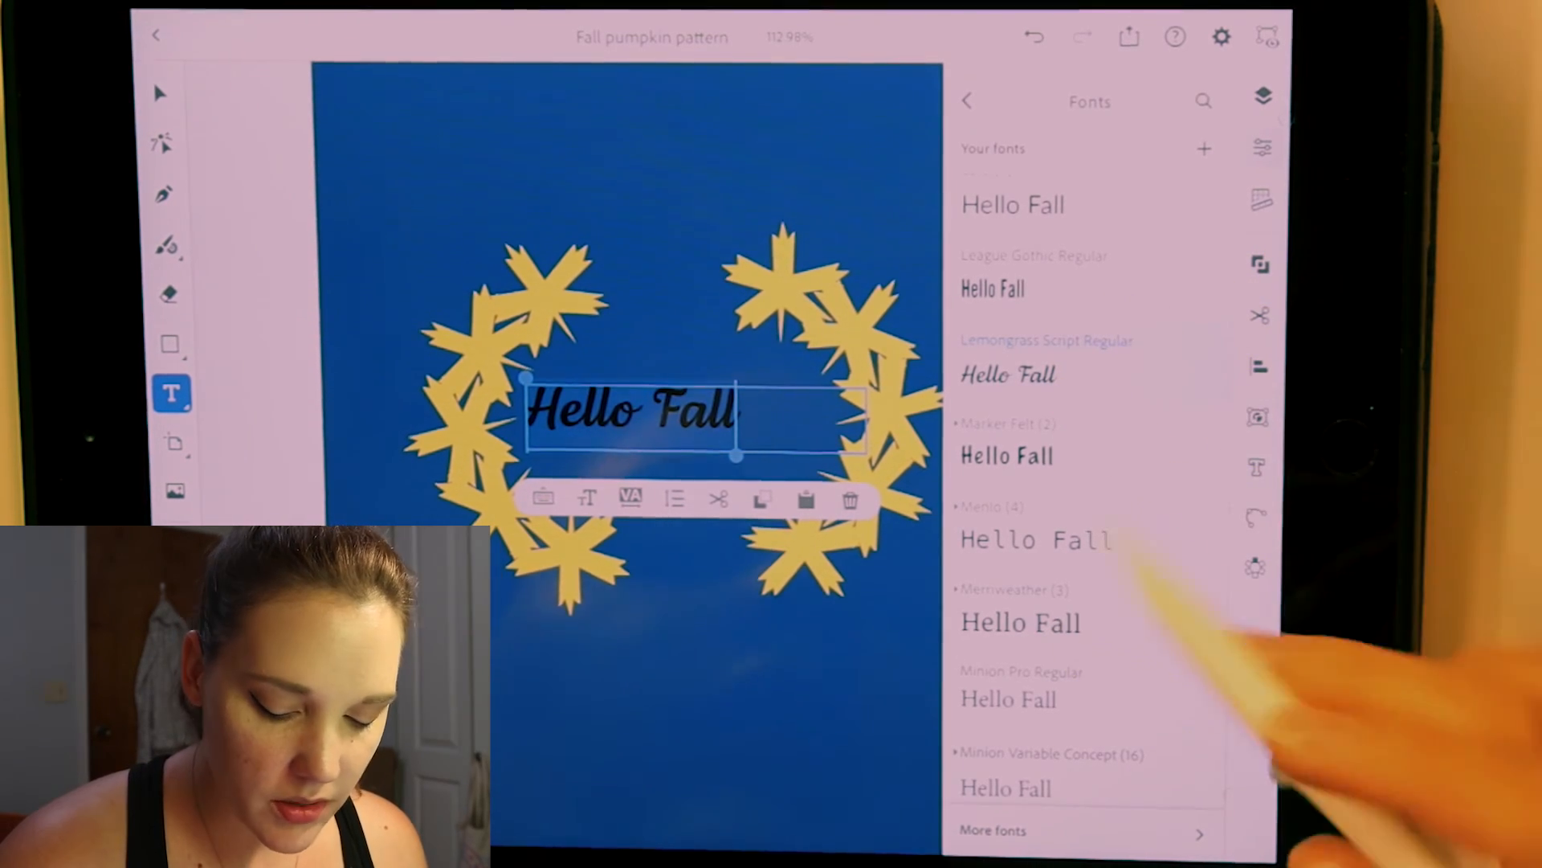
click(990, 830)
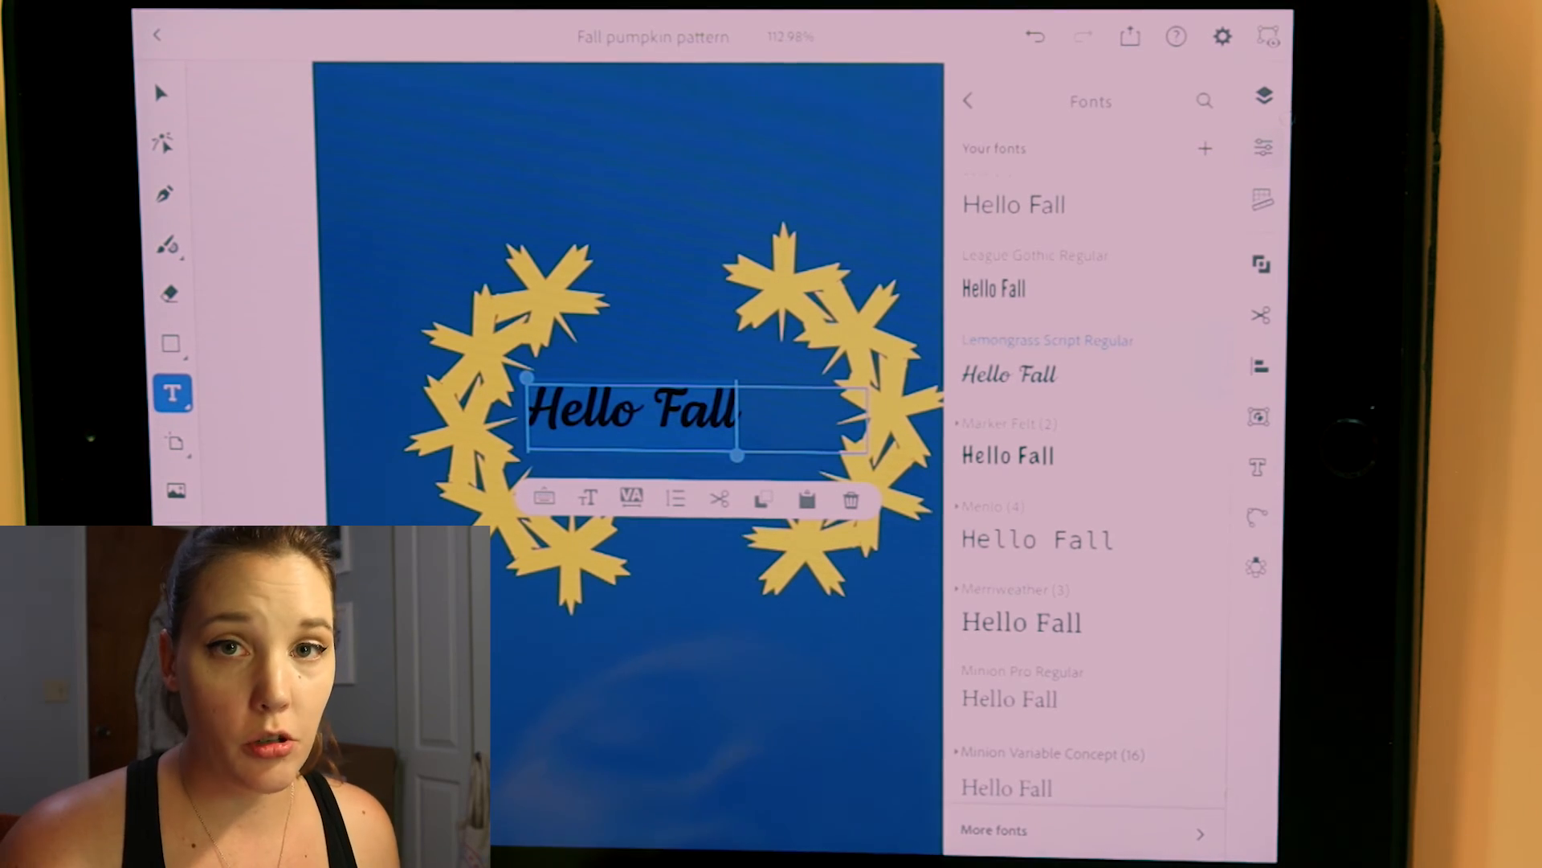
click(996, 829)
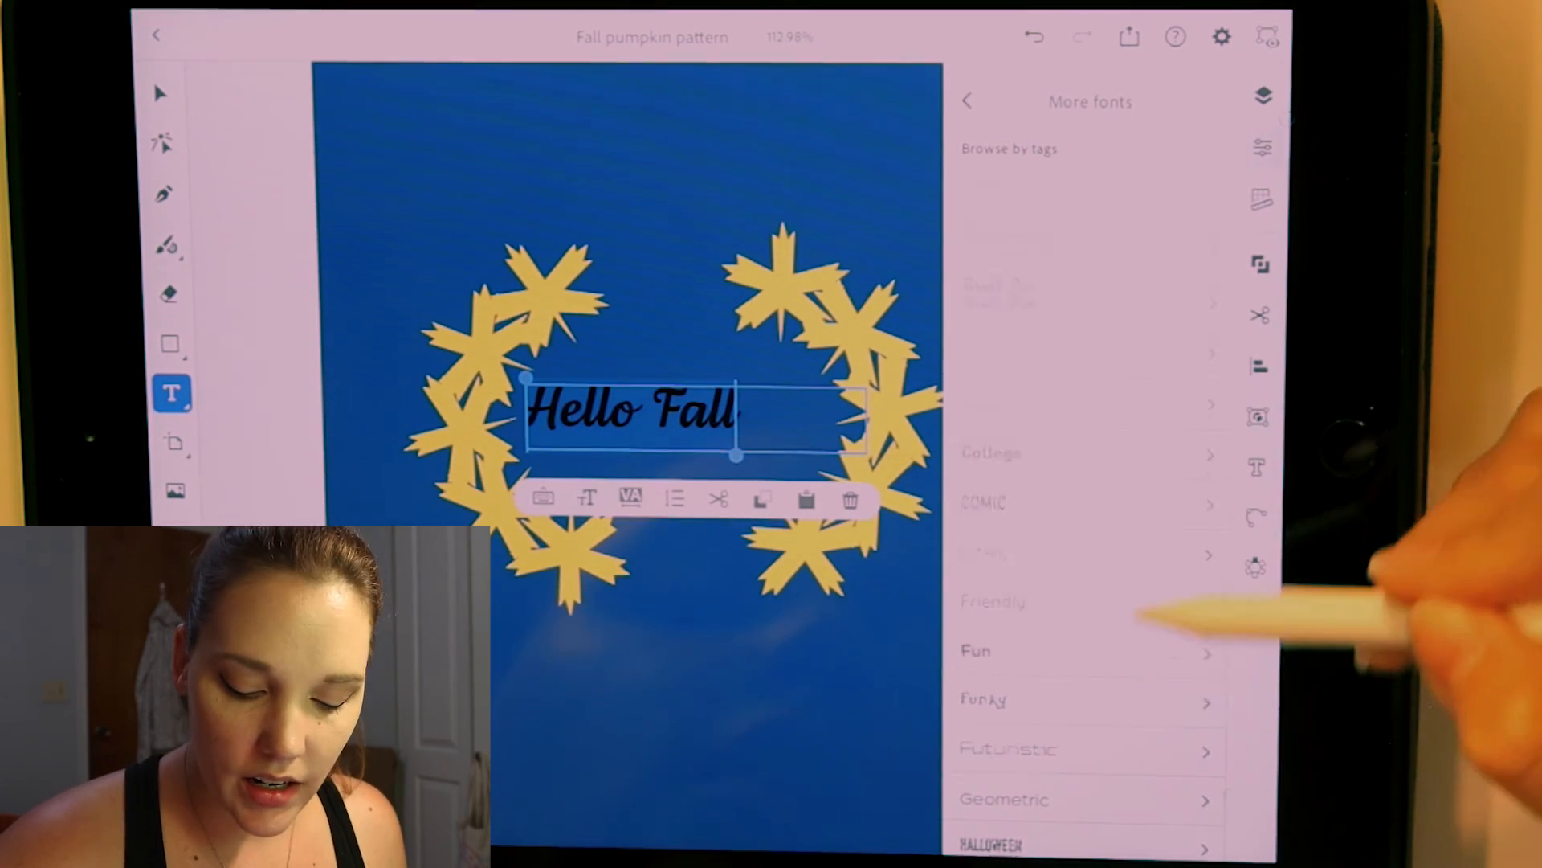
scroll(down, 3)
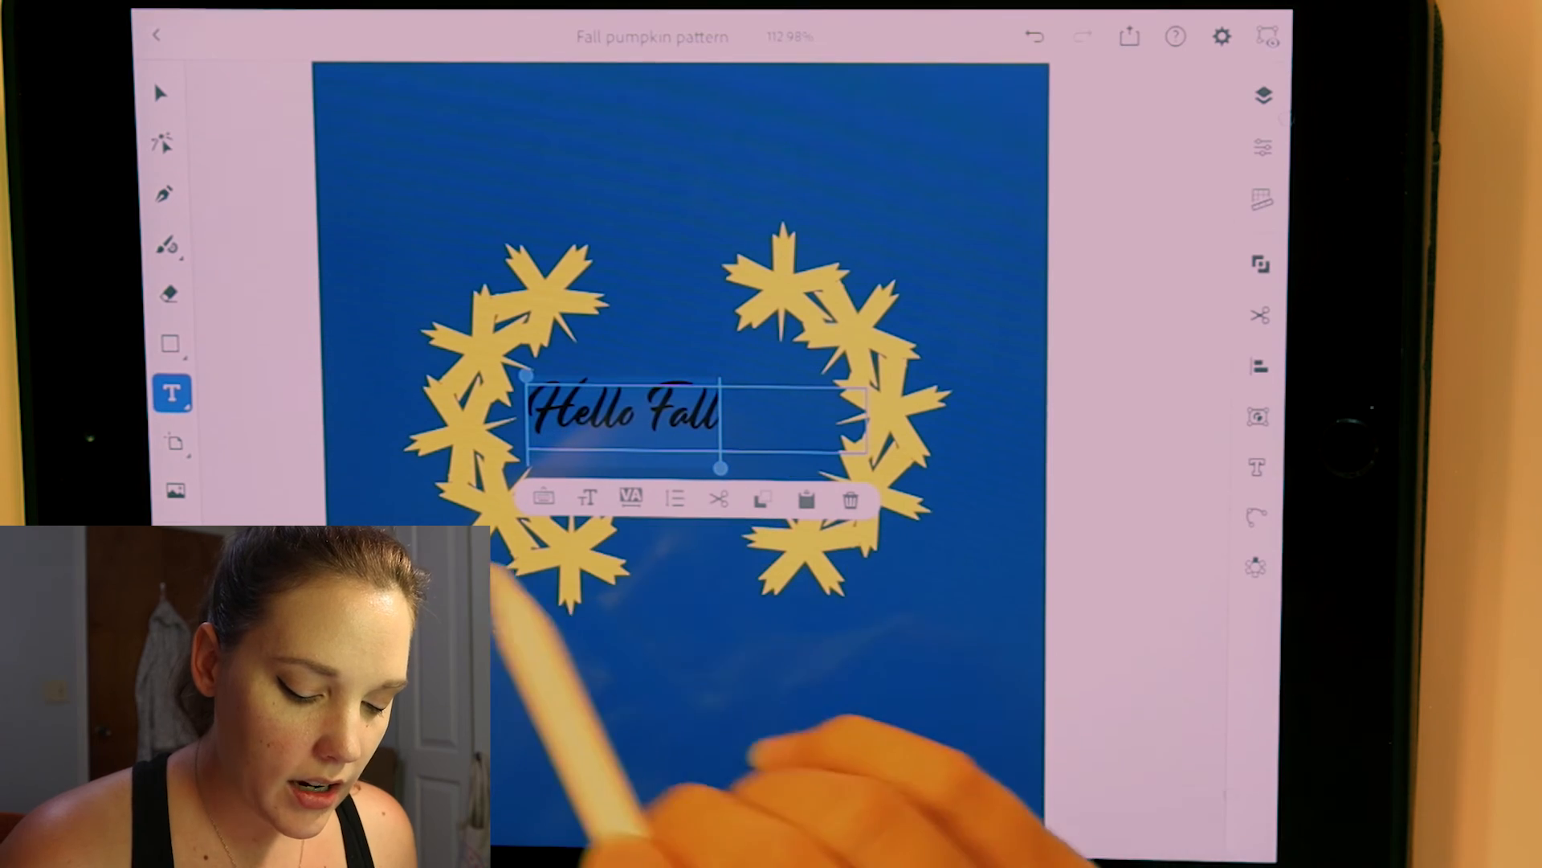
Enlarge 'Hello Fall' with the Text size slider to span the gap between the leaf arcs
click(588, 494)
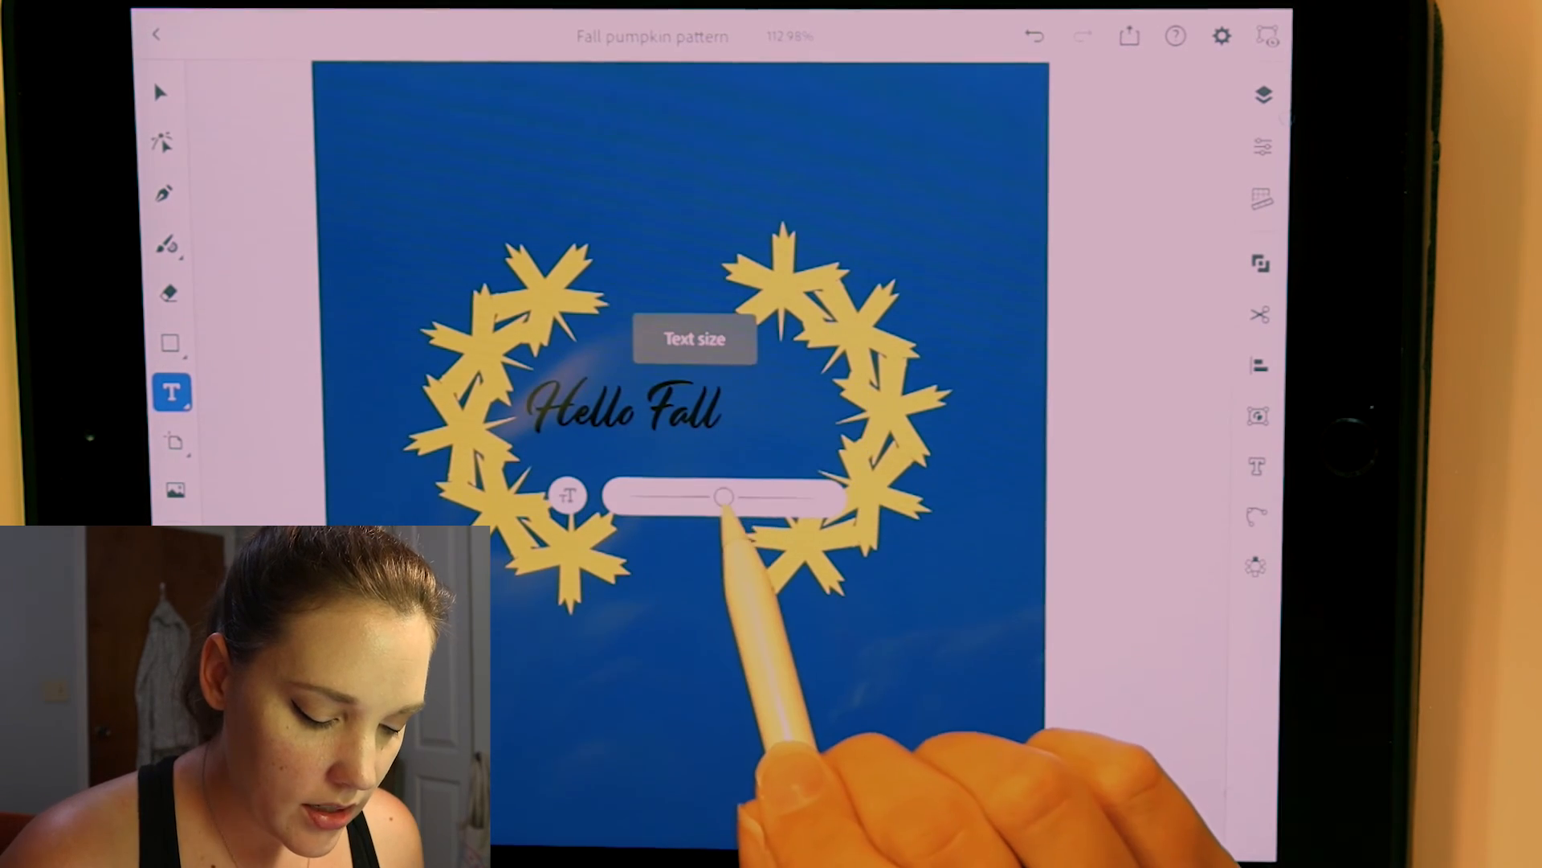
drag(725, 496, 788, 499)
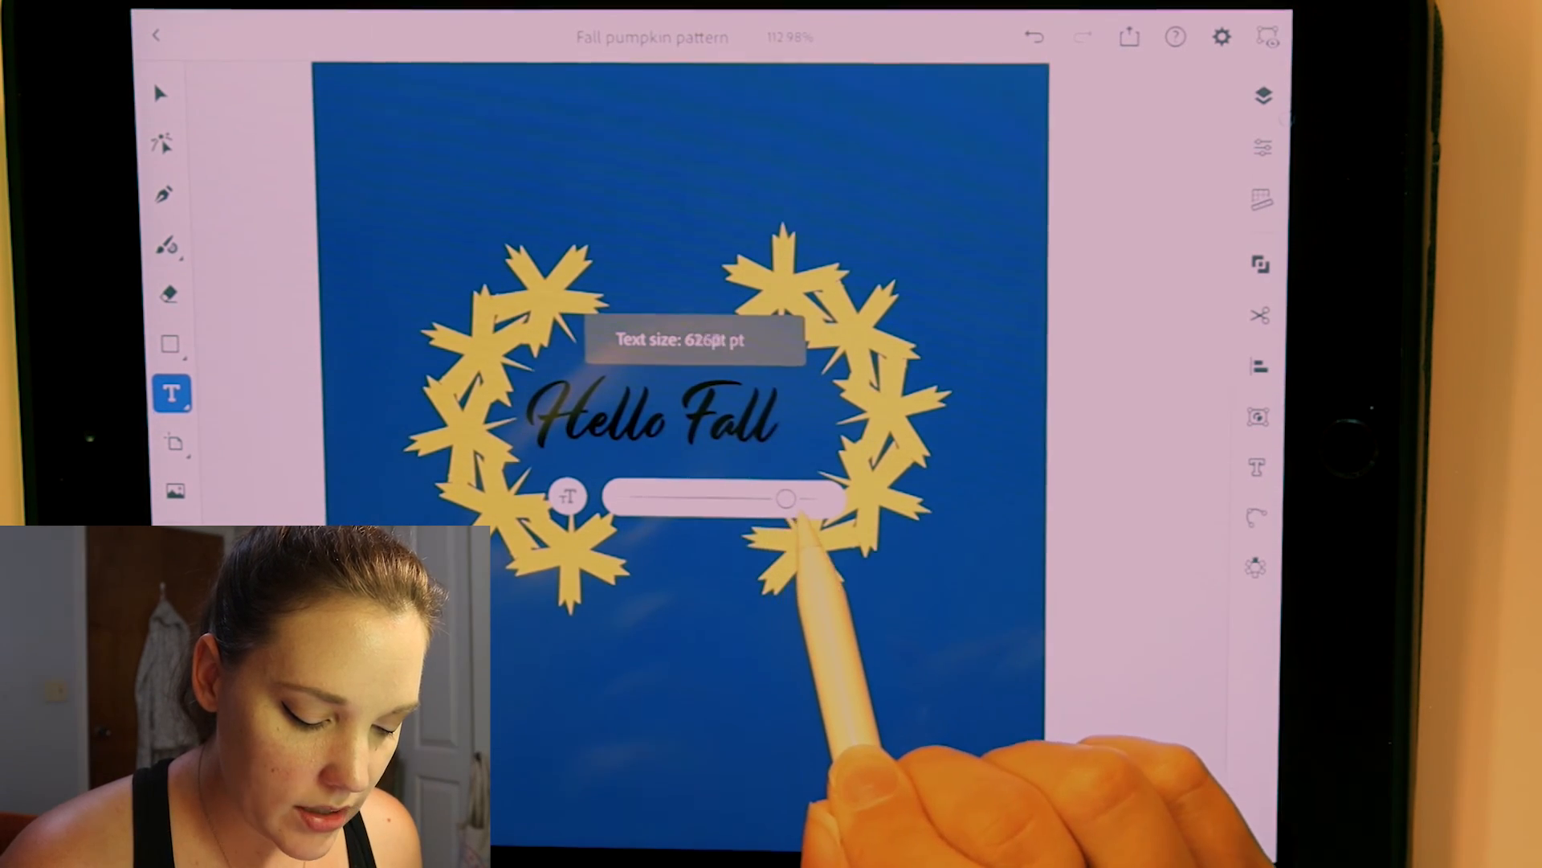